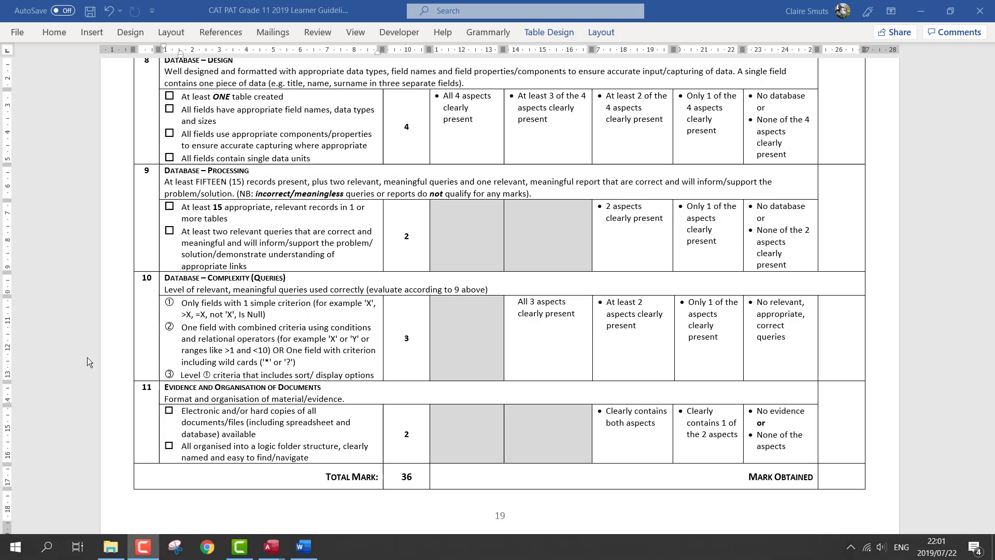
Mark the query complexity and solution-support criteria in the rubric.
{"action": "left_click", "coordinate": [294, 362]}
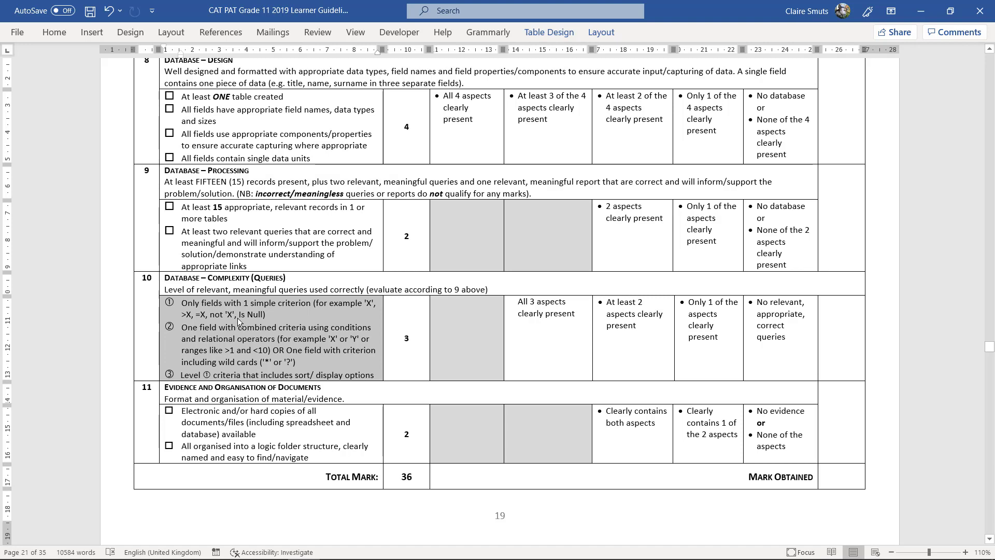
{"action": "mouse_move", "coordinate": [309, 320]}
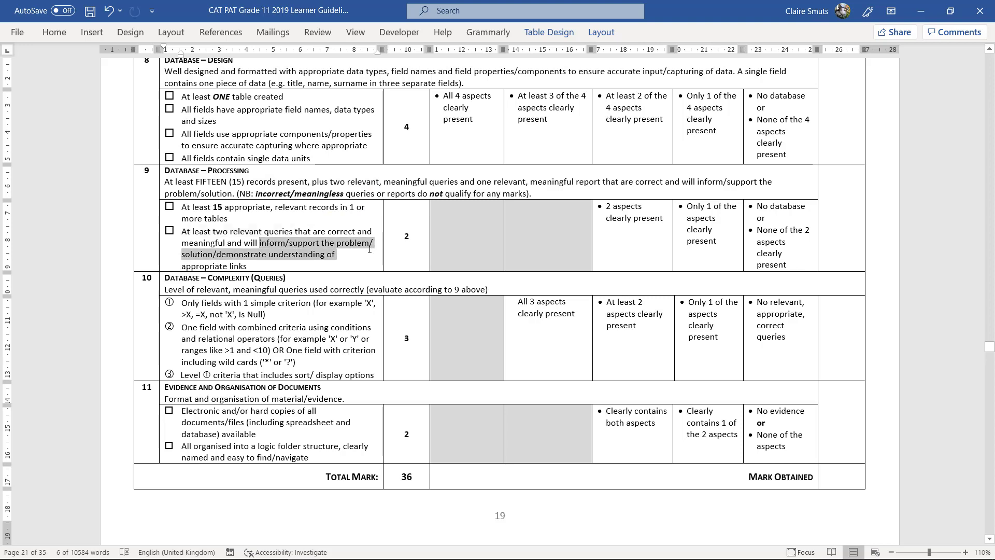
{"action": "left_click", "coordinate": [219, 254]}
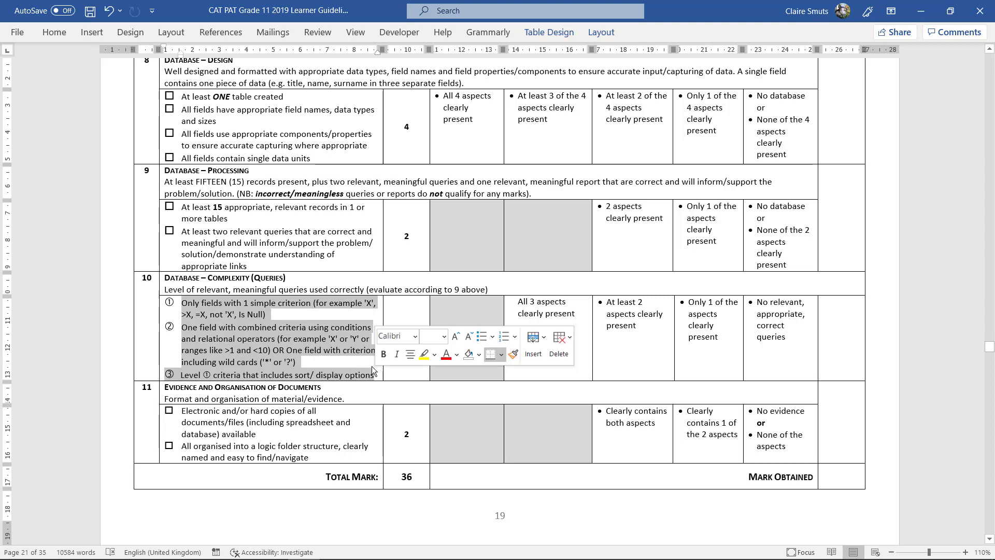
{"action": "type", "text": "3"}
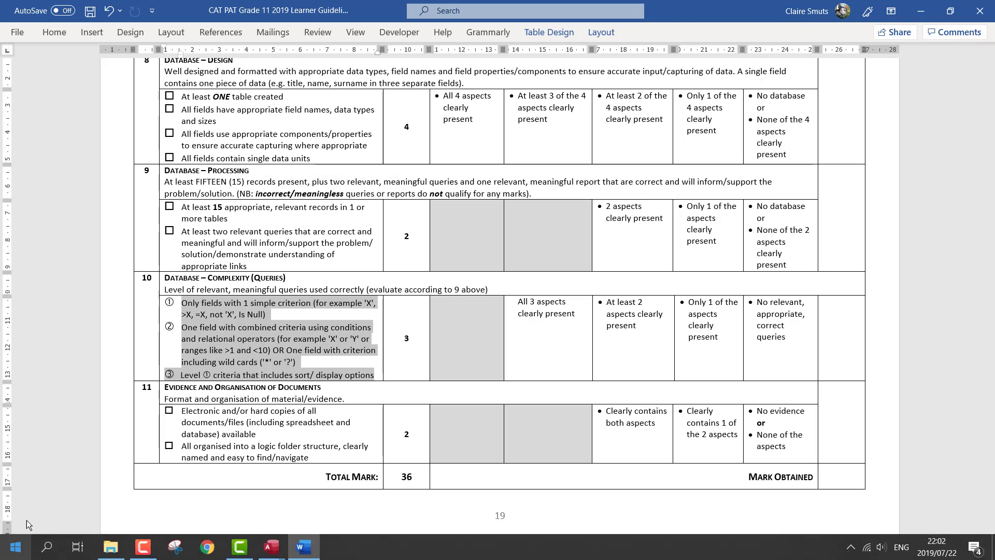
{"action": "mouse_move", "coordinate": [69, 514]}
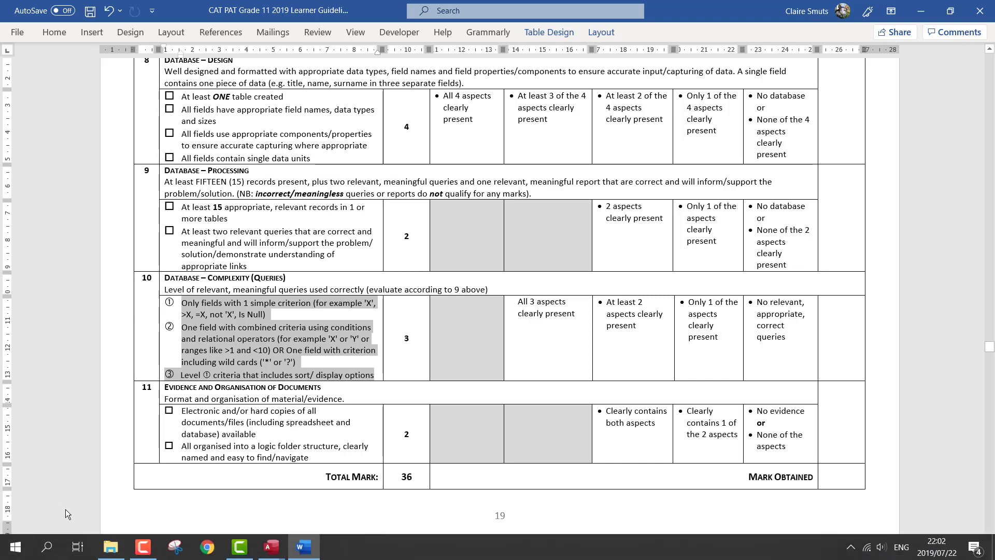
{"action": "mouse_move", "coordinate": [292, 546]}
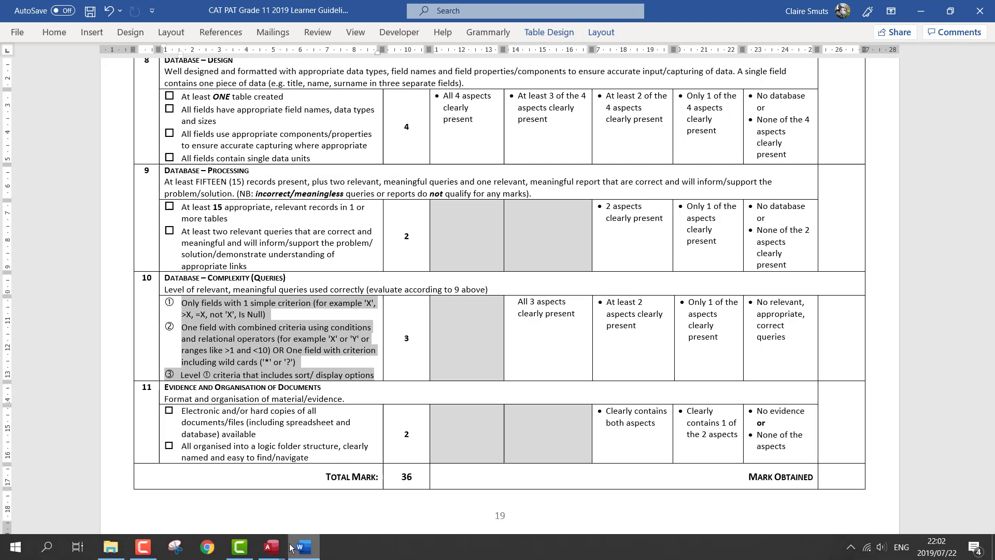
{"action": "mouse_move", "coordinate": [271, 547]}
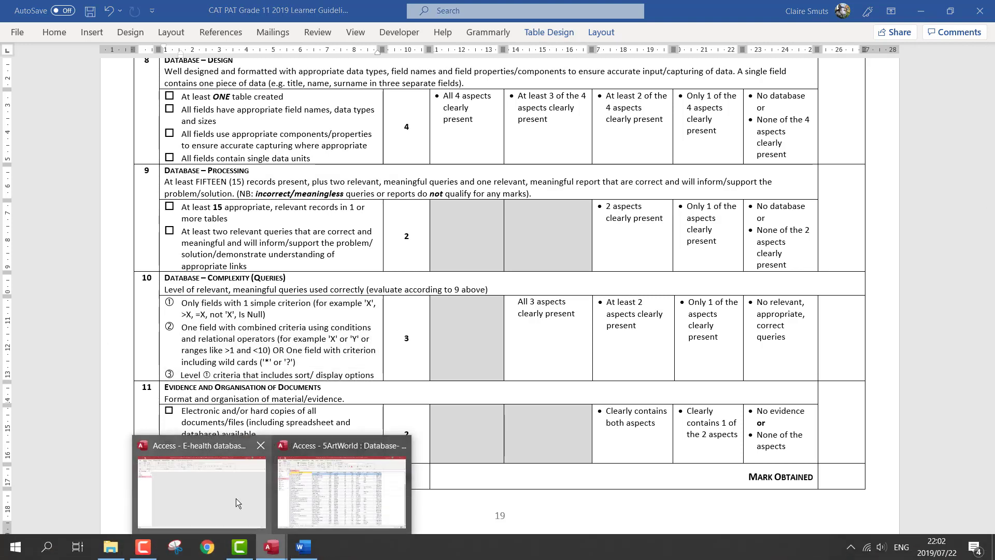
Switch to the E-health database and open its Responses table.
{"action": "left_click", "coordinate": [201, 489]}
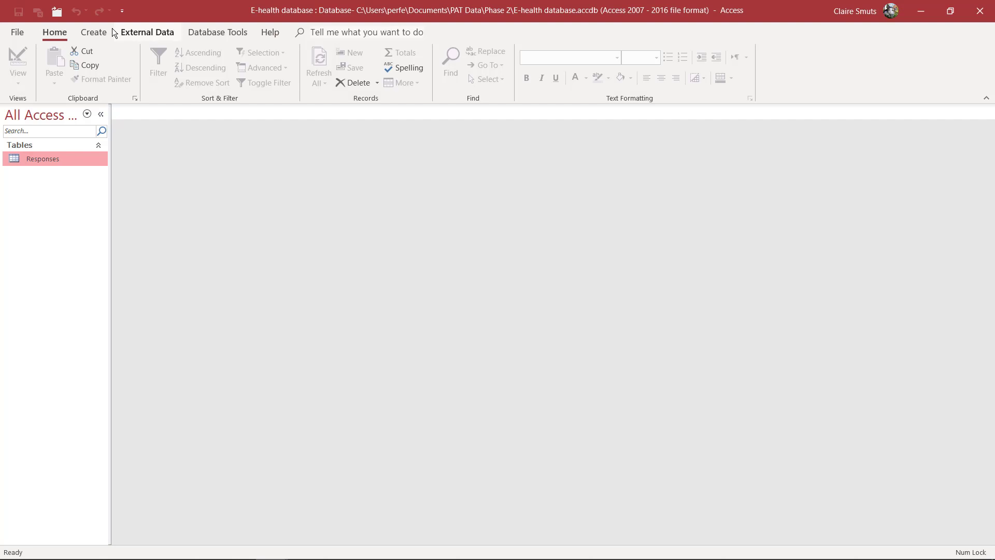
{"action": "left_click", "coordinate": [93, 32]}
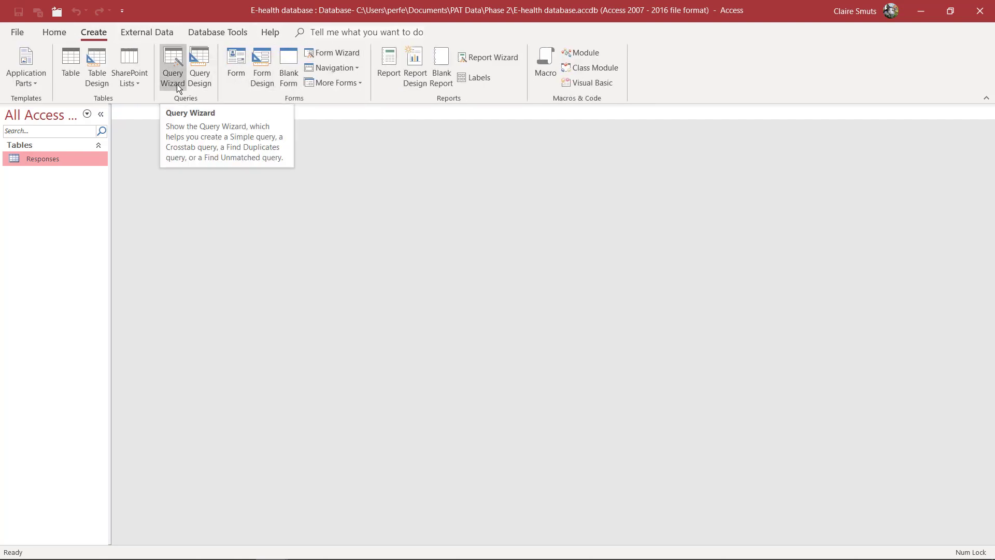
{"action": "mouse_move", "coordinate": [176, 94]}
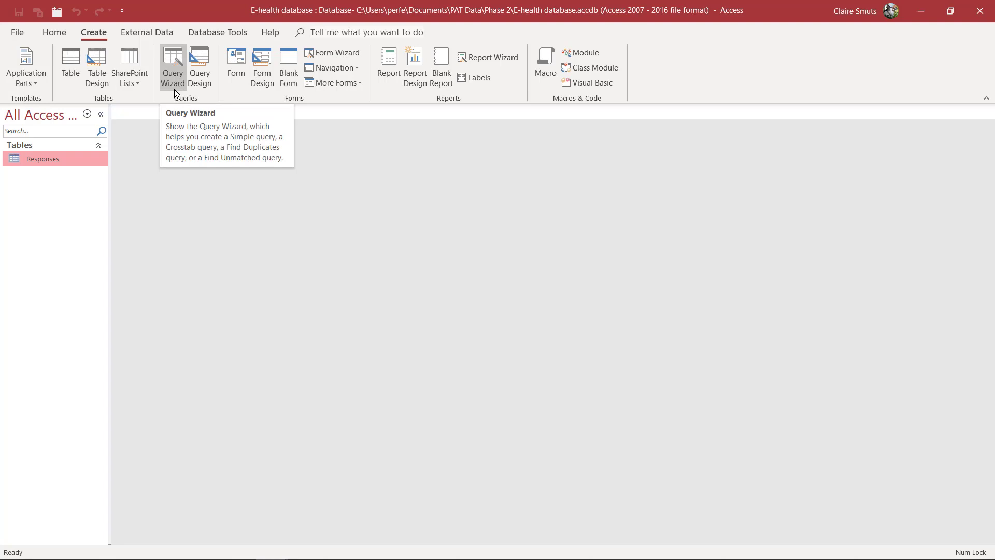
{"action": "mouse_move", "coordinate": [157, 291]}
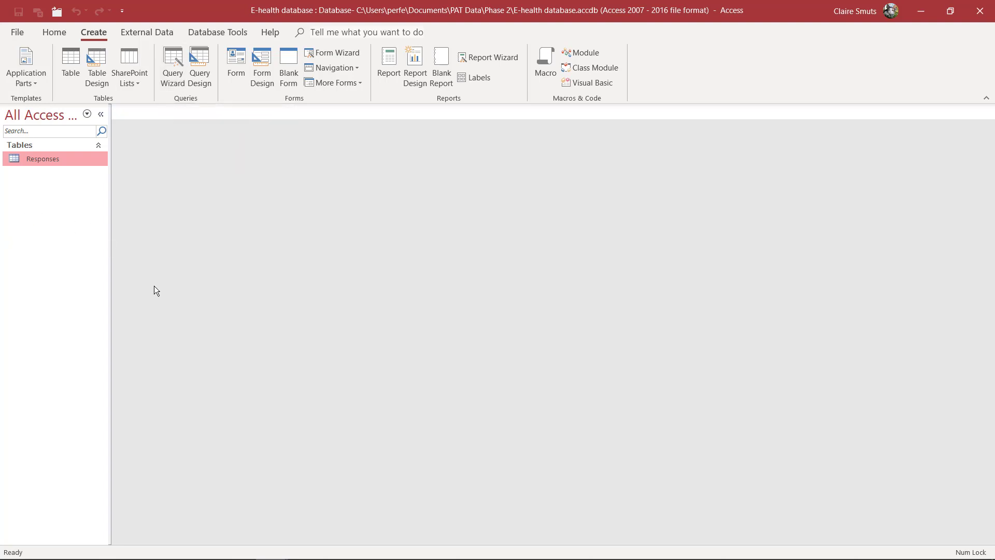
{"action": "double_click", "coordinate": [43, 158]}
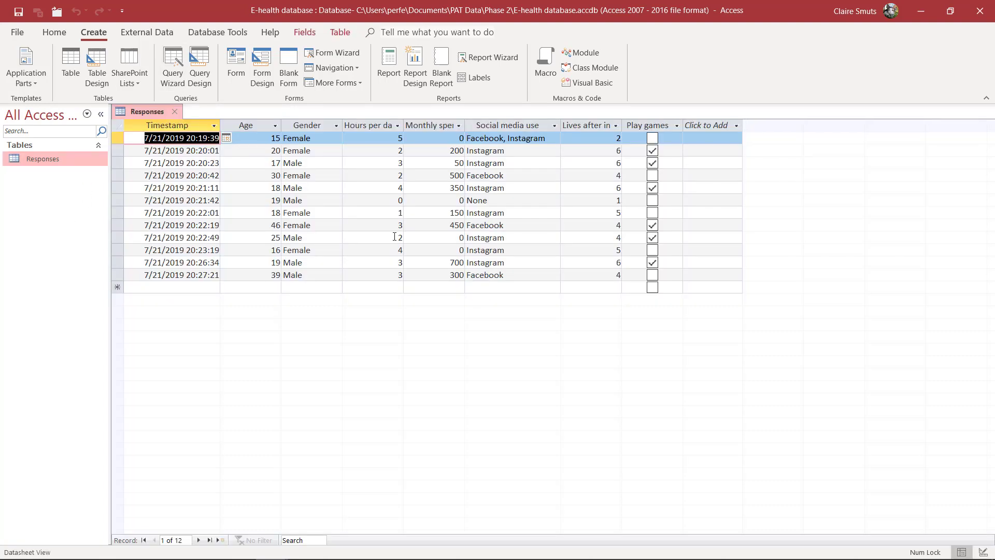
{"action": "mouse_move", "coordinate": [475, 344]}
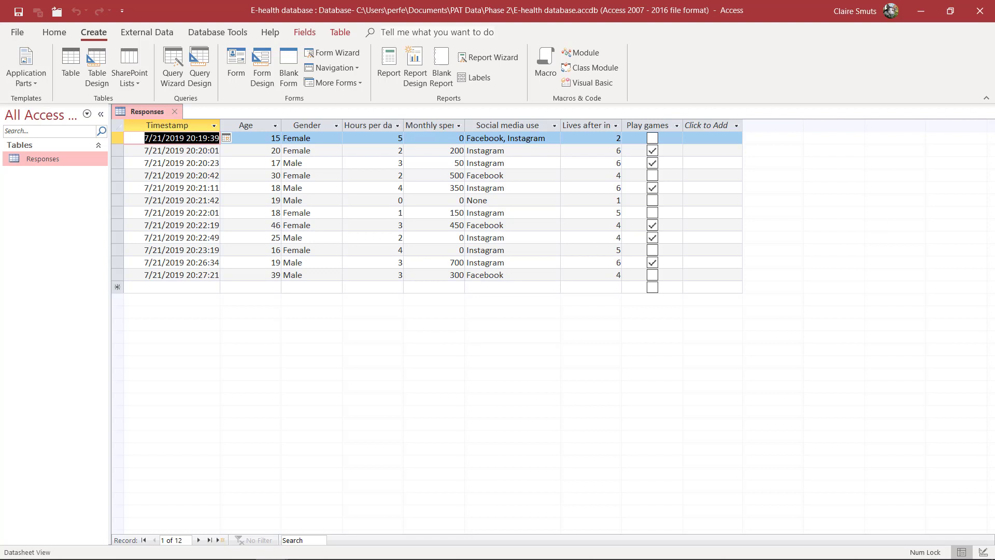
{"action": "mouse_move", "coordinate": [923, 11]}
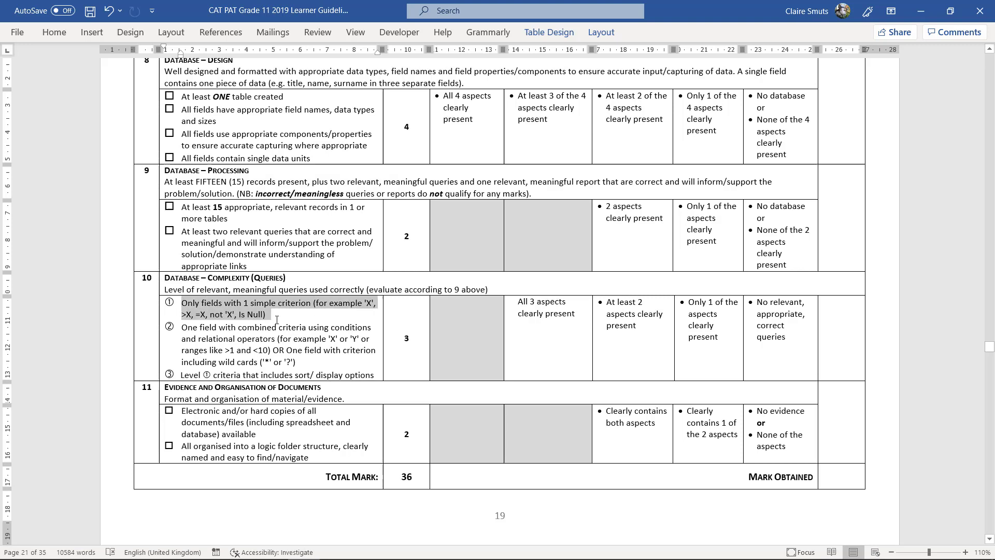
Clear the rubric highlight and bring the 5ArtWorld database window forward.
{"action": "left_click", "coordinate": [356, 303]}
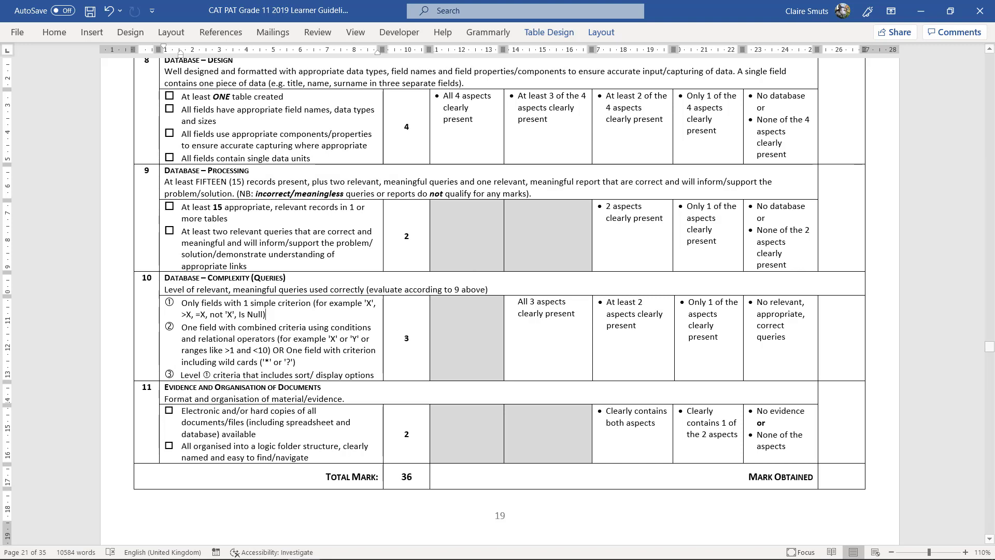
{"action": "mouse_move", "coordinate": [268, 547]}
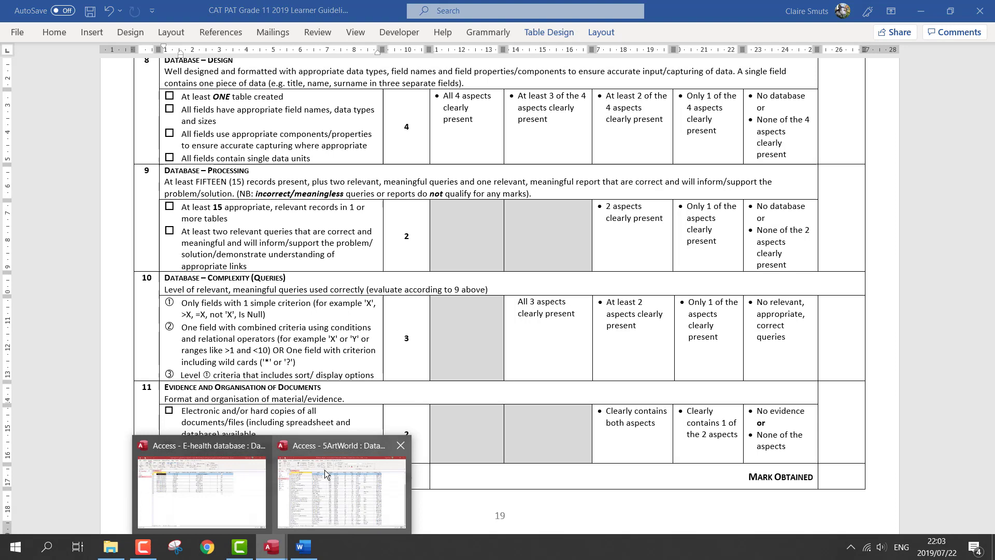
{"action": "left_click", "coordinate": [341, 492]}
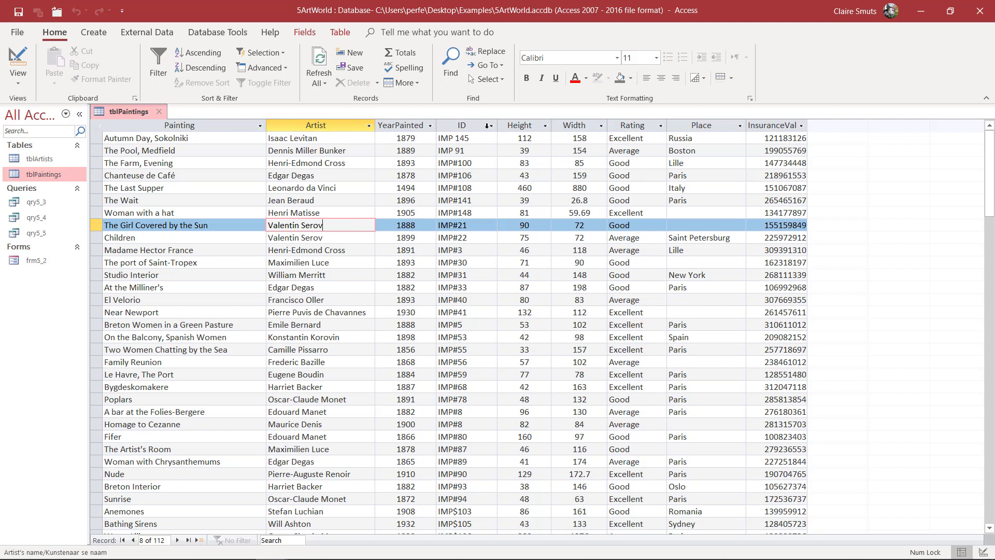
Review the Artist, Rating, Place, Height and YearPainted fields, then launch the Query Wizard.
{"action": "left_click", "coordinate": [317, 162]}
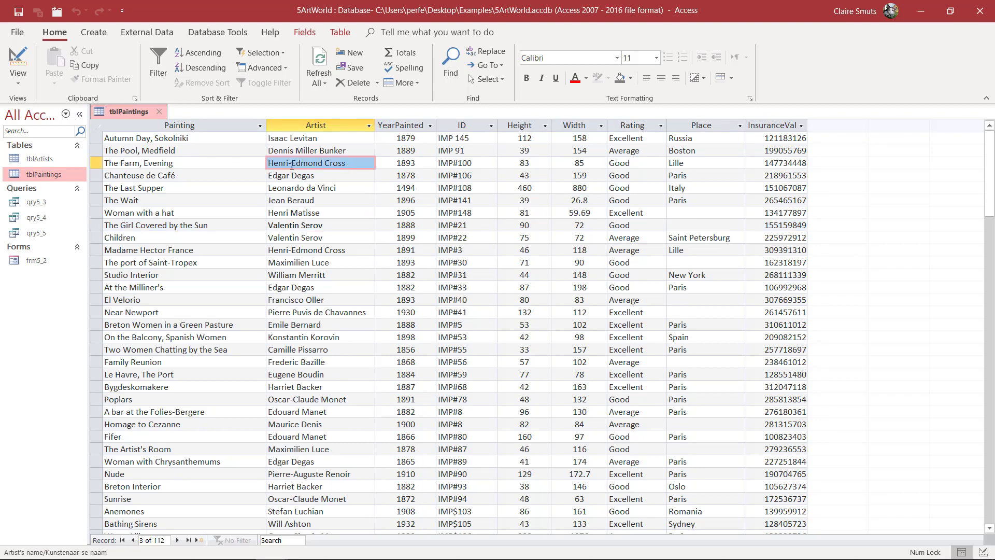
{"action": "left_click", "coordinate": [619, 162]}
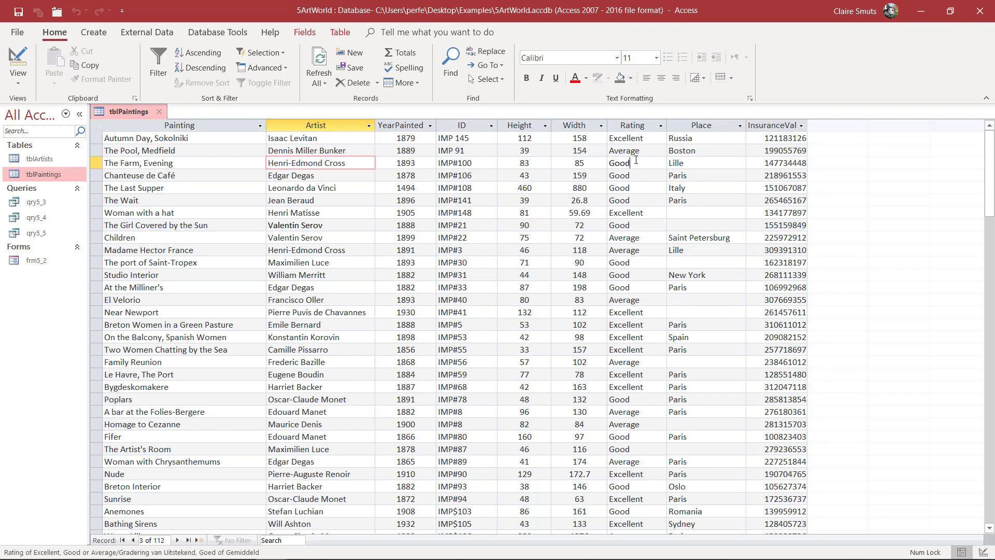
{"action": "left_click", "coordinate": [631, 125]}
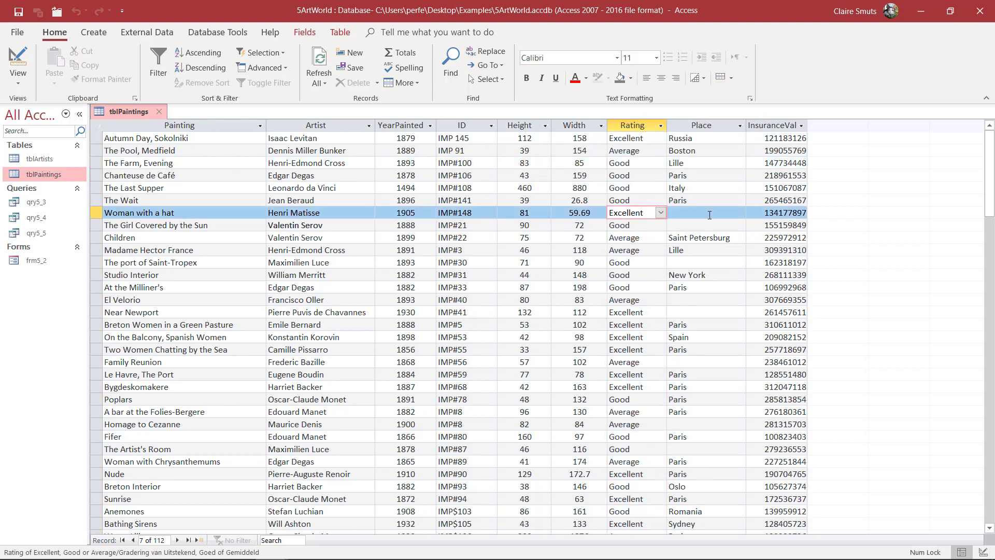
{"action": "left_click", "coordinate": [705, 187]}
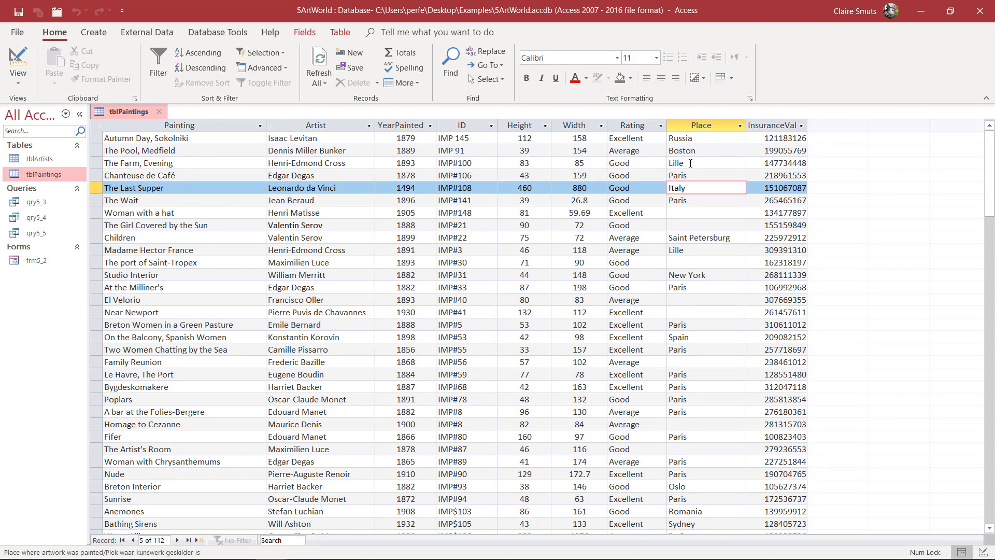
{"action": "mouse_move", "coordinate": [690, 153]}
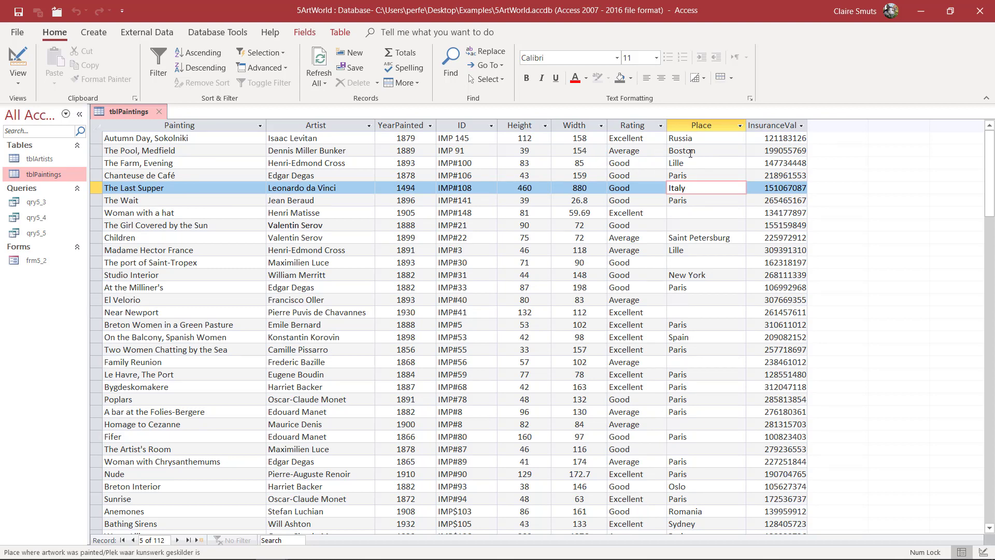
{"action": "left_click", "coordinate": [520, 125]}
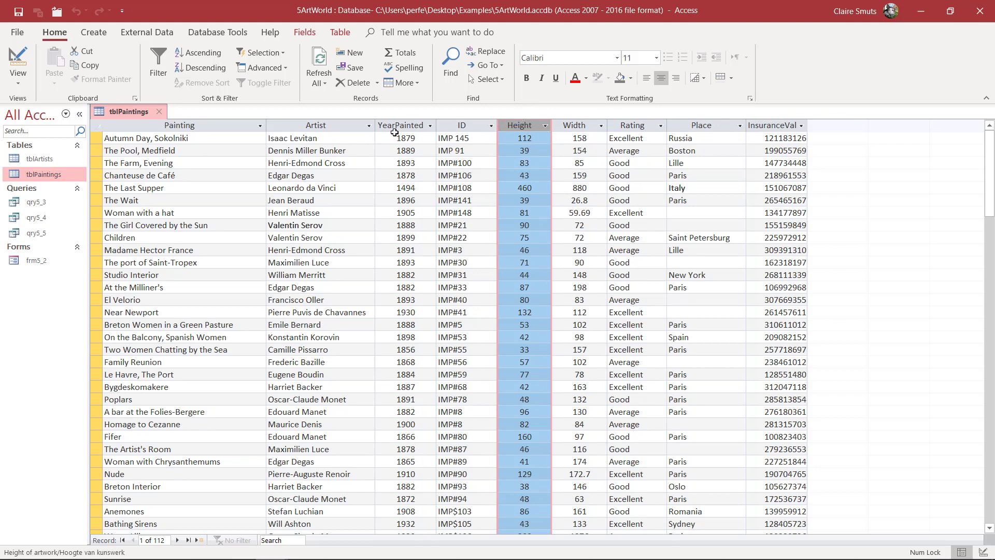
{"action": "left_click", "coordinate": [401, 125]}
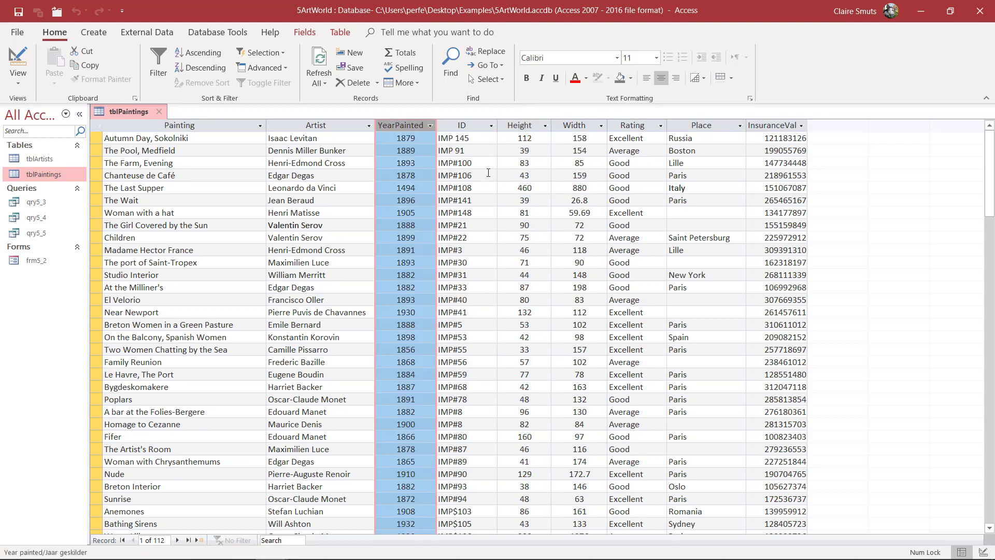
{"action": "mouse_move", "coordinate": [501, 147]}
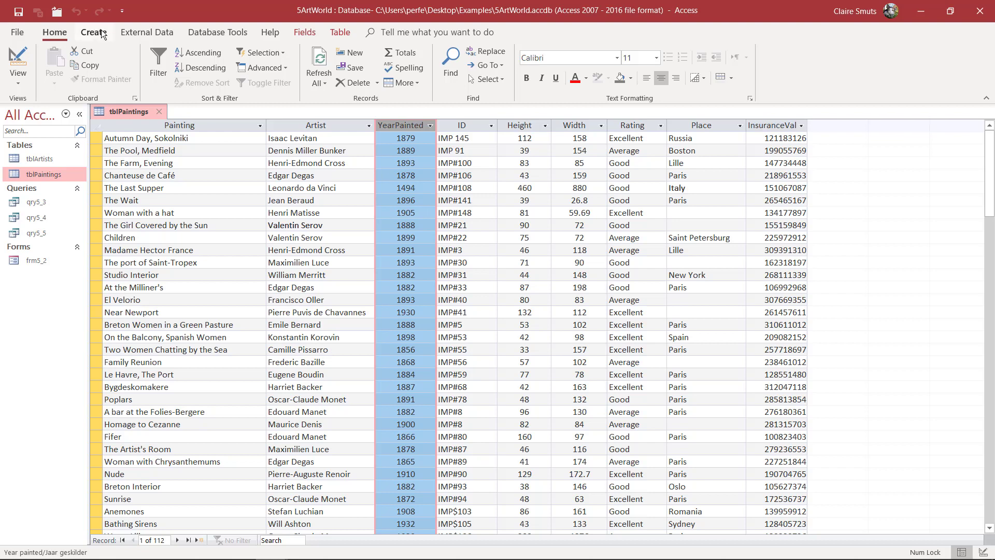
{"action": "left_click", "coordinate": [93, 32]}
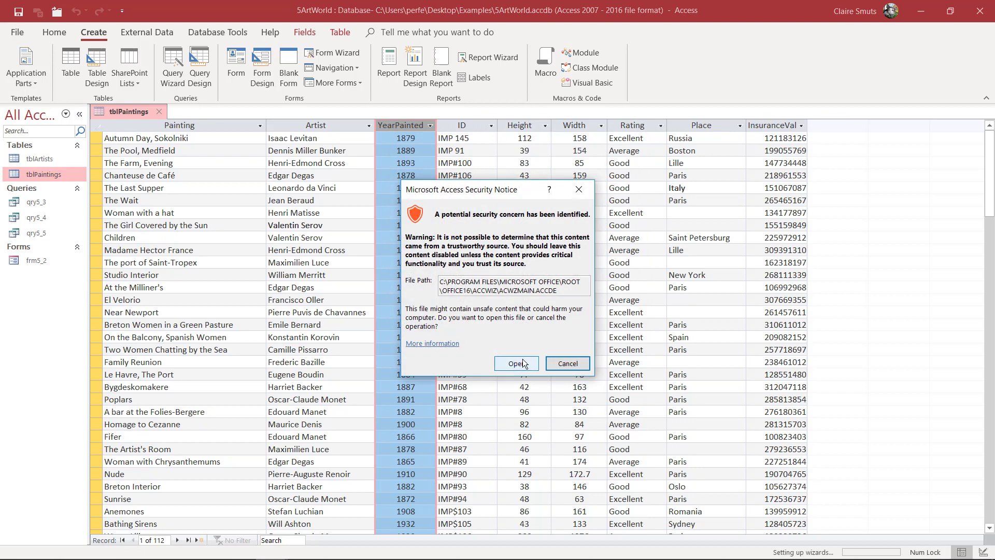
Allow the wizard to open and add Painting, Artist, YearPainted and Rating fields.
{"action": "left_click", "coordinate": [515, 362]}
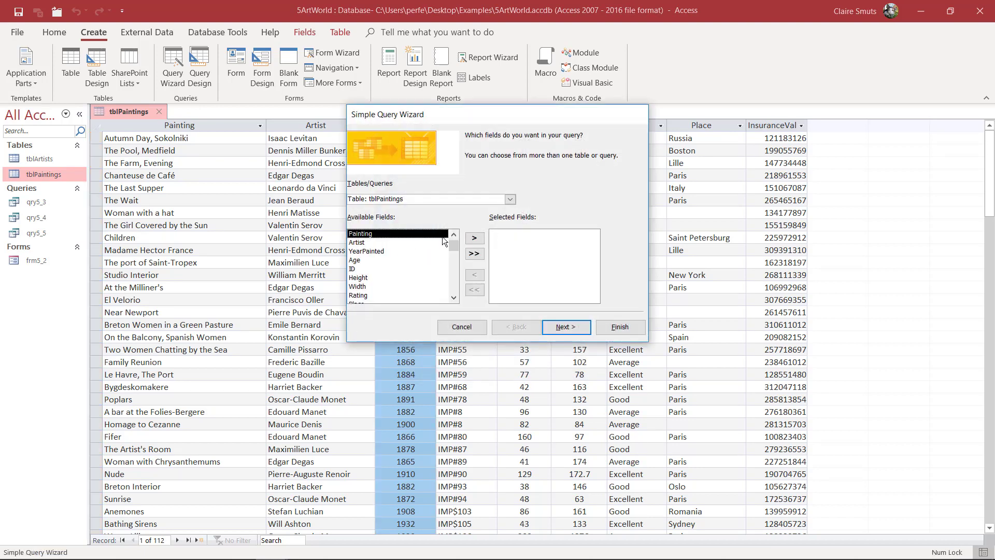
{"action": "mouse_move", "coordinate": [478, 128]}
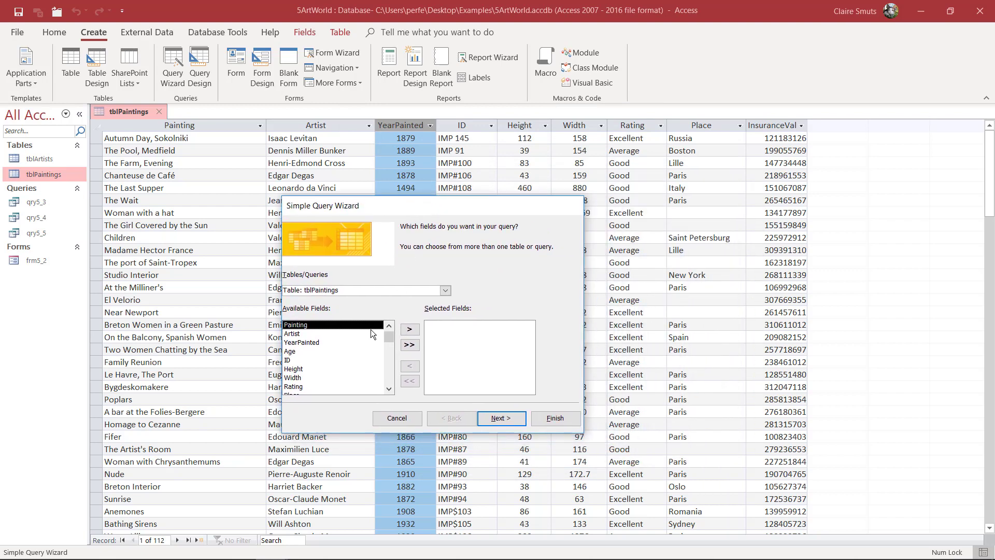
{"action": "left_click", "coordinate": [409, 329]}
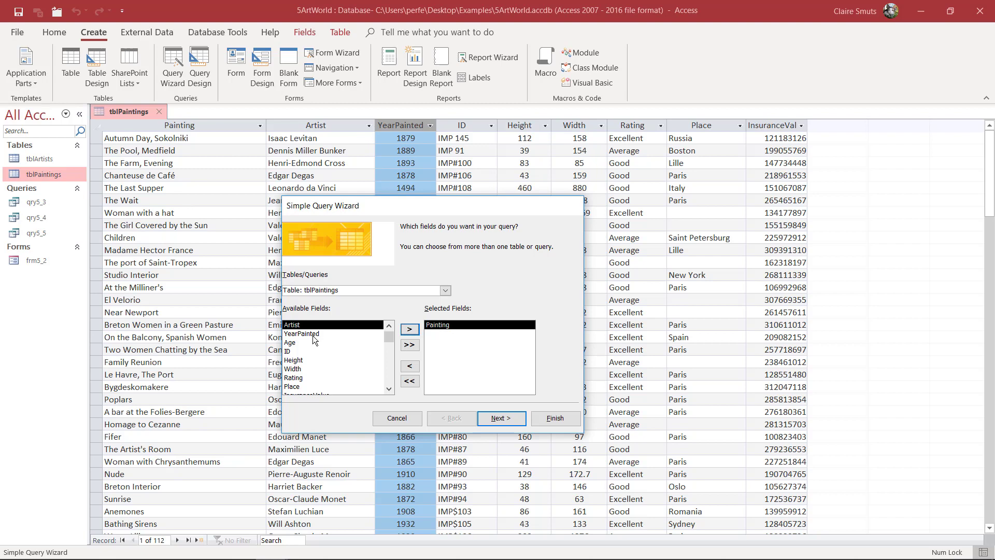
{"action": "mouse_move", "coordinate": [356, 333]}
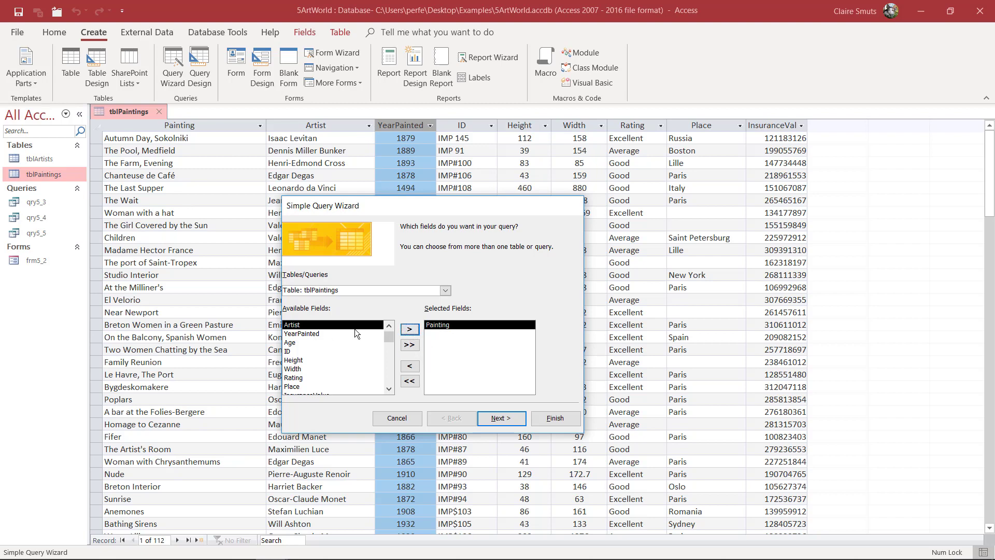
{"action": "left_click", "coordinate": [409, 330]}
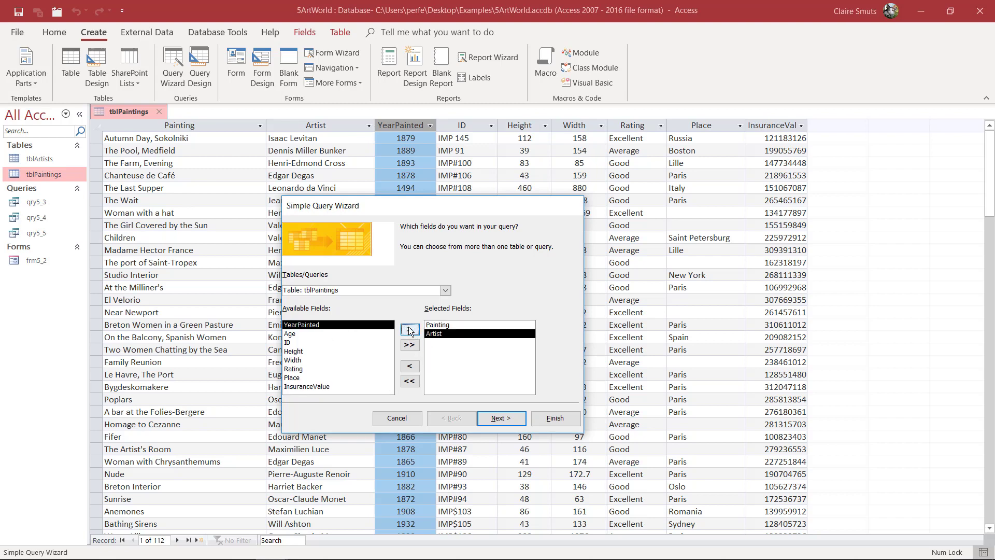
{"action": "left_click", "coordinate": [409, 329]}
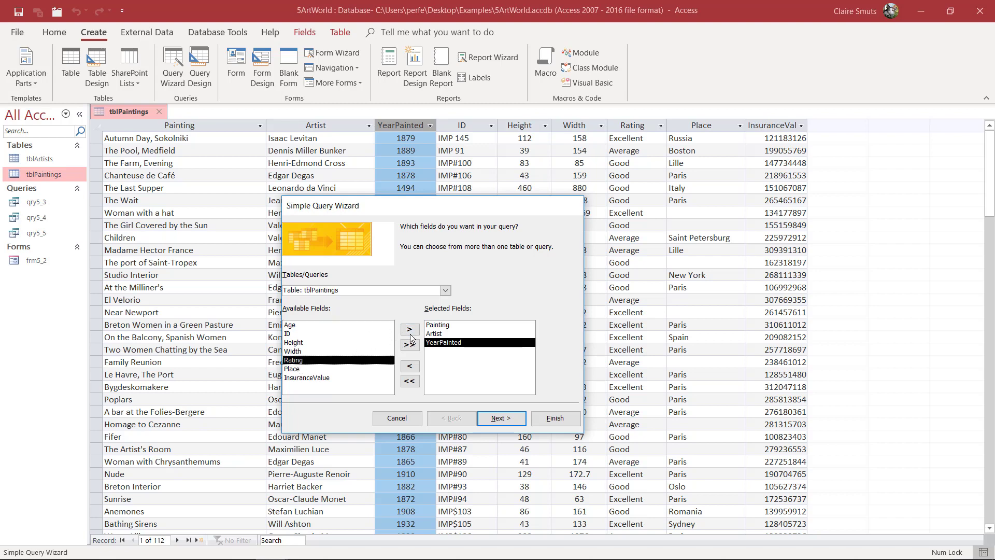
{"action": "left_click", "coordinate": [500, 418]}
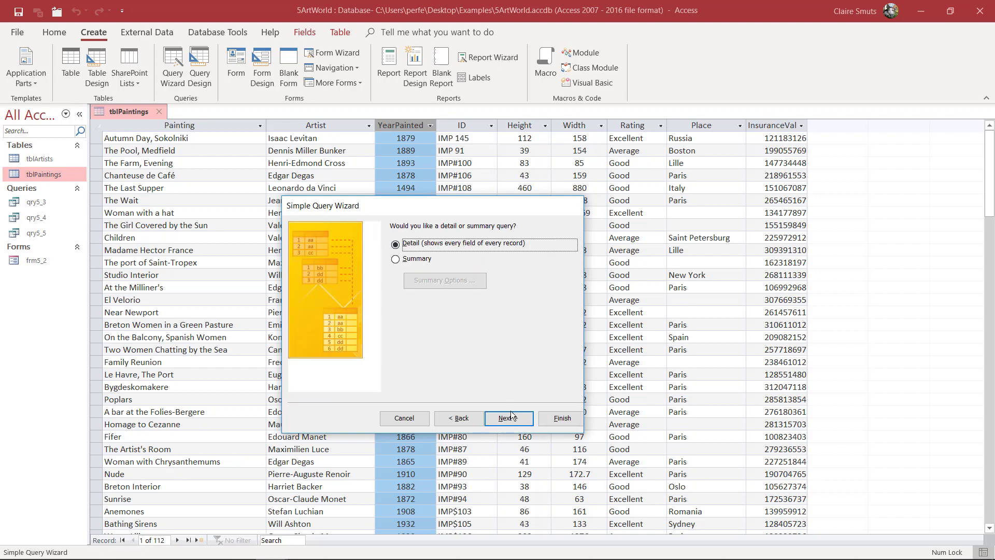
Keep the detail query, title it 'Paintings after 1900', and finish.
{"action": "left_click", "coordinate": [508, 417]}
{"action": "type", "text": "P"}
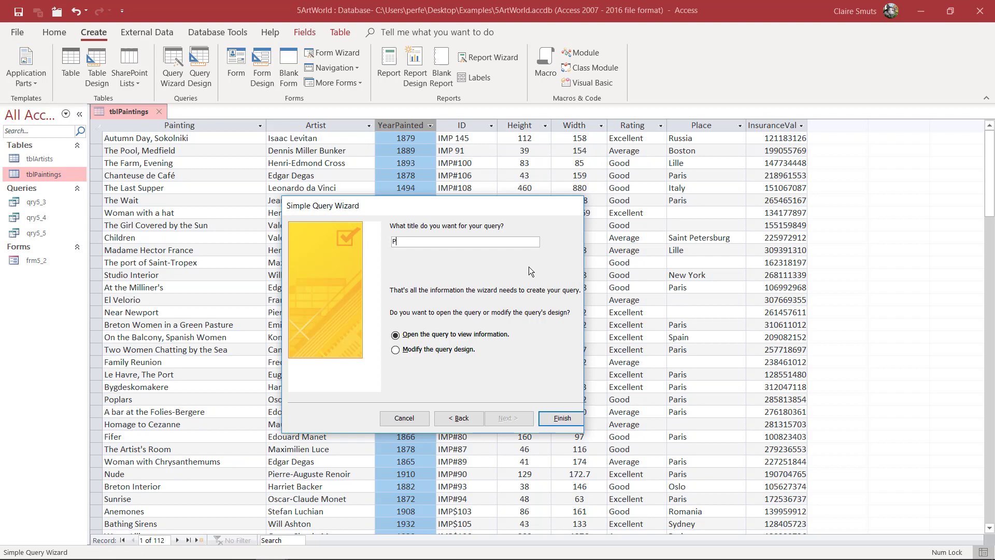
{"action": "type", "text": "aintings after"}
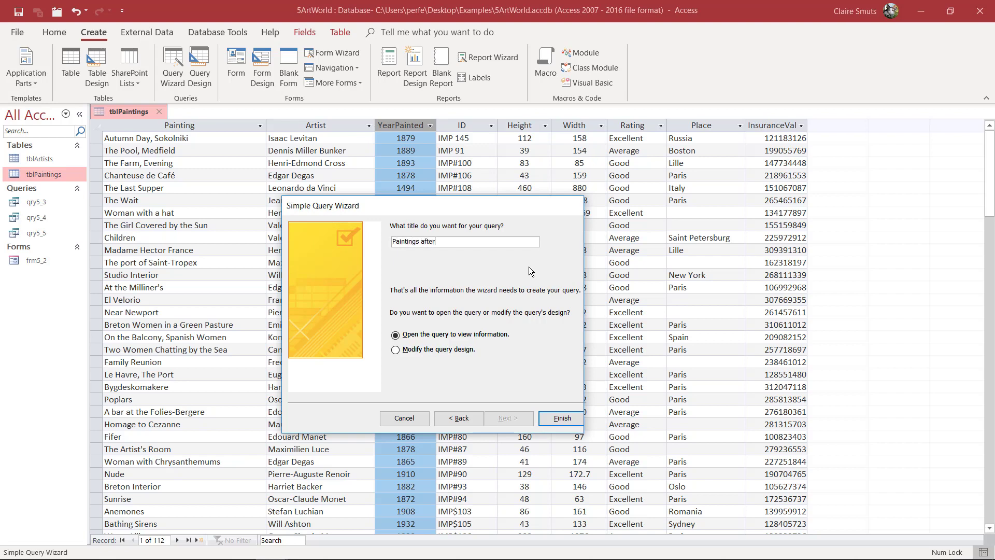
{"action": "type", "text": "1900"}
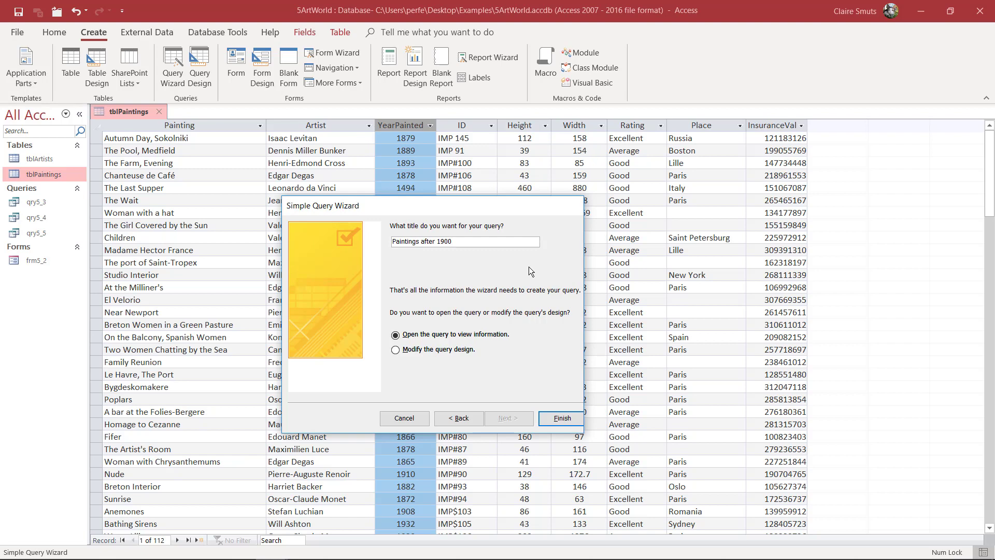
{"action": "left_click", "coordinate": [560, 418]}
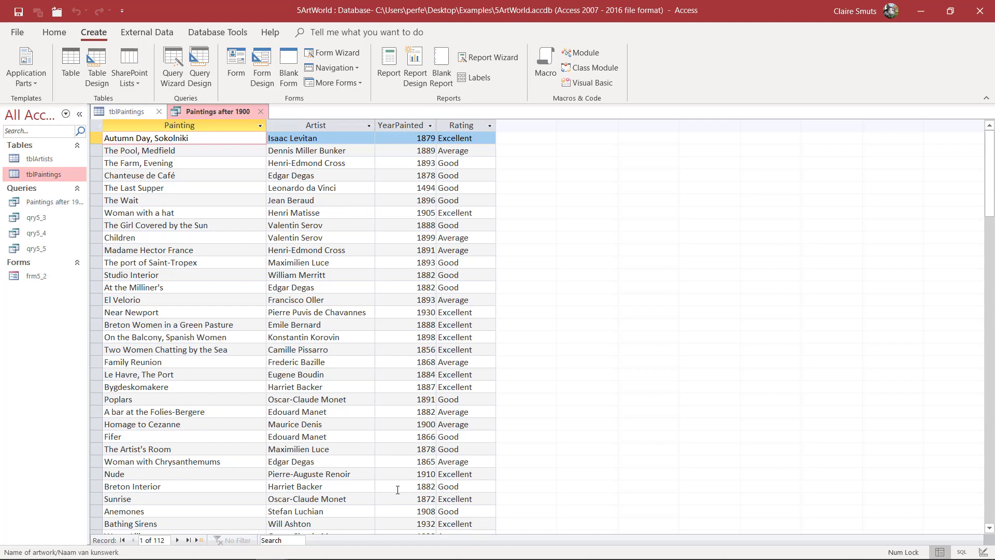
{"action": "mouse_move", "coordinate": [57, 32]}
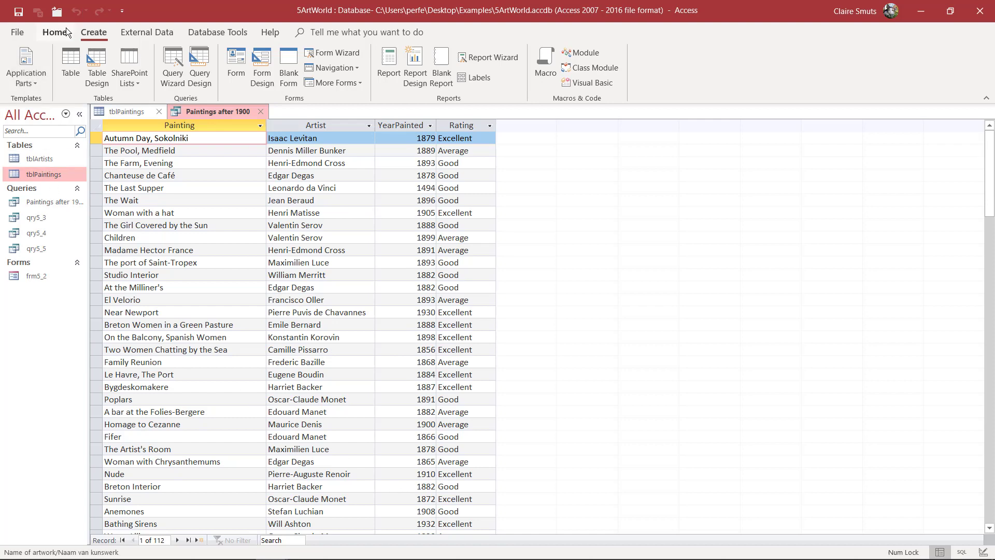
Add a >1900 YearPainted criterion in Design View and run it, showing 25 records.
{"action": "left_click", "coordinate": [17, 71]}
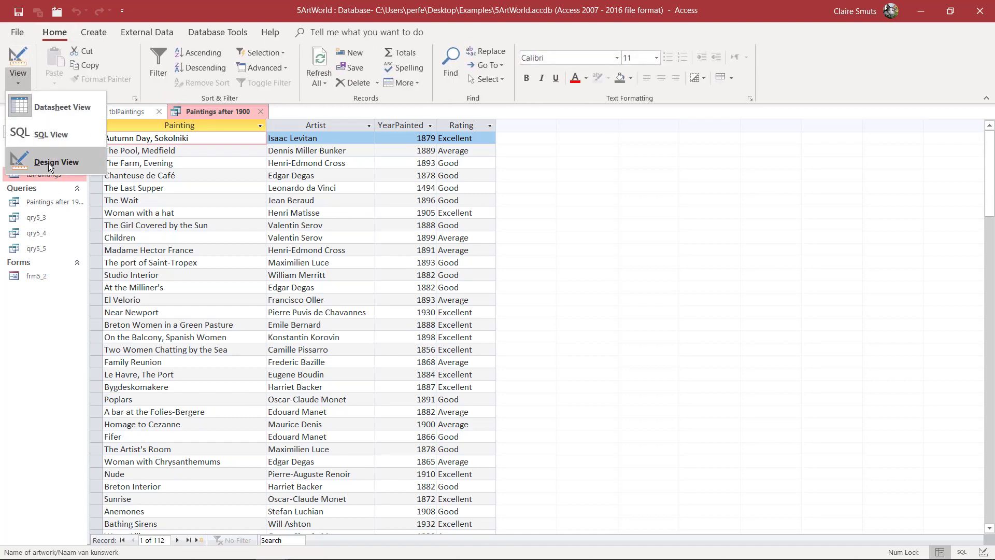
{"action": "left_click", "coordinate": [56, 161]}
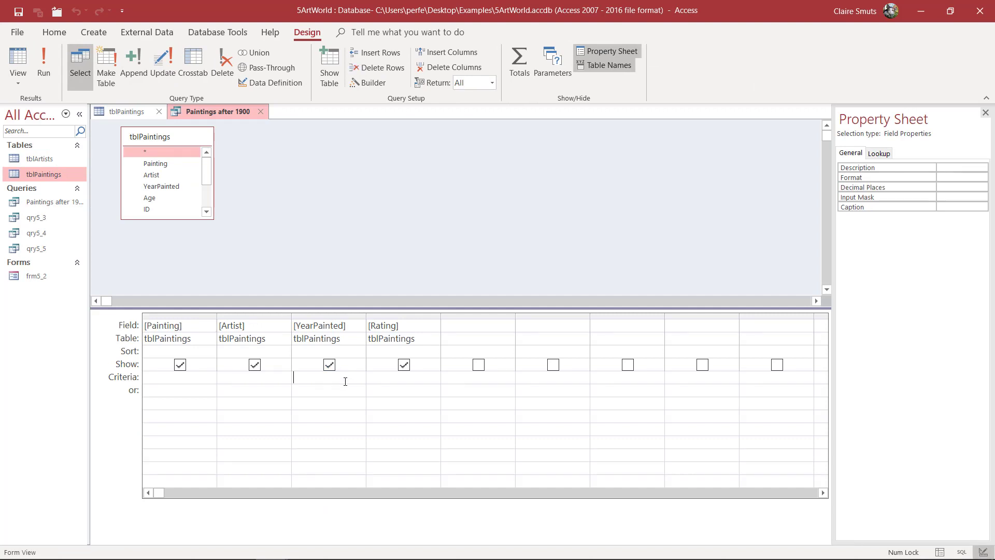
{"action": "type", "text": ">1900"}
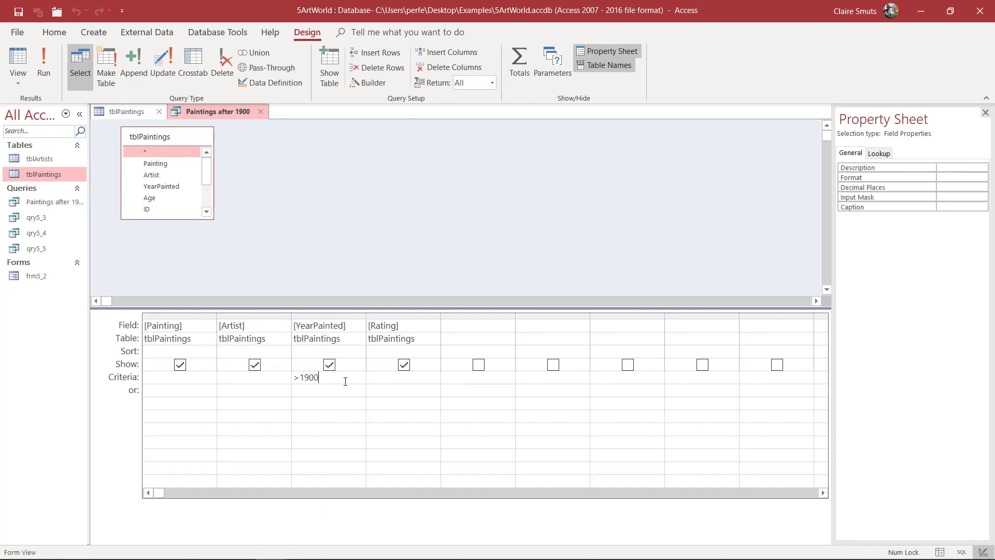
{"action": "left_click", "coordinate": [17, 60]}
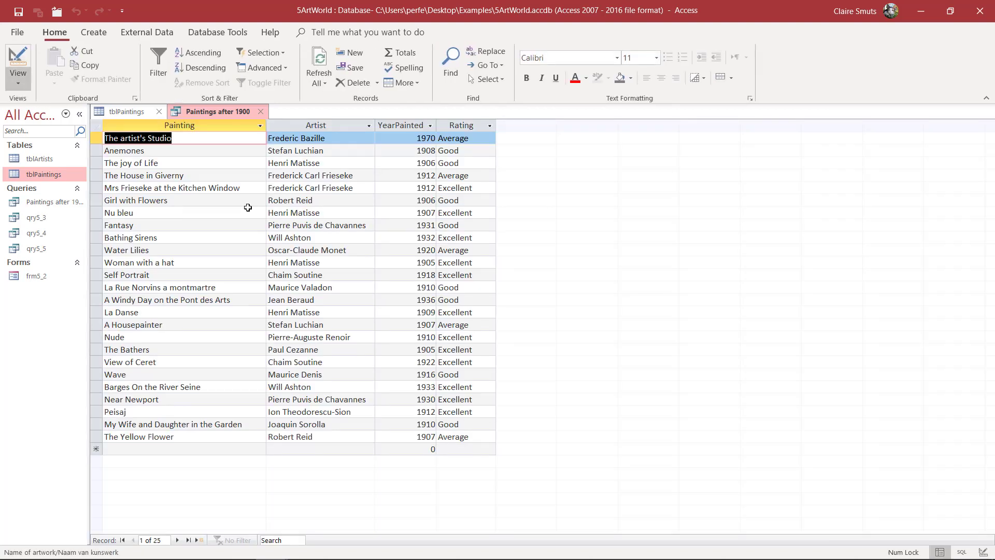
{"action": "mouse_move", "coordinate": [407, 414]}
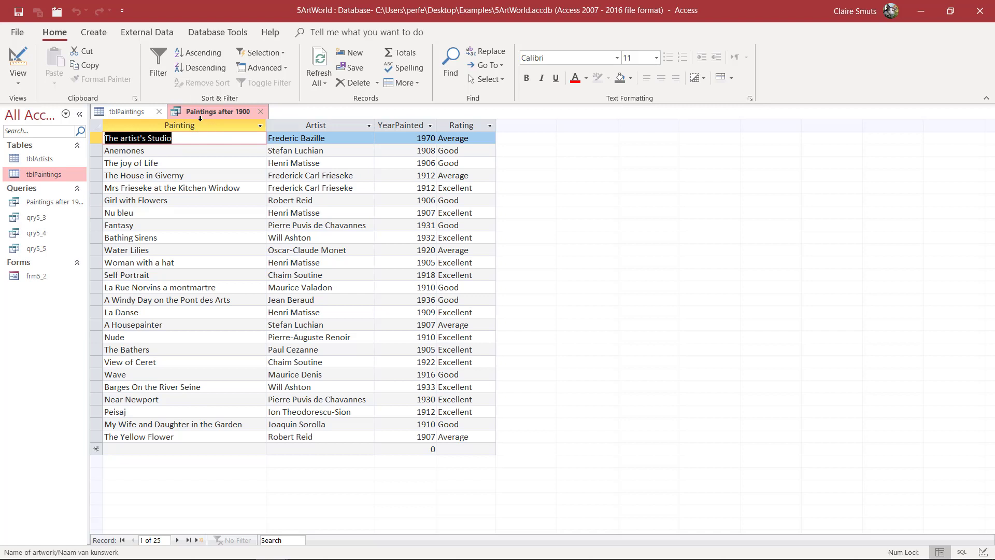
{"action": "mouse_move", "coordinate": [241, 124]}
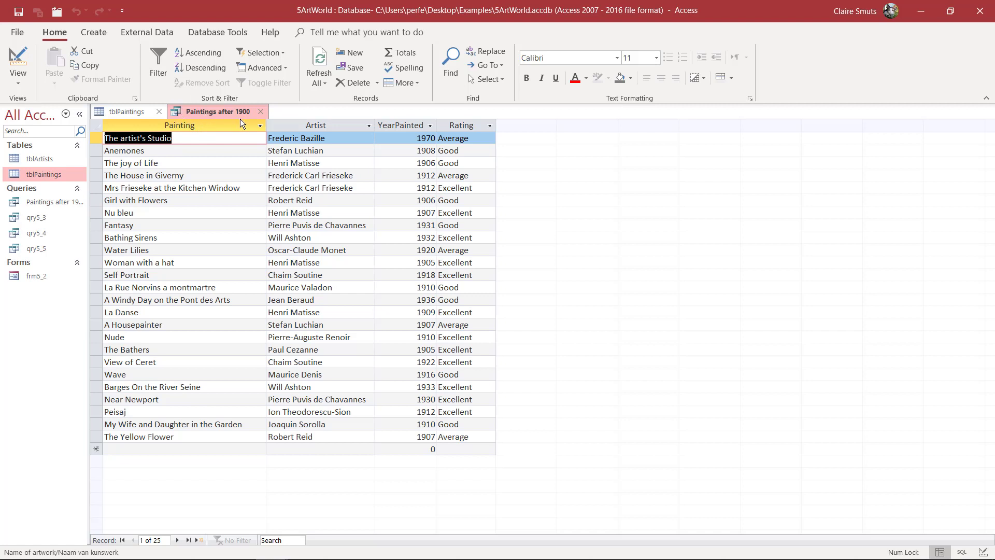
Change the criterion to Rating "Excellent" and view the results.
{"action": "left_click", "coordinate": [18, 60]}
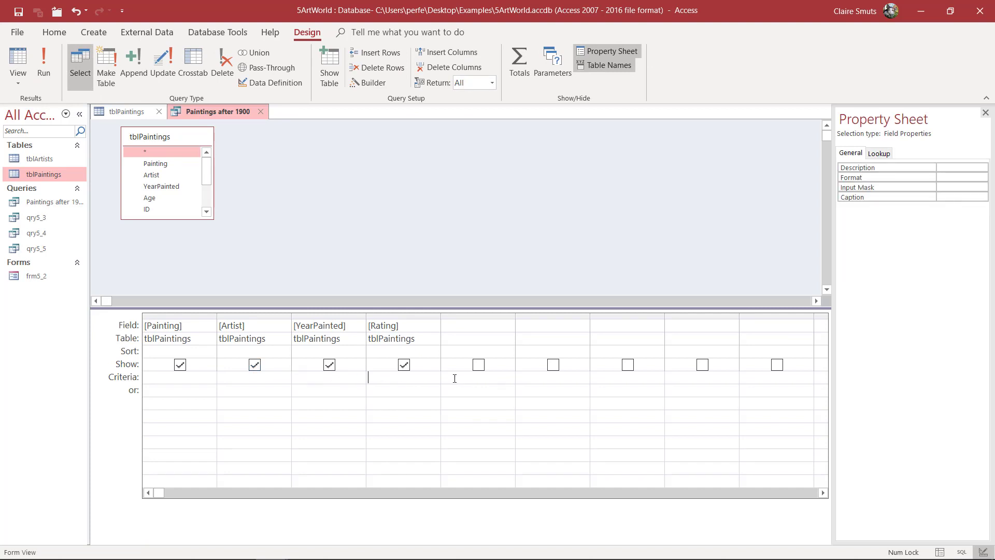
{"action": "type", "text": "Exce"}
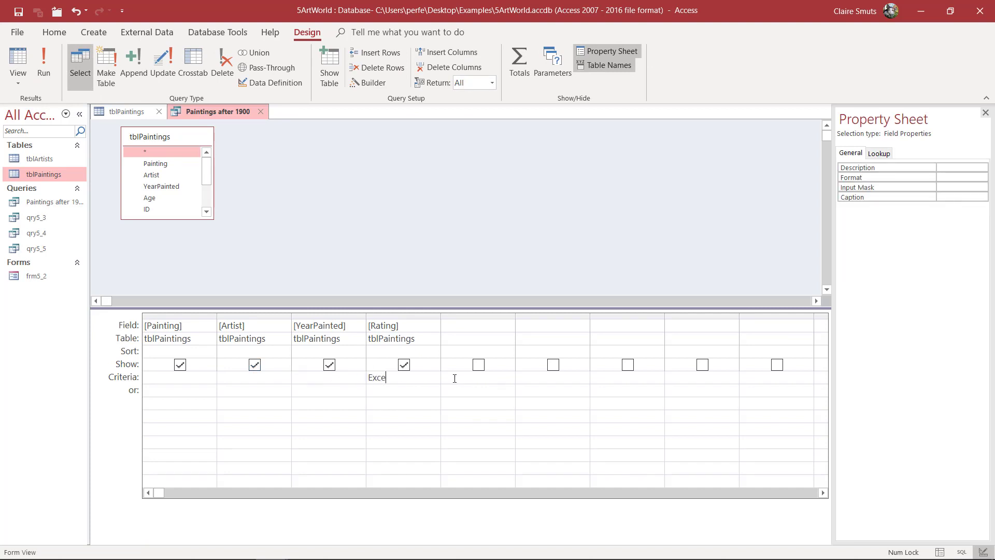
{"action": "left_click", "coordinate": [18, 60]}
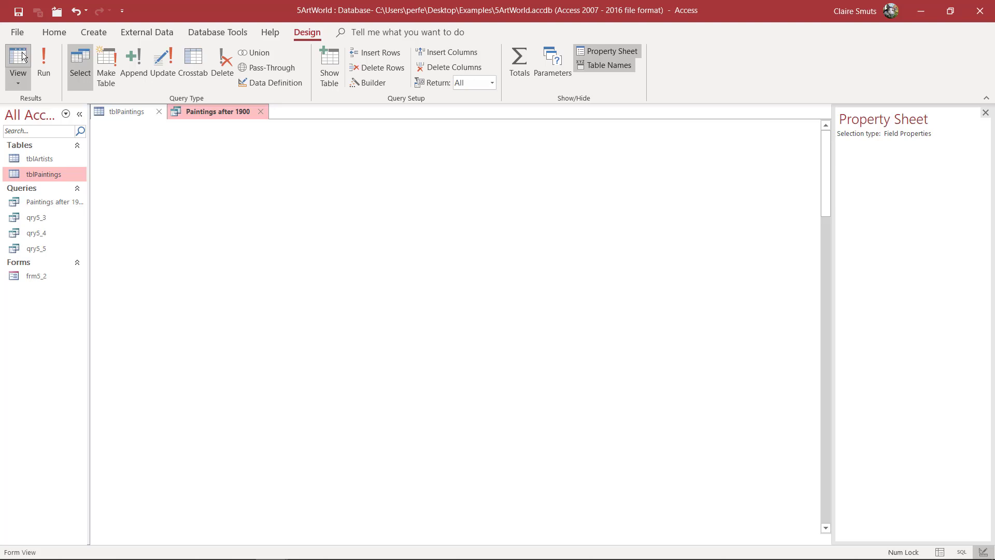
{"action": "left_click", "coordinate": [18, 61]}
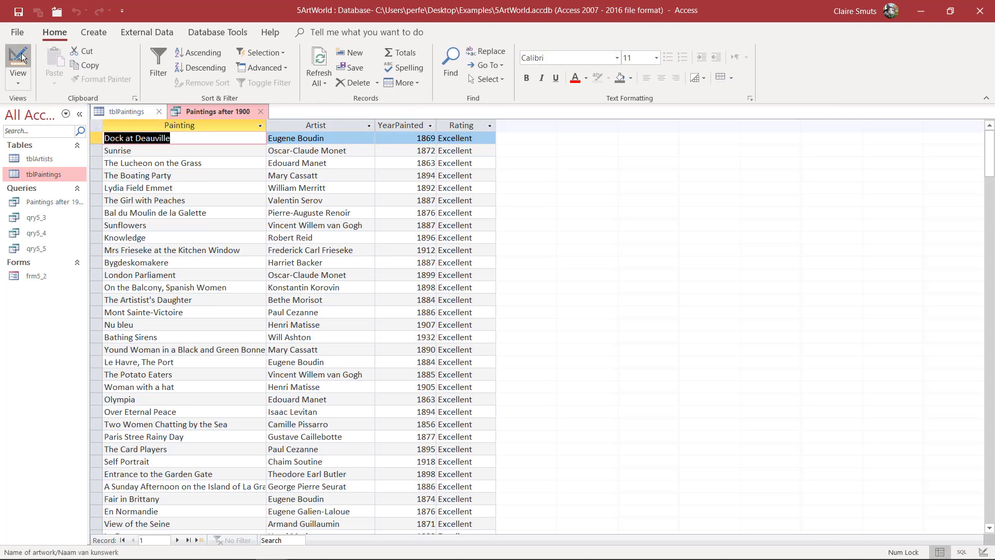
Restore the >1900 YearPainted criterion, rerun the query, and close it.
{"action": "left_click", "coordinate": [17, 63]}
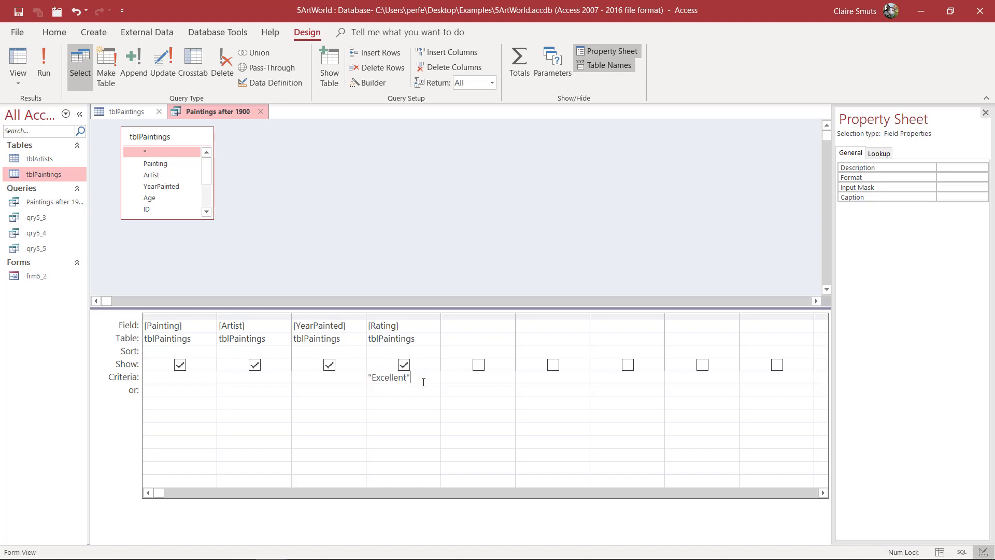
{"action": "left_click", "coordinate": [43, 63]}
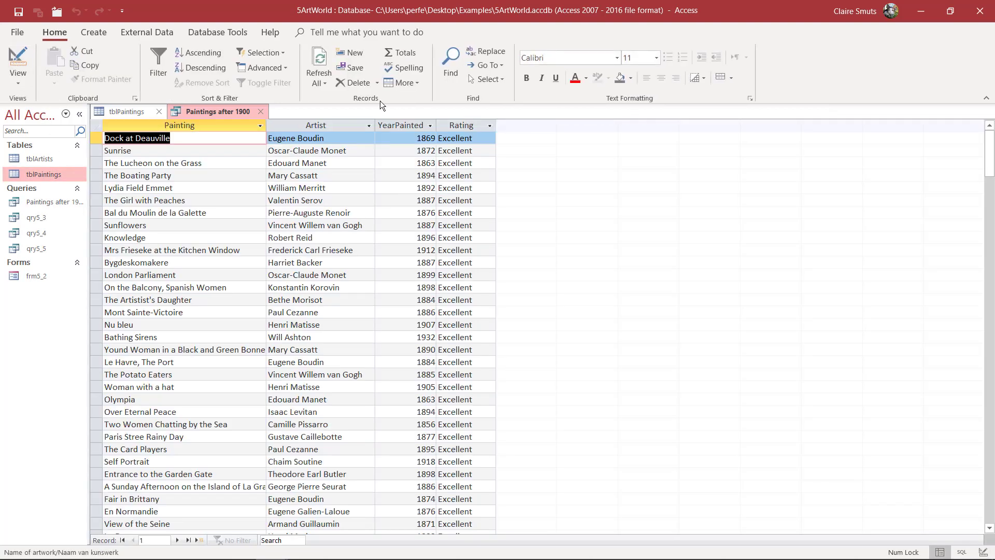
{"action": "left_click", "coordinate": [17, 60]}
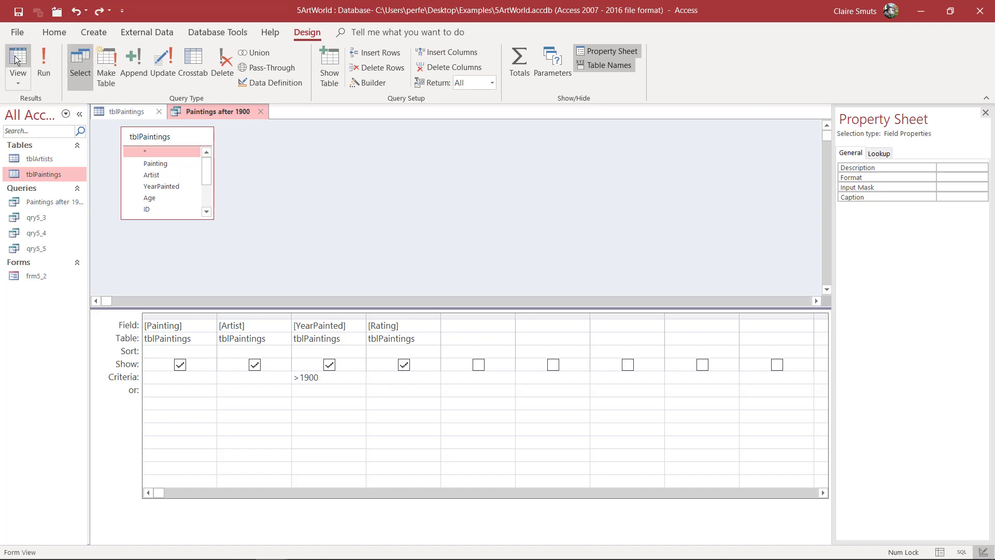
{"action": "left_click", "coordinate": [18, 60]}
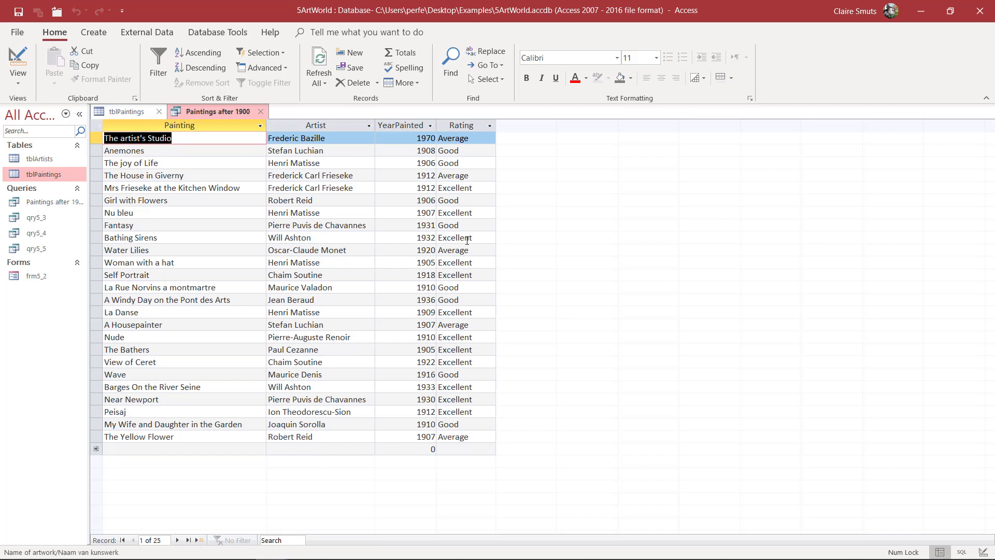
{"action": "mouse_move", "coordinate": [262, 124]}
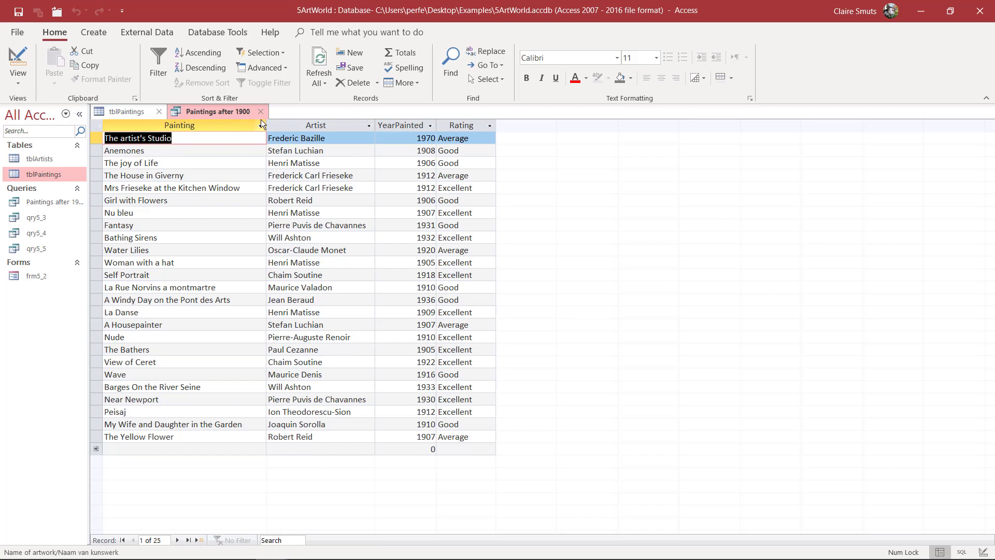
{"action": "left_click", "coordinate": [260, 111]}
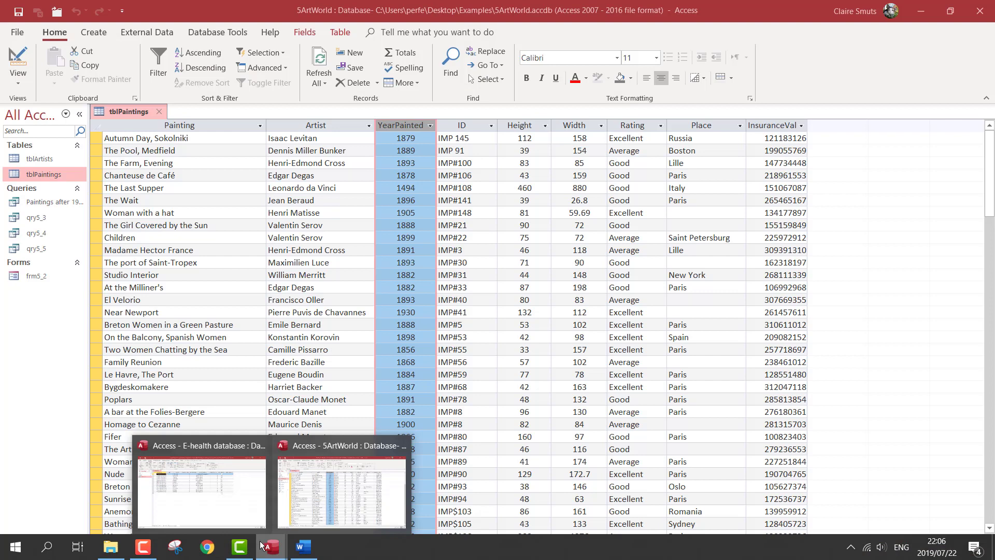
{"action": "left_click", "coordinate": [200, 493]}
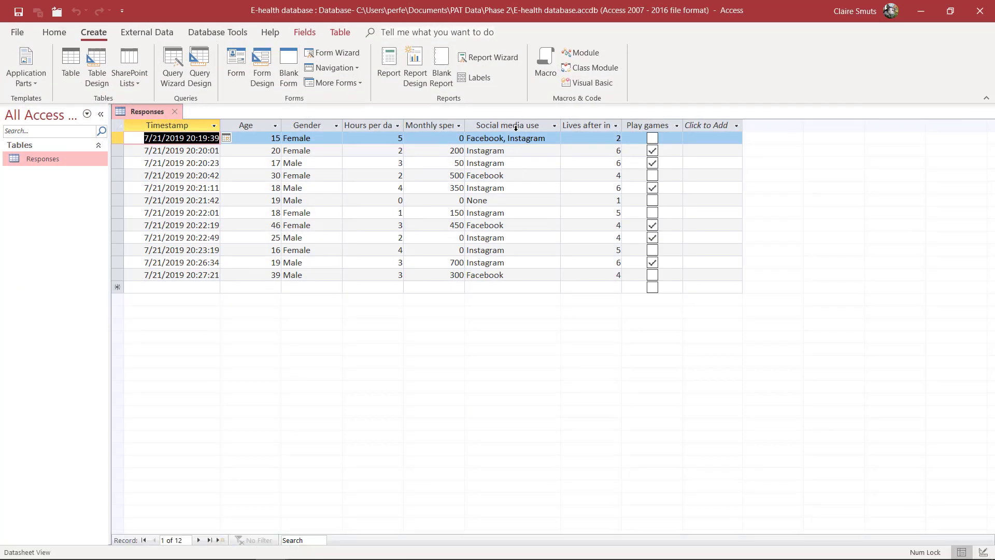
{"action": "mouse_move", "coordinate": [467, 316]}
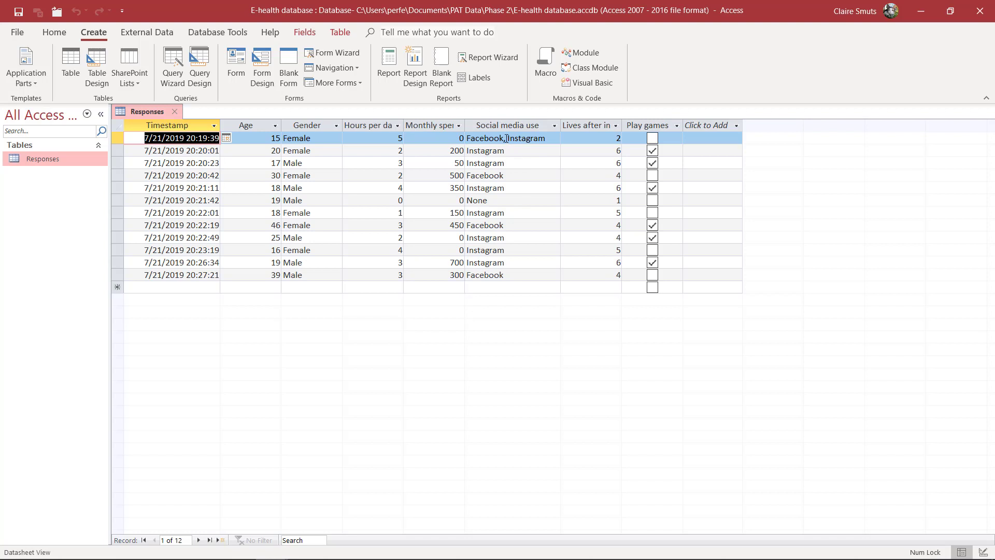
{"action": "left_click", "coordinate": [485, 150]}
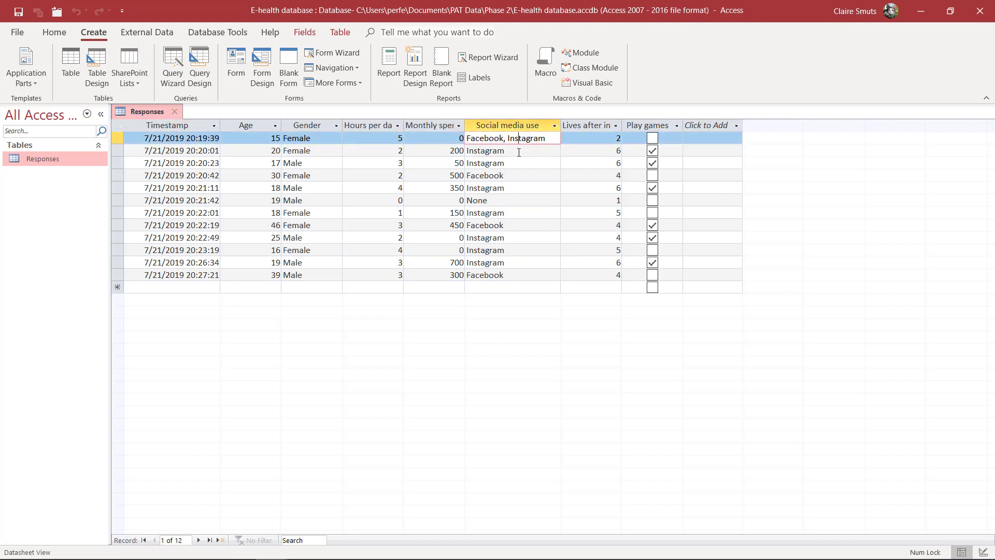
{"action": "left_click", "coordinate": [484, 150]}
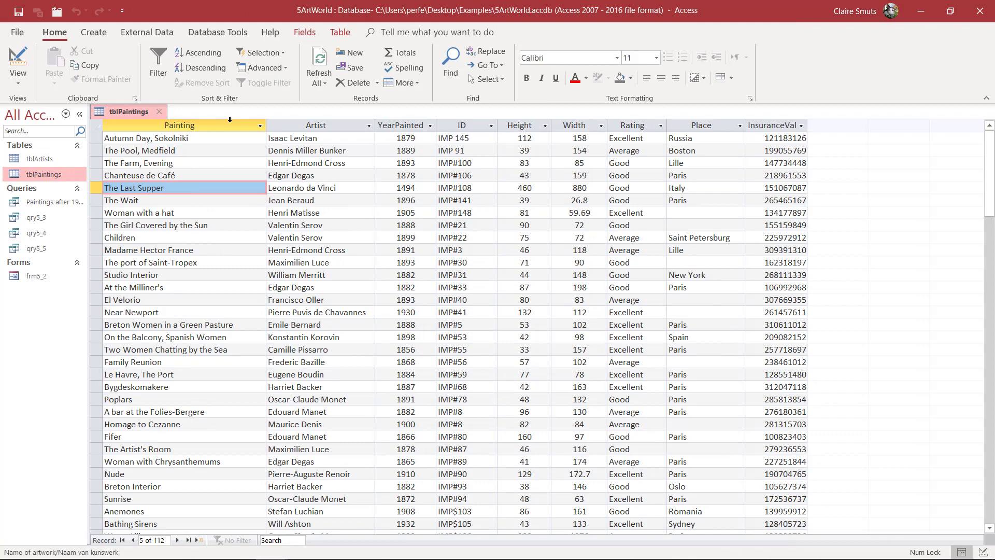
Scroll tblPaintings to The Bathers by Paul Cezanne and show the Create commands.
{"action": "left_click", "coordinate": [180, 125]}
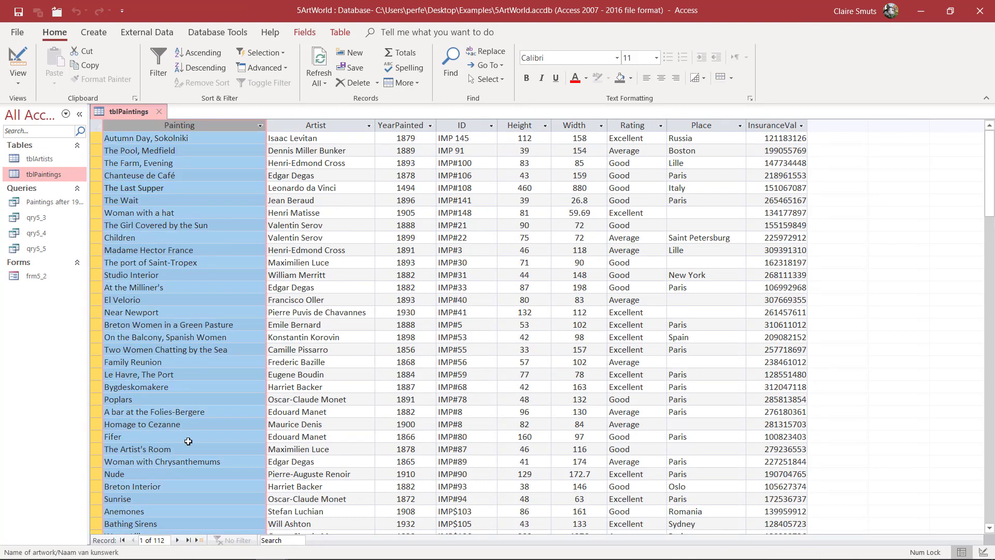
{"action": "scroll", "scroll_direction": "down", "scroll_amount": 3}
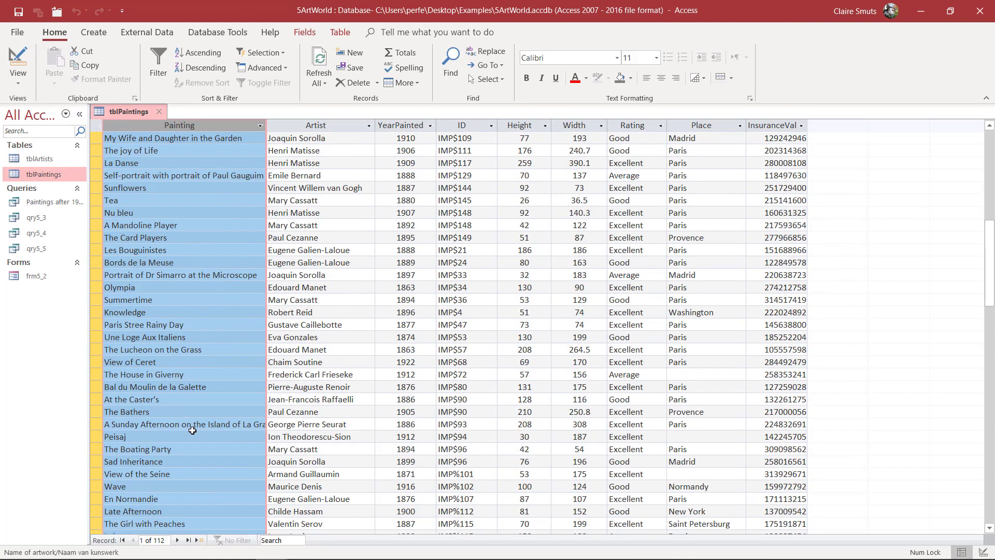
{"action": "scroll", "scroll_direction": "down", "scroll_amount": 3}
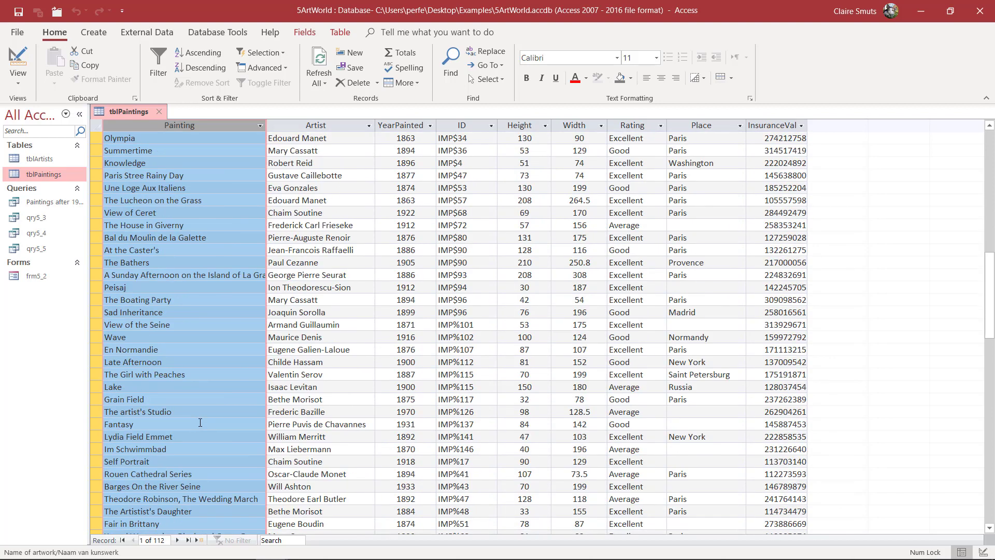
{"action": "left_click", "coordinate": [311, 249]}
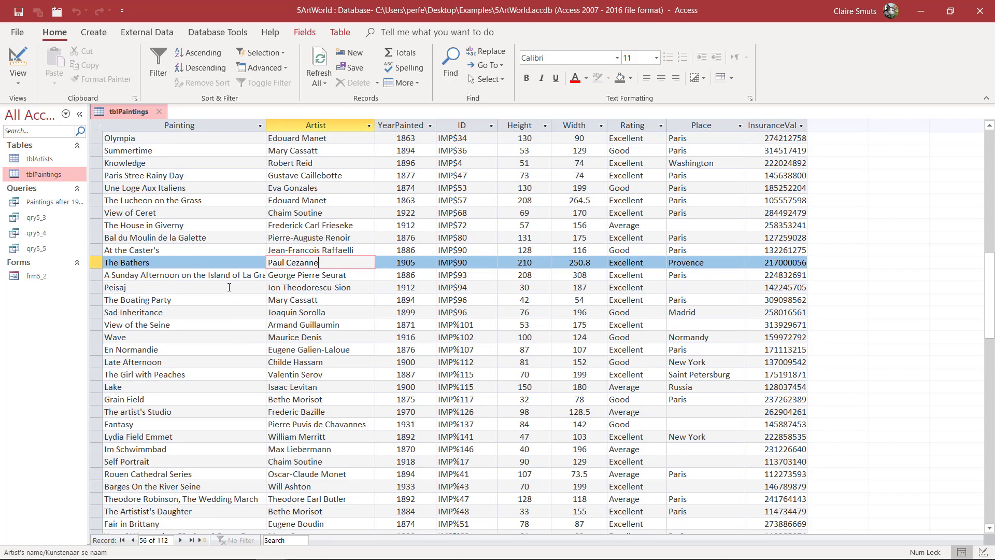
{"action": "left_click", "coordinate": [93, 31]}
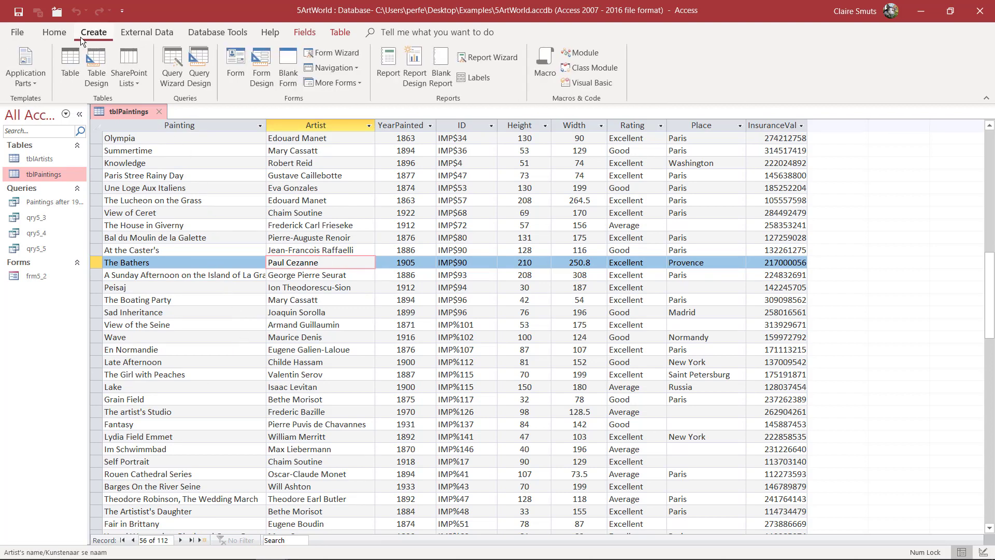
Run the Simple Query Wizard with Painting and Artist, title 'Party paintings', and open the design.
{"action": "left_click", "coordinate": [172, 63]}
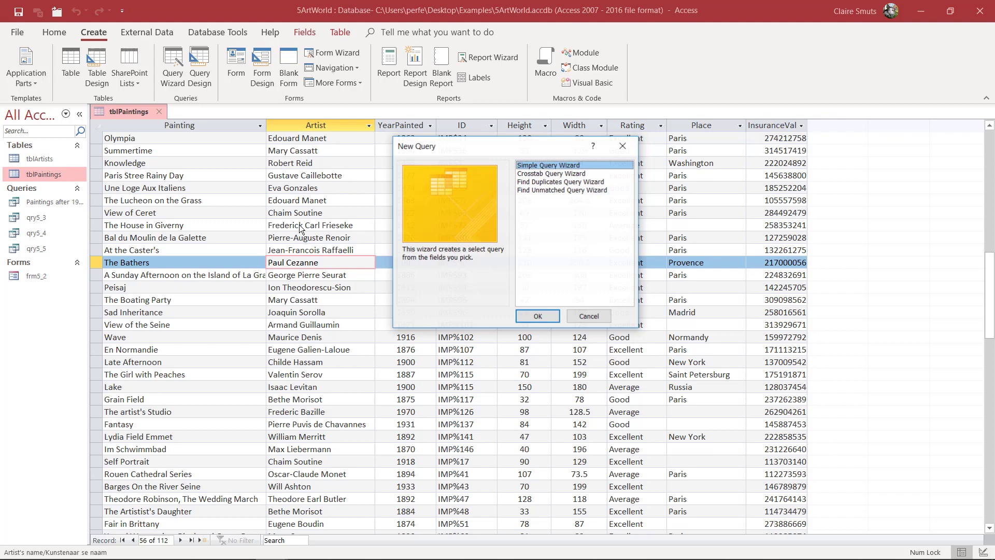
{"action": "left_click", "coordinate": [537, 316]}
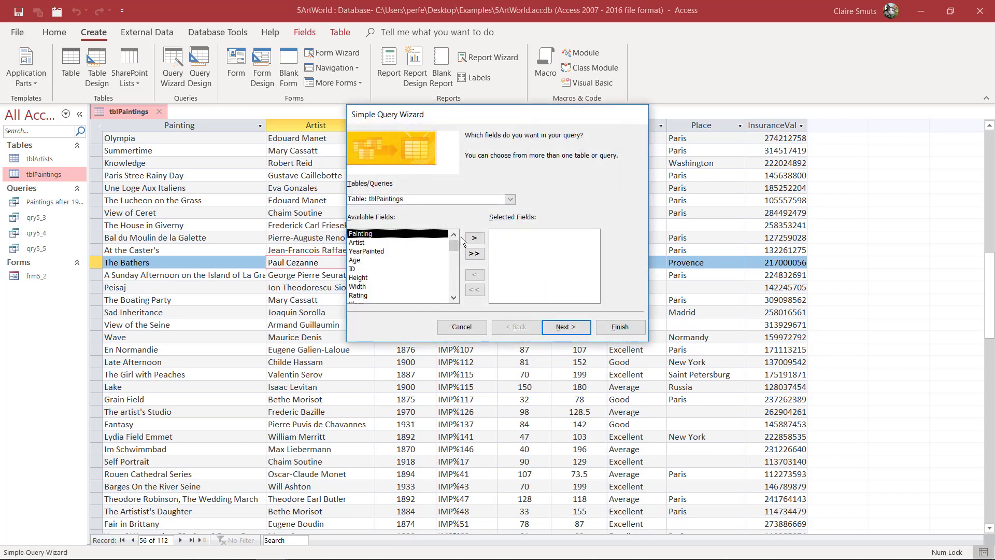
{"action": "left_click", "coordinate": [473, 238]}
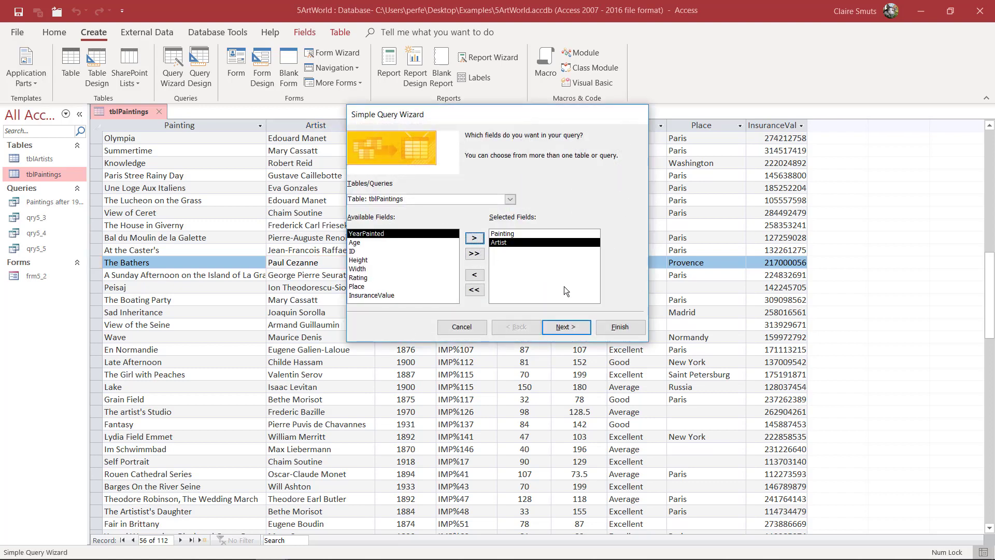
{"action": "left_click", "coordinate": [566, 327]}
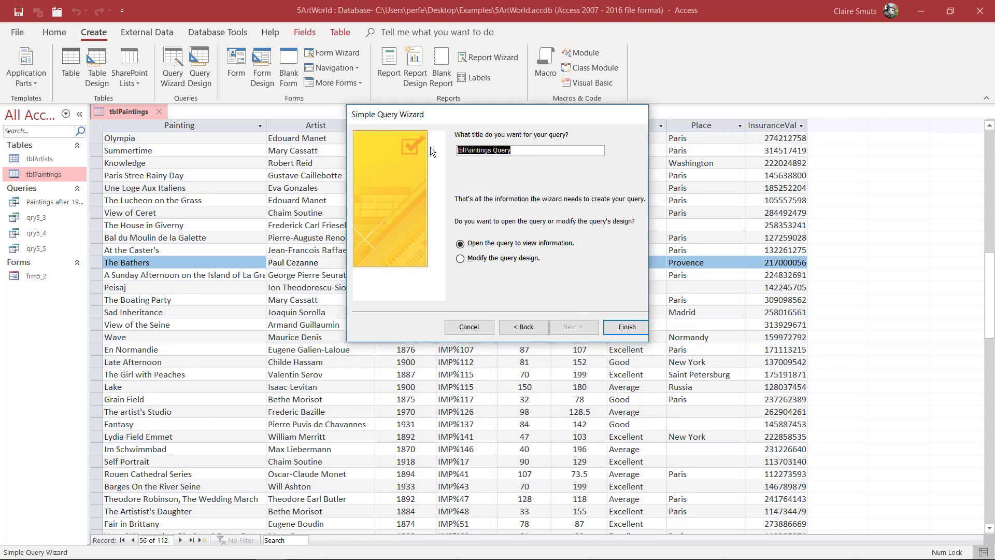
{"action": "mouse_move", "coordinate": [849, 256]}
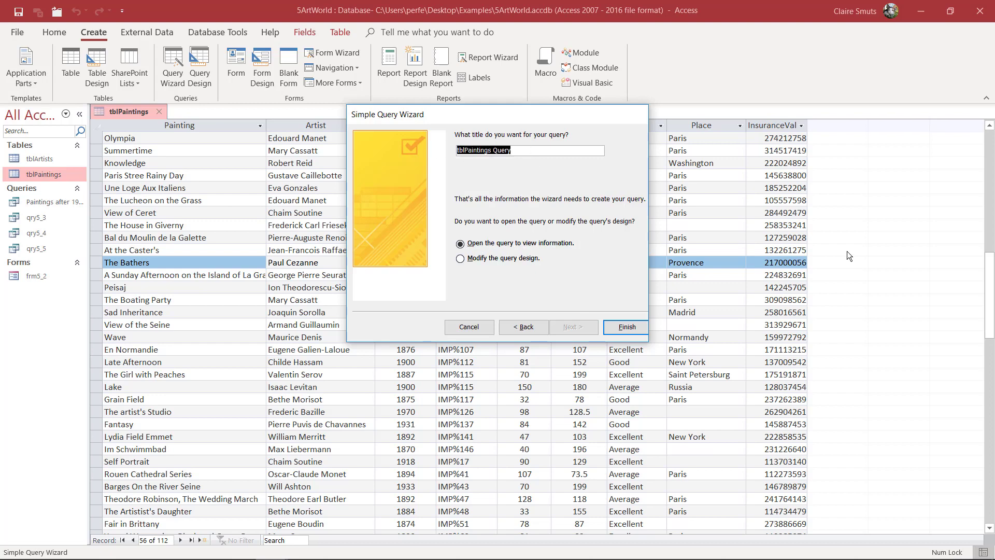
{"action": "type", "text": "Par"}
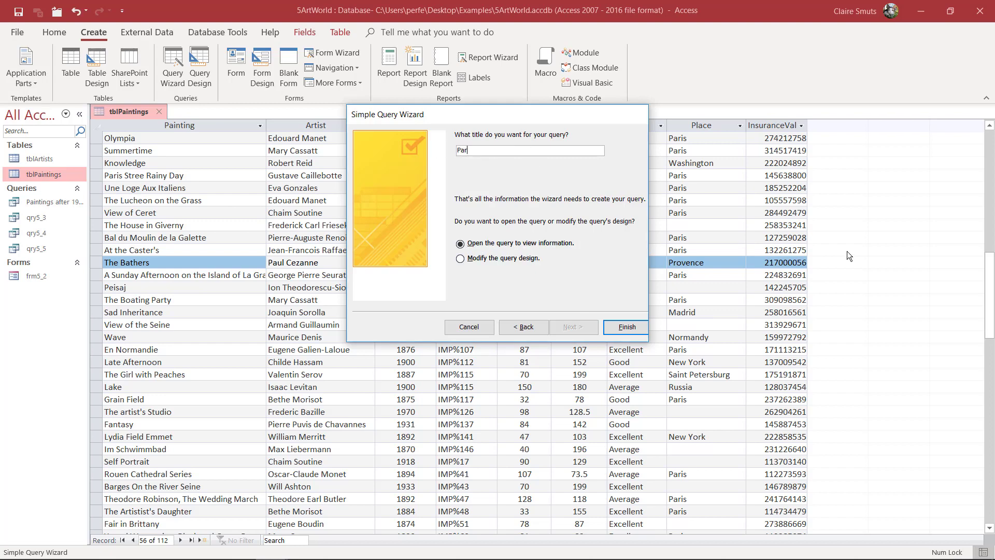
{"action": "type", "text": "Party paining"}
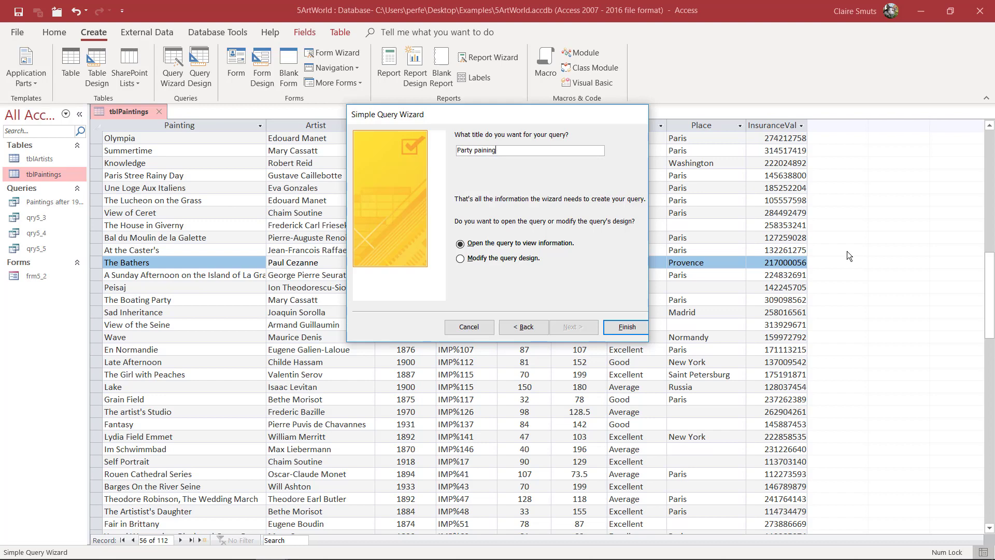
{"action": "left_click", "coordinate": [625, 327]}
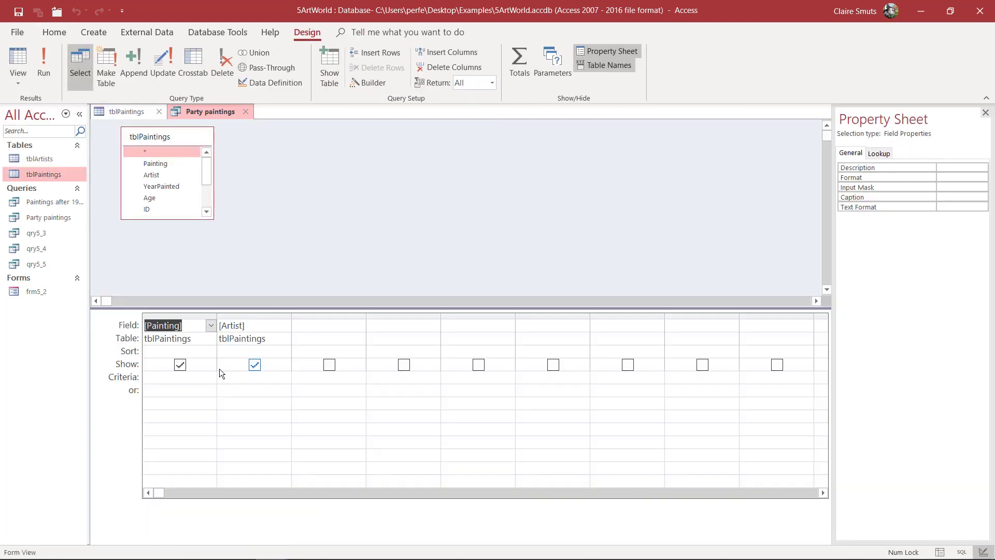
Set the Painting criterion to party (Like "*party*") and run it, returning two paintings.
{"action": "left_click", "coordinate": [178, 376]}
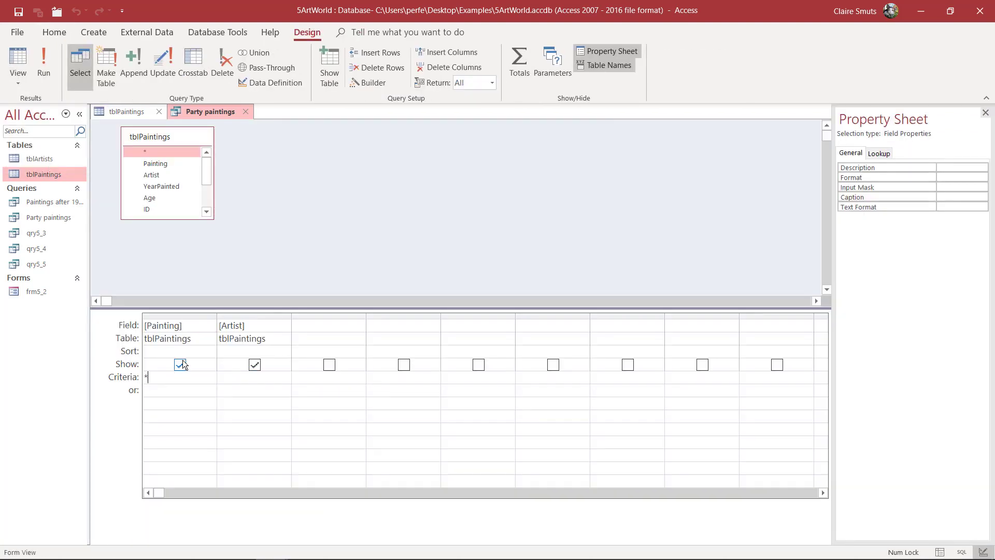
{"action": "type", "text": "party*\""}
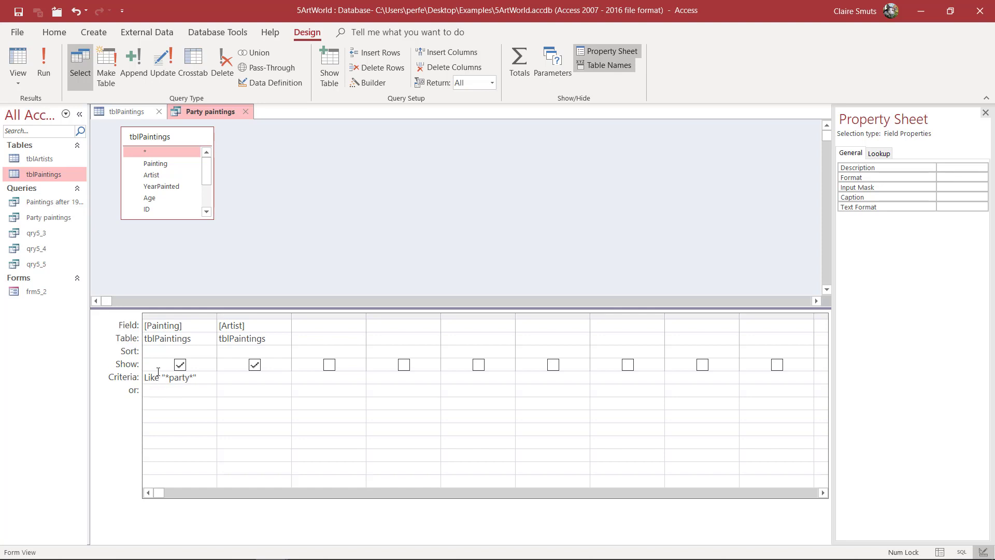
{"action": "left_click", "coordinate": [178, 390]}
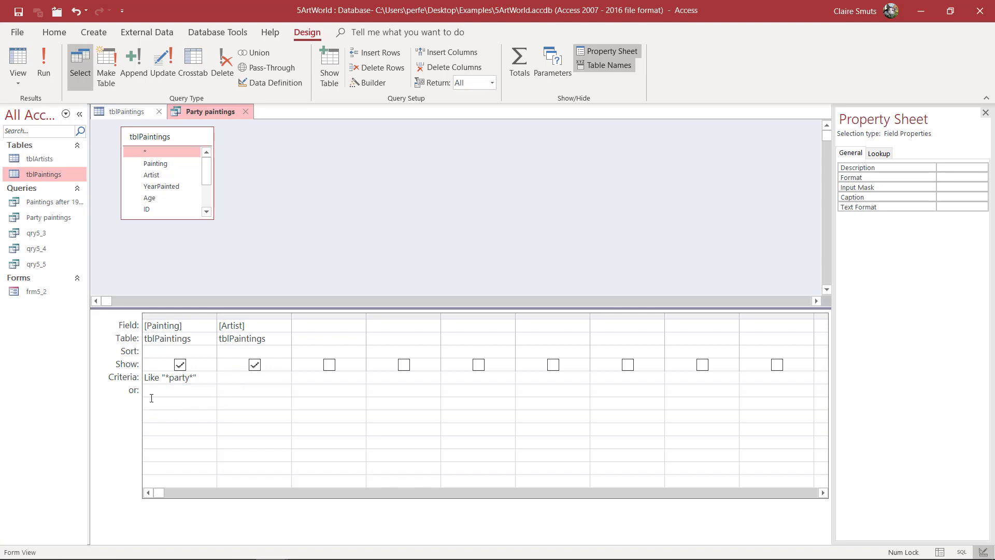
{"action": "left_click", "coordinate": [178, 390]}
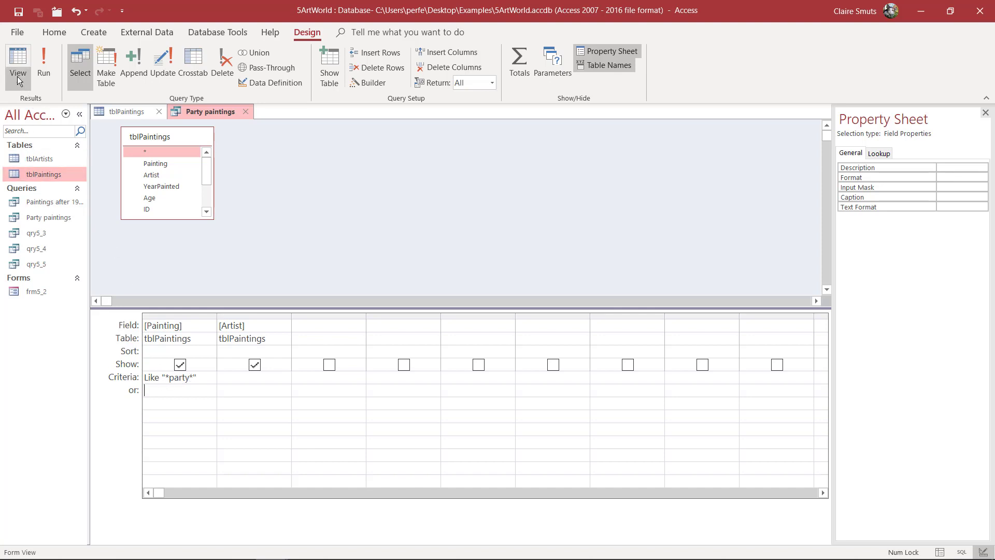
{"action": "left_click", "coordinate": [18, 60]}
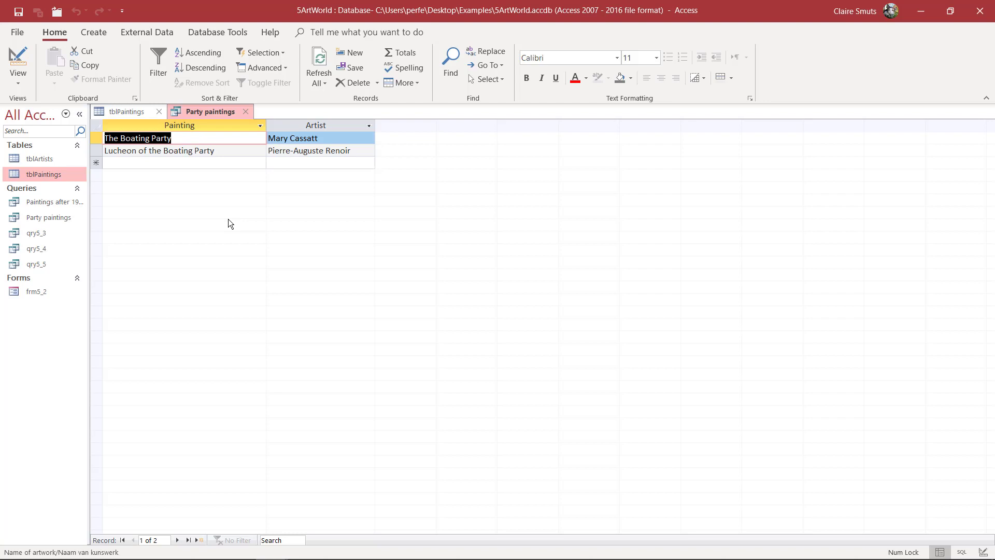
{"action": "mouse_move", "coordinate": [39, 91]}
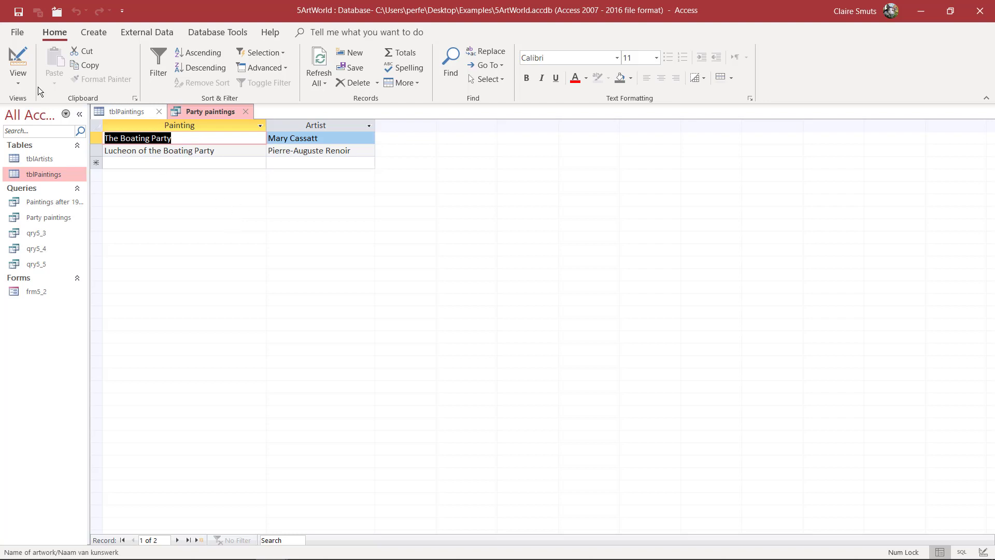
{"action": "mouse_move", "coordinate": [247, 113]}
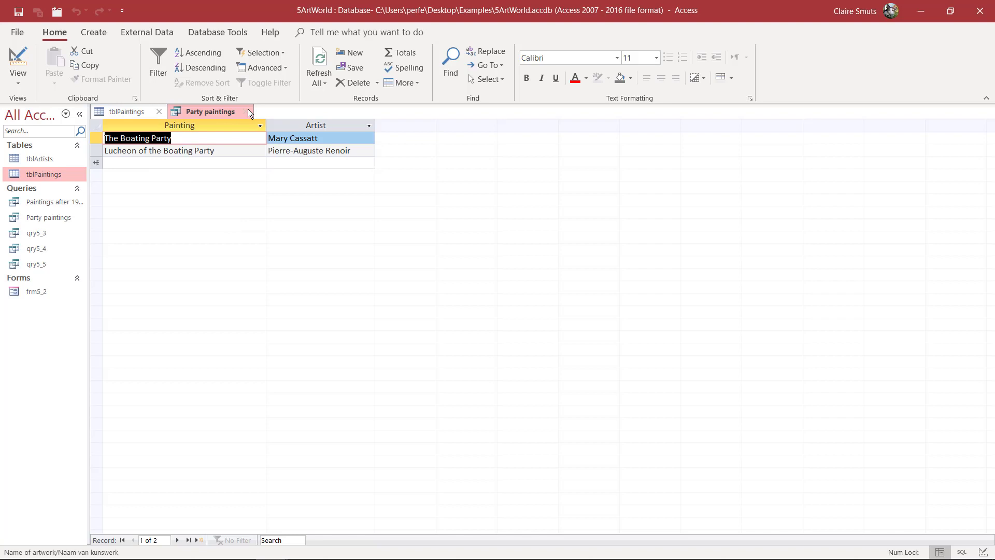
Close Party paintings and inspect the YearPainted, ID and Rating values in tblPaintings.
{"action": "left_click", "coordinate": [245, 111]}
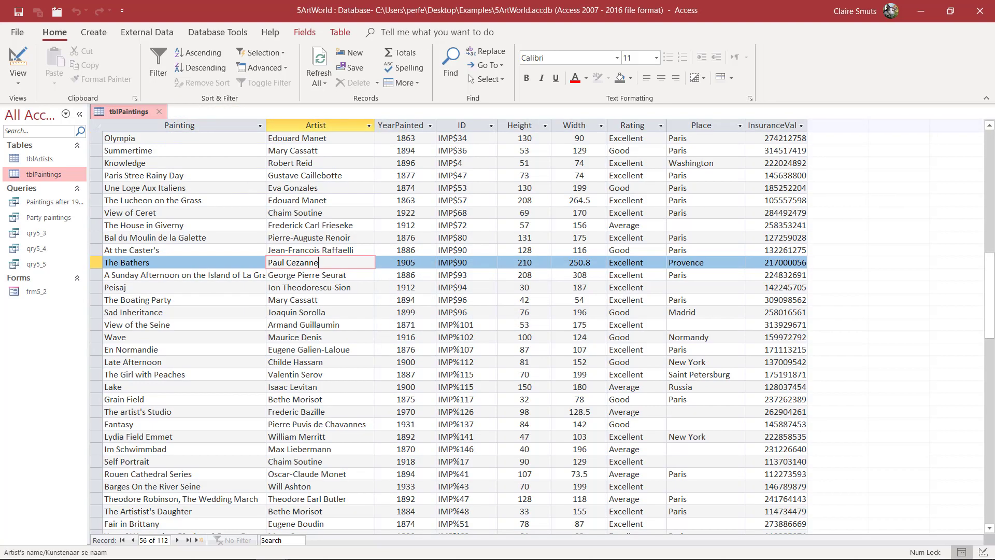
{"action": "left_click", "coordinate": [405, 237]}
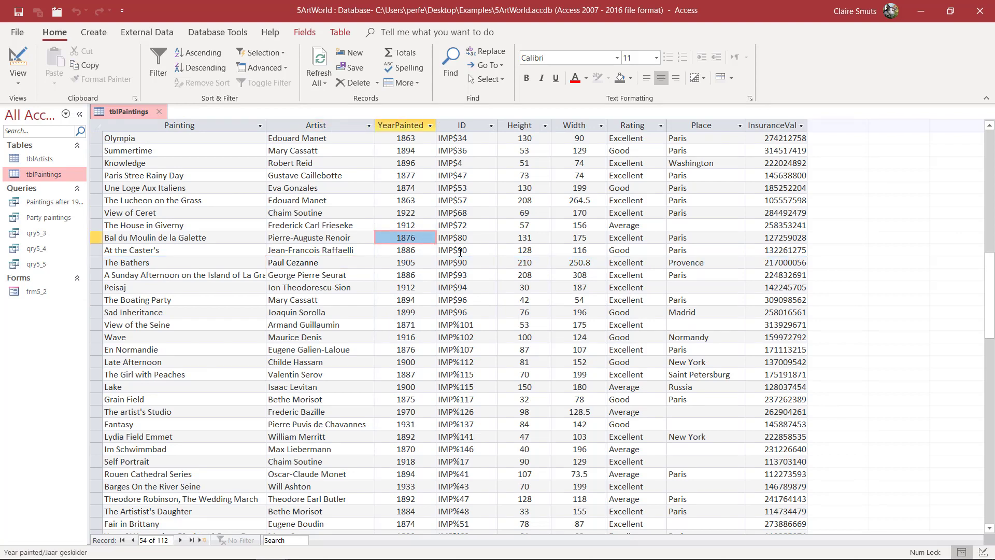
{"action": "left_click", "coordinate": [458, 249]}
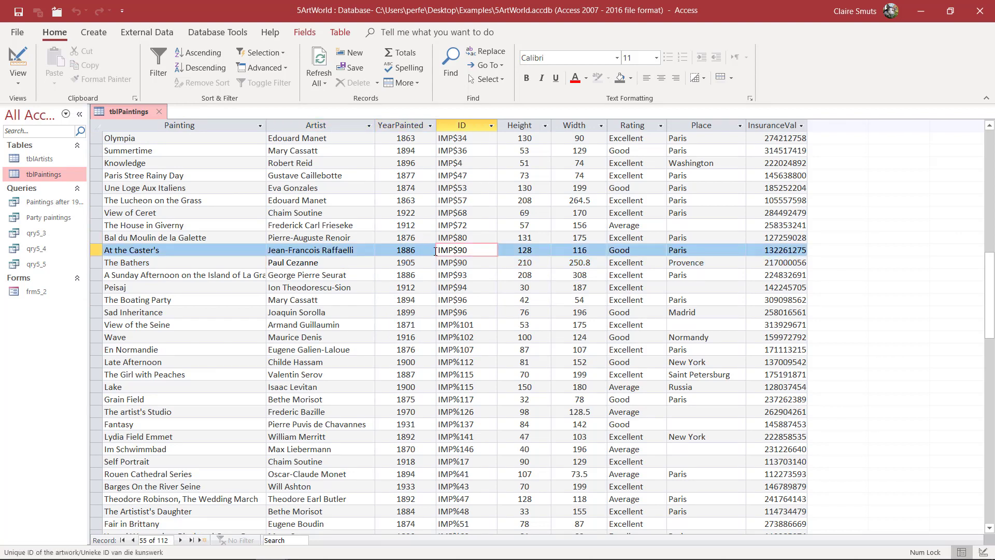
{"action": "left_click", "coordinate": [632, 125]}
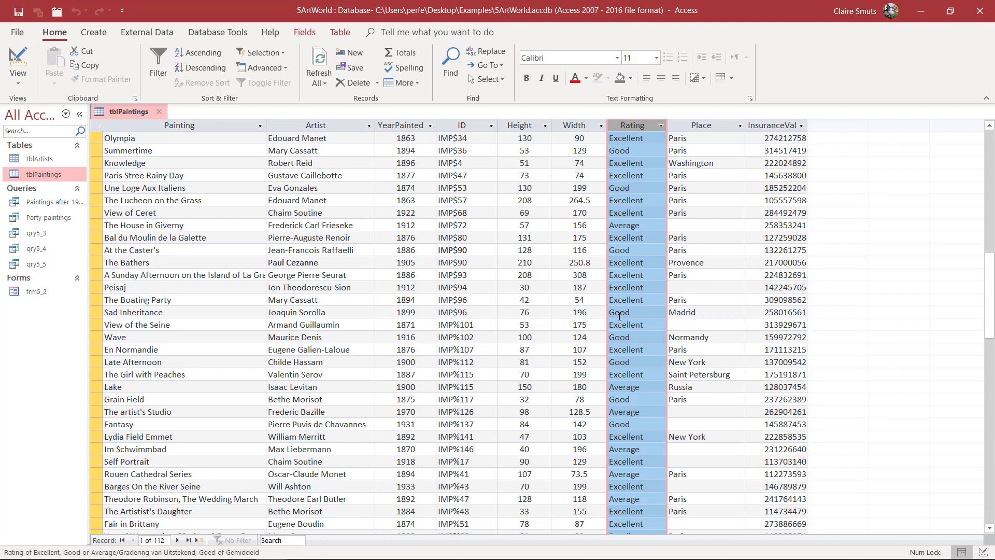
{"action": "mouse_move", "coordinate": [625, 274]}
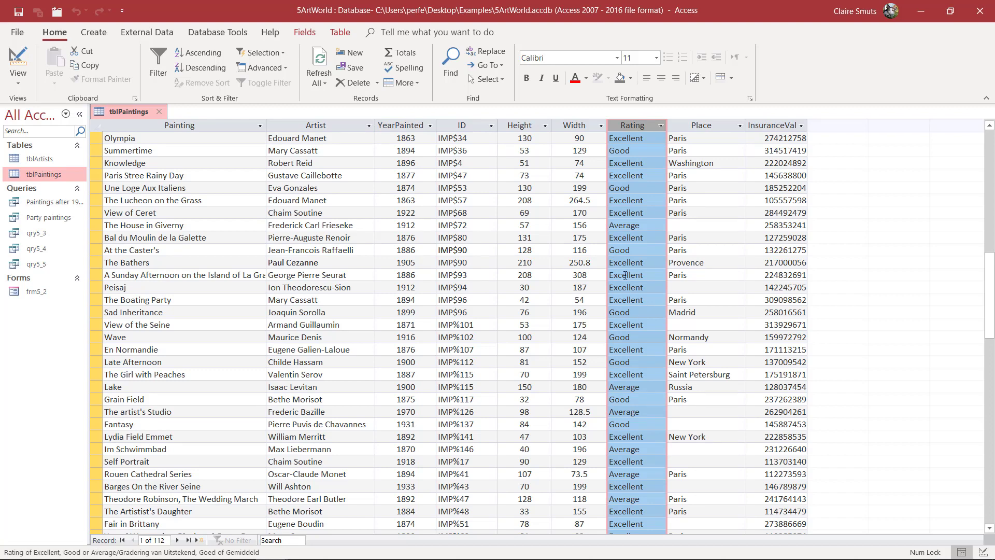
{"action": "mouse_move", "coordinate": [627, 213]}
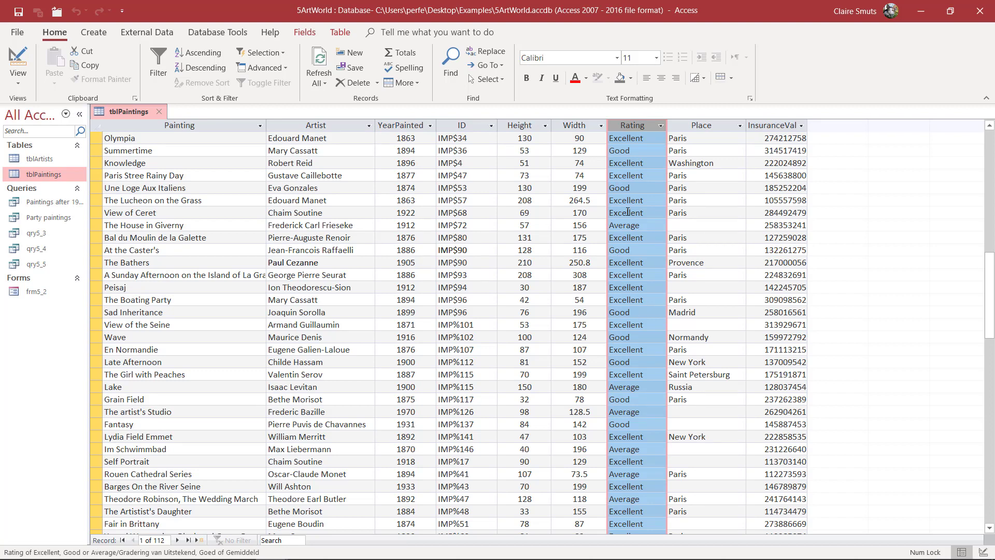
{"action": "mouse_move", "coordinate": [630, 172]}
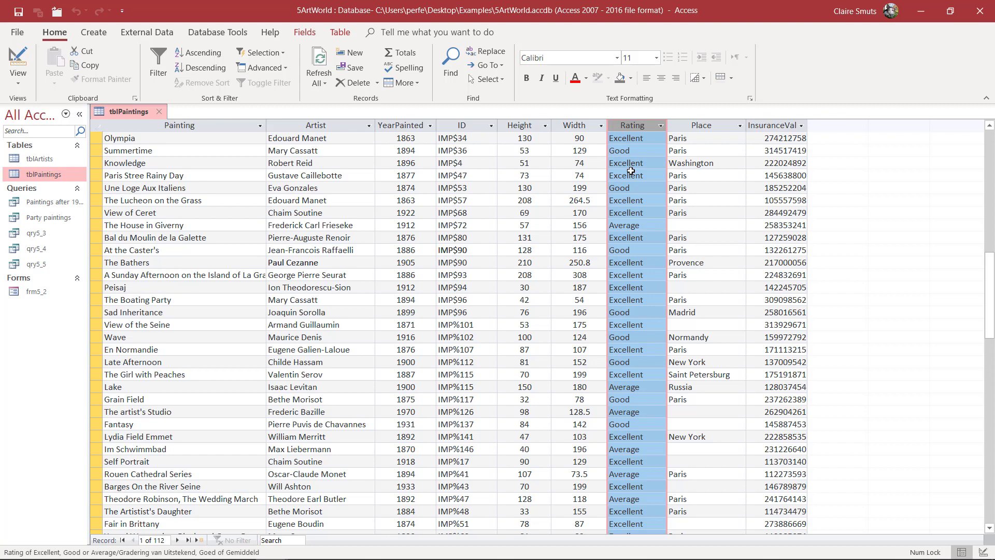
{"action": "left_click", "coordinate": [401, 125]}
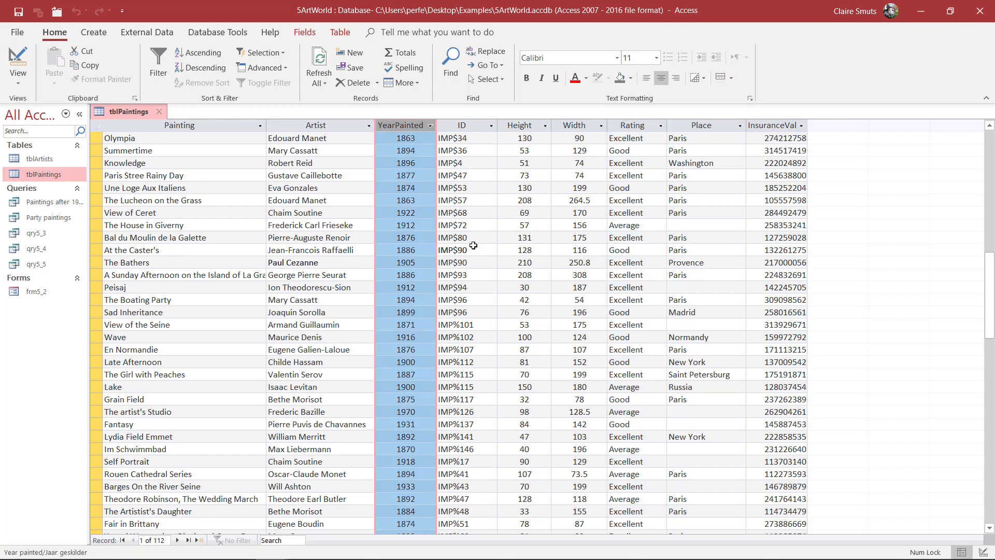
{"action": "mouse_move", "coordinate": [419, 319]}
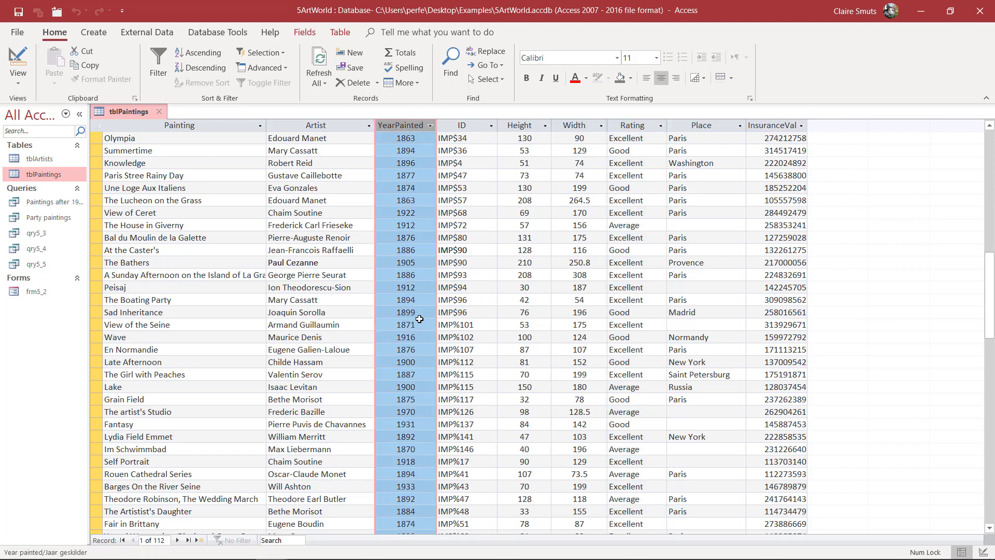
{"action": "mouse_move", "coordinate": [398, 262]}
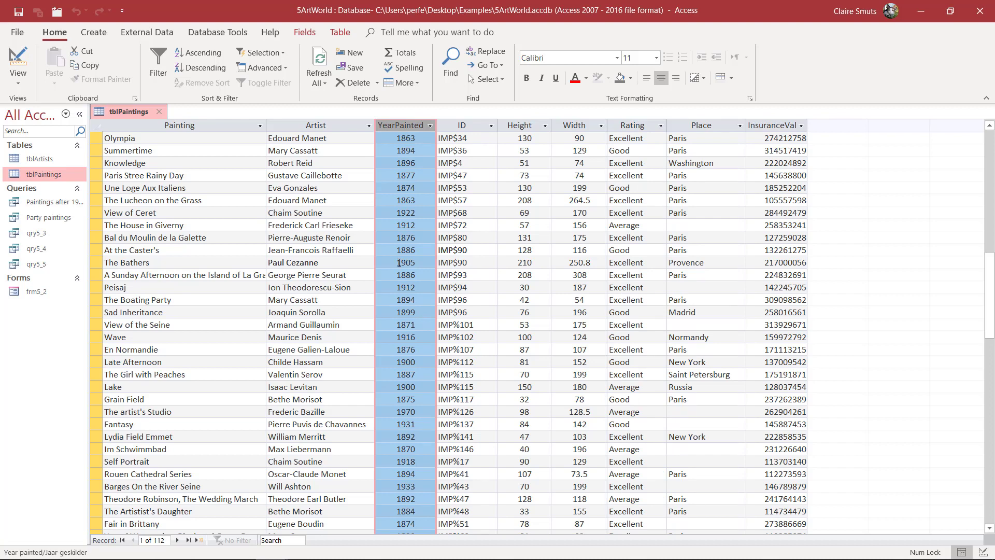
Start a Simple Query Wizard on tblPaintings with the Painting and YearPainted fields.
{"action": "left_click", "coordinate": [94, 32]}
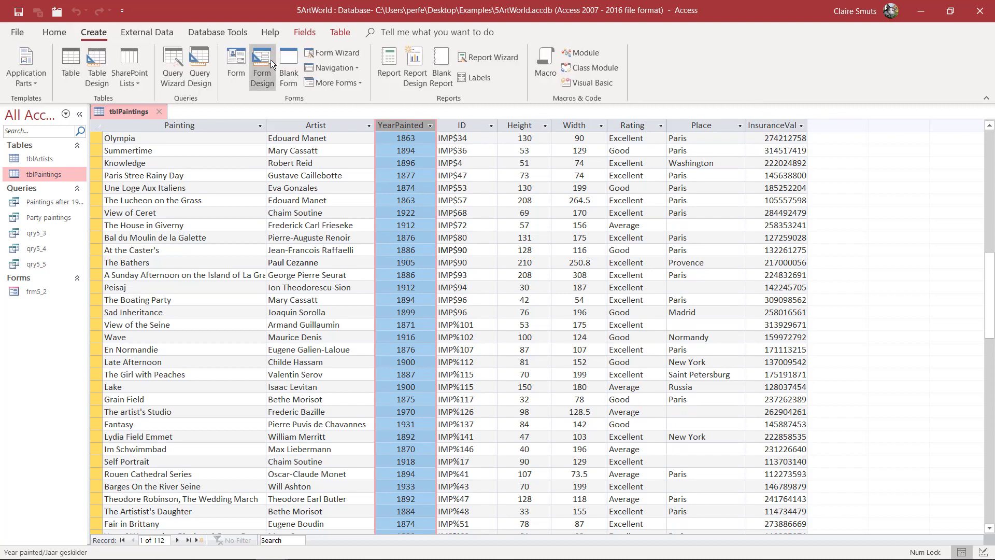
{"action": "left_click", "coordinate": [171, 63]}
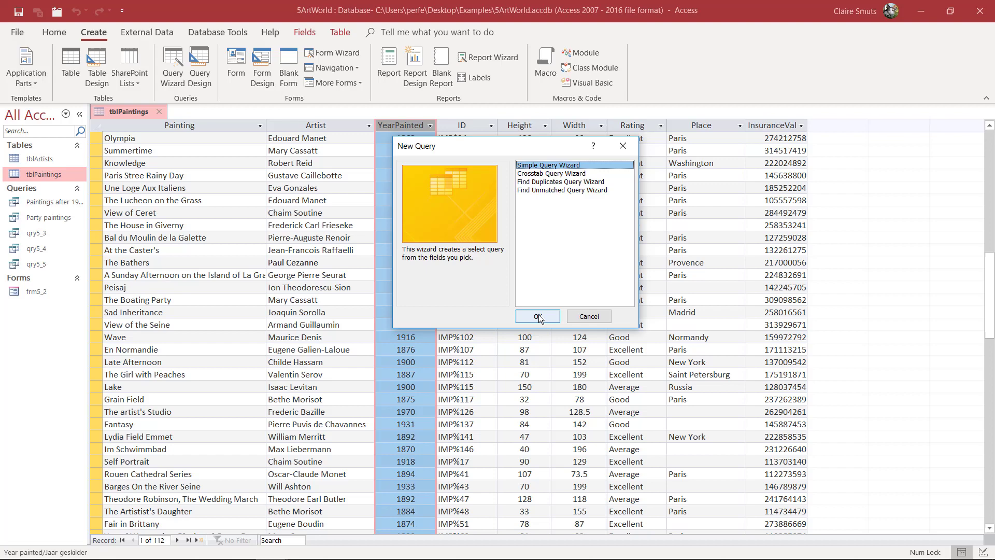
{"action": "left_click", "coordinate": [537, 317]}
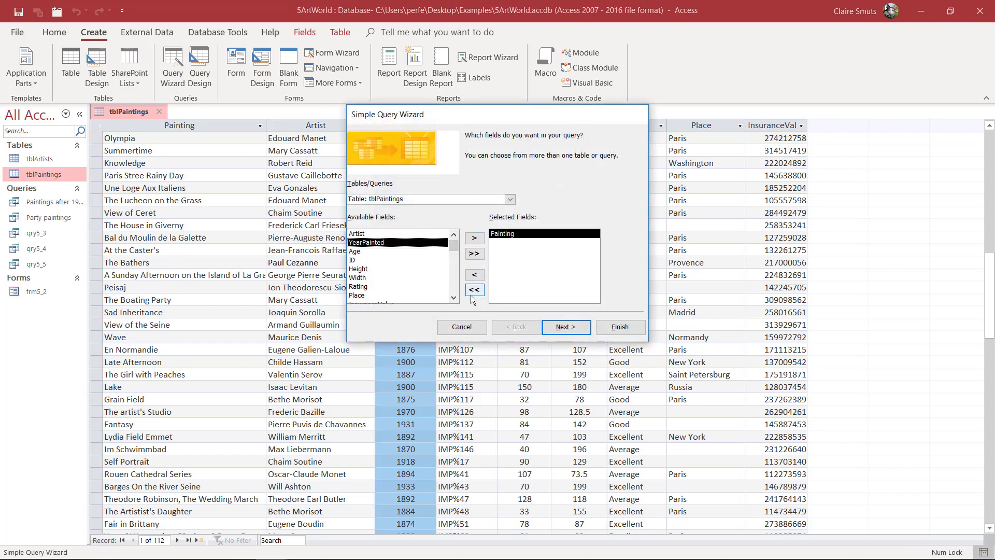
{"action": "left_click", "coordinate": [474, 238]}
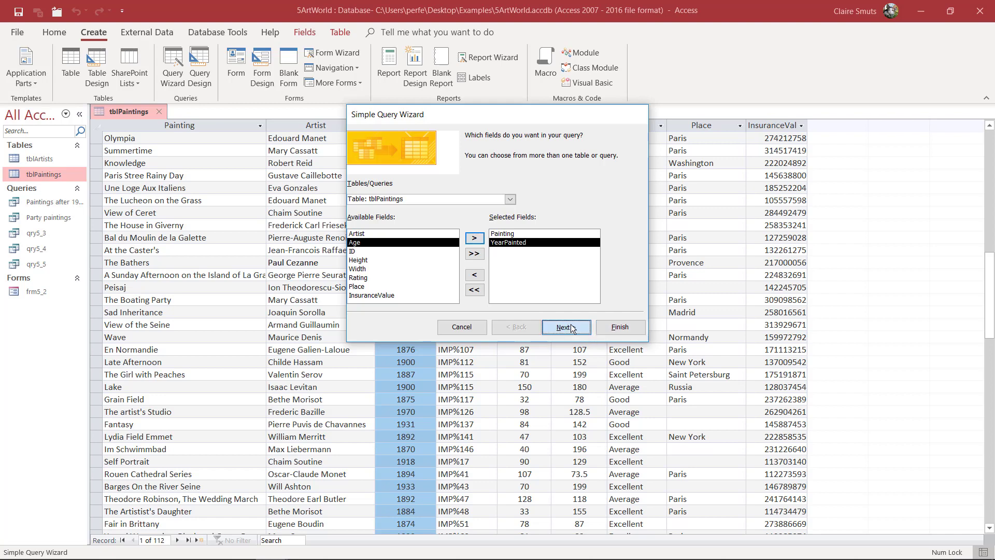
{"action": "left_click", "coordinate": [566, 327]}
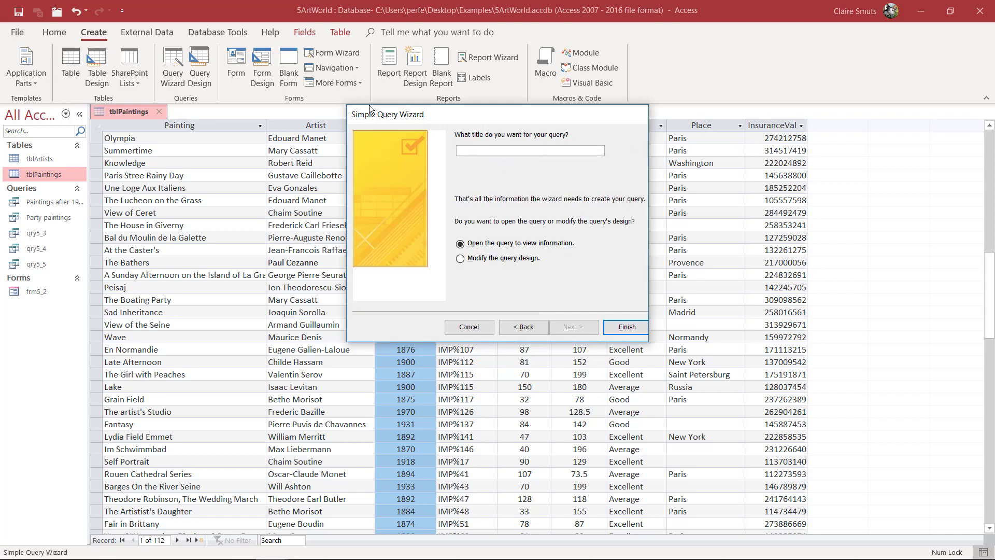
Name the query 'Paintings from 1900 - 1910' and finish the wizard.
{"action": "type", "text": "Paintings from 19"}
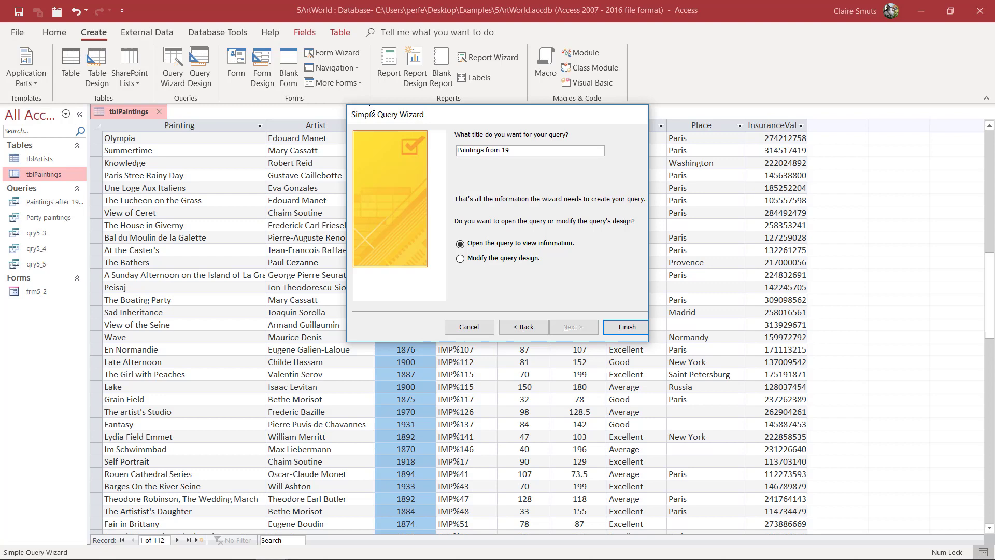
{"action": "type", "text": "00 - 192"}
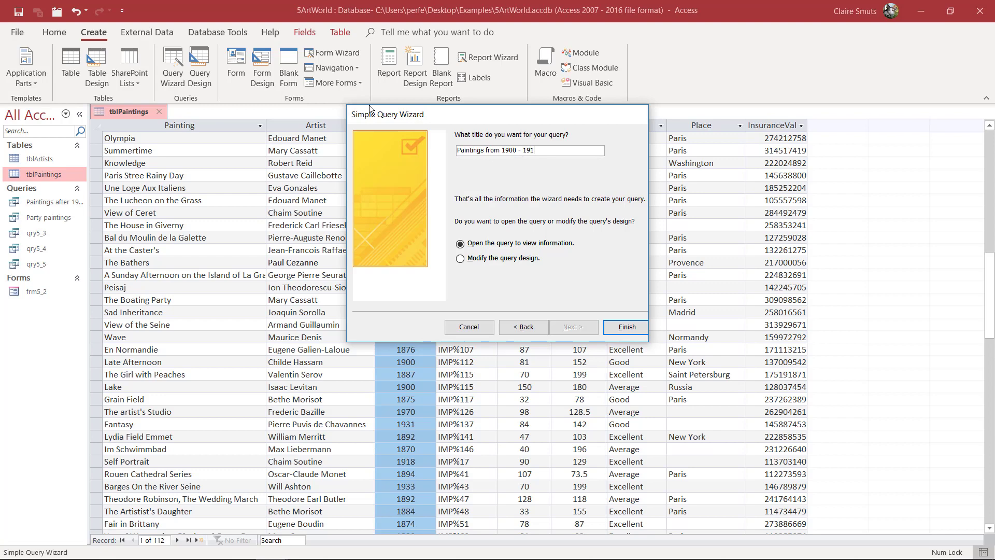
{"action": "left_click", "coordinate": [625, 327]}
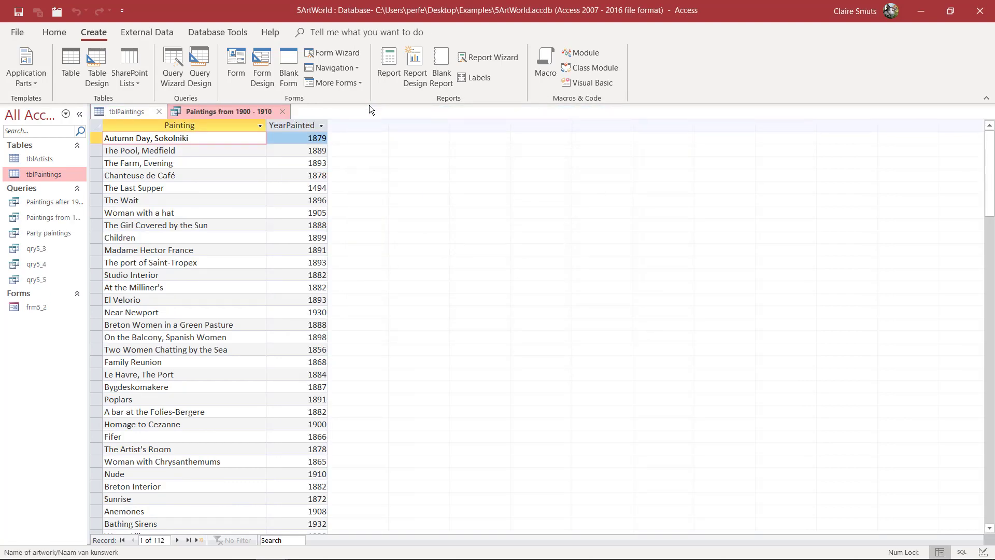
Filter YearPainted with >=1900 And <=1910 and view the 15 matching paintings.
{"action": "left_click", "coordinate": [53, 31]}
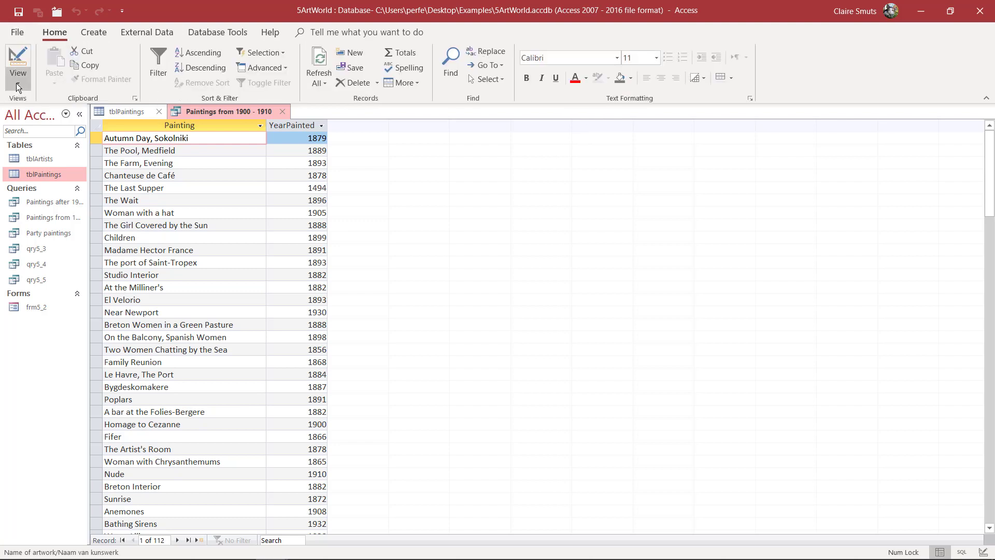
{"action": "left_click", "coordinate": [17, 60]}
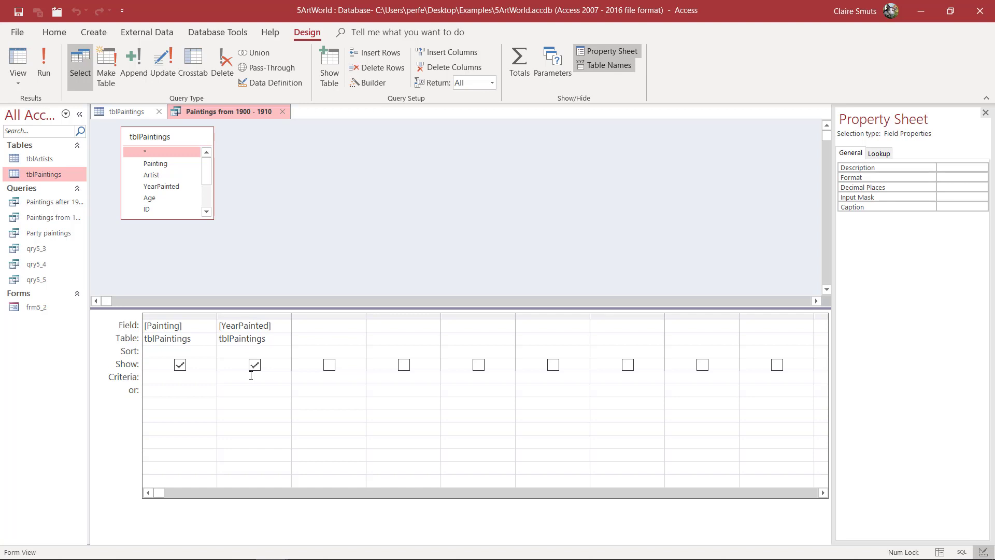
{"action": "type", "text": ">="}
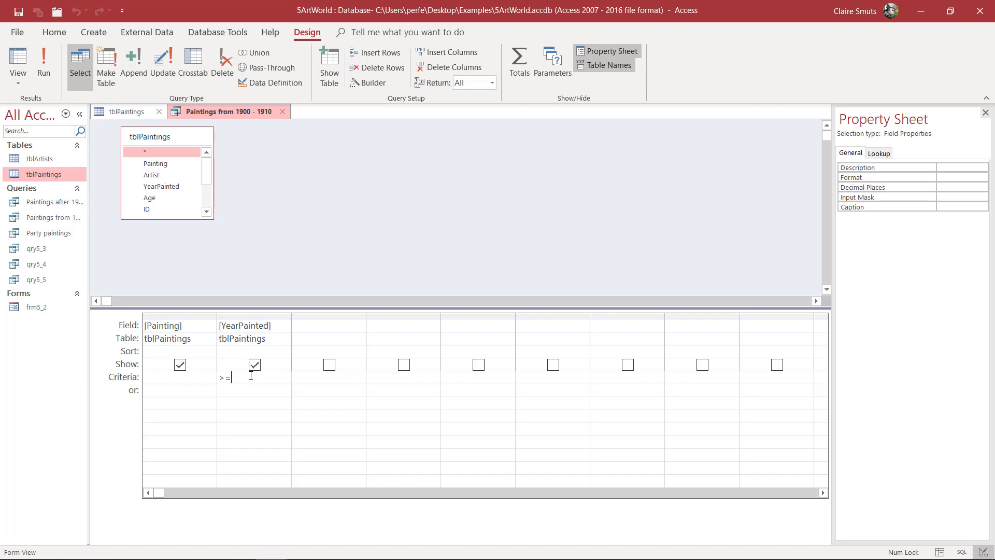
{"action": "type", "text": "1900"}
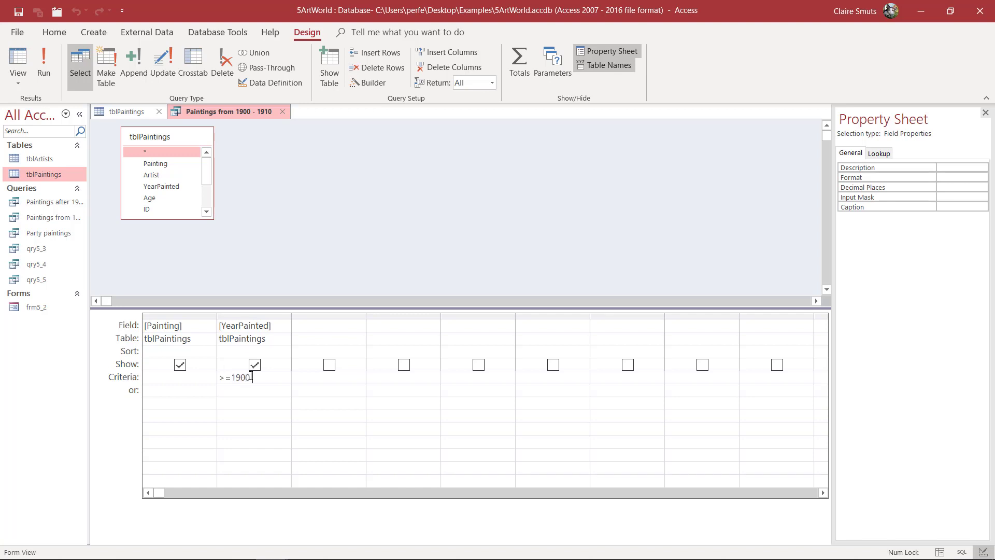
{"action": "type", "text": "and"}
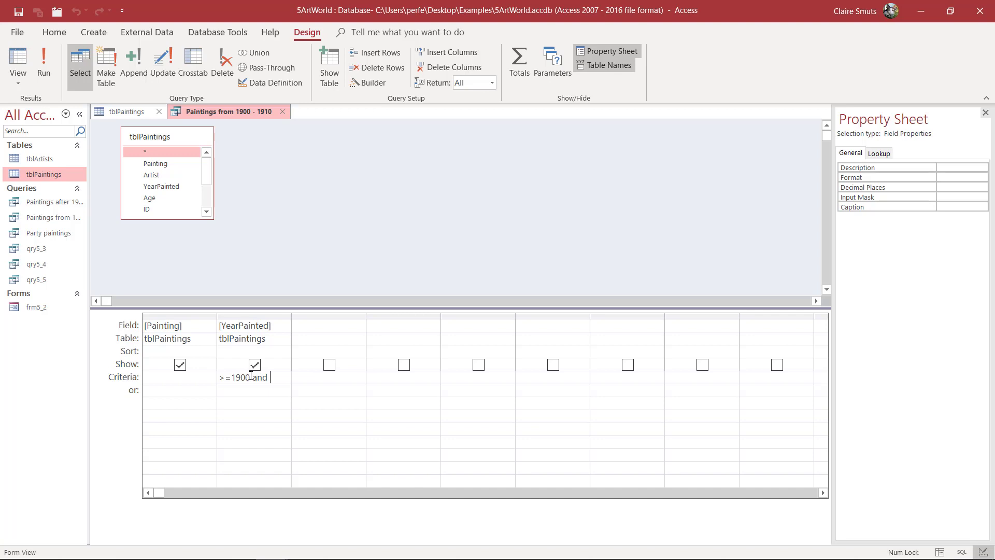
{"action": "type", "text": "<=1910"}
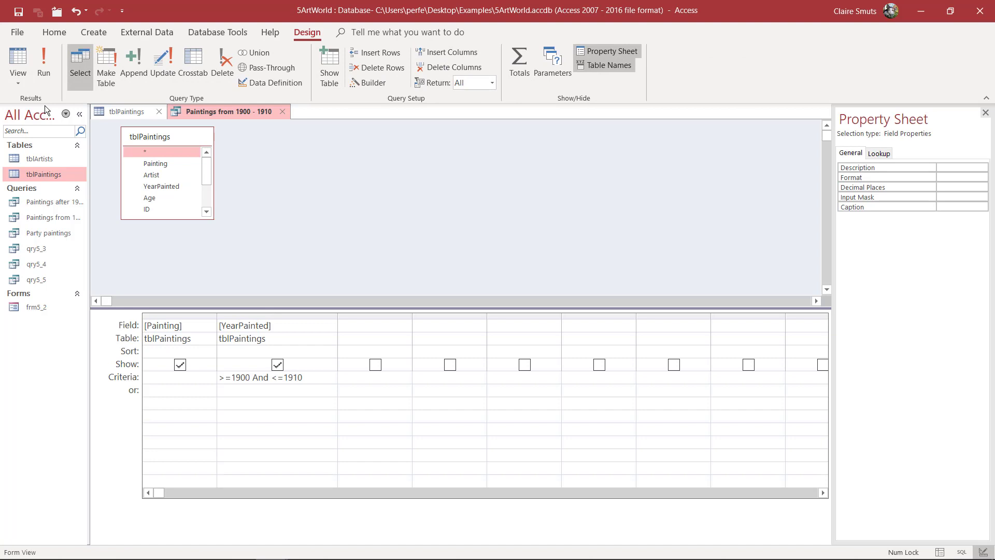
{"action": "left_click", "coordinate": [43, 63]}
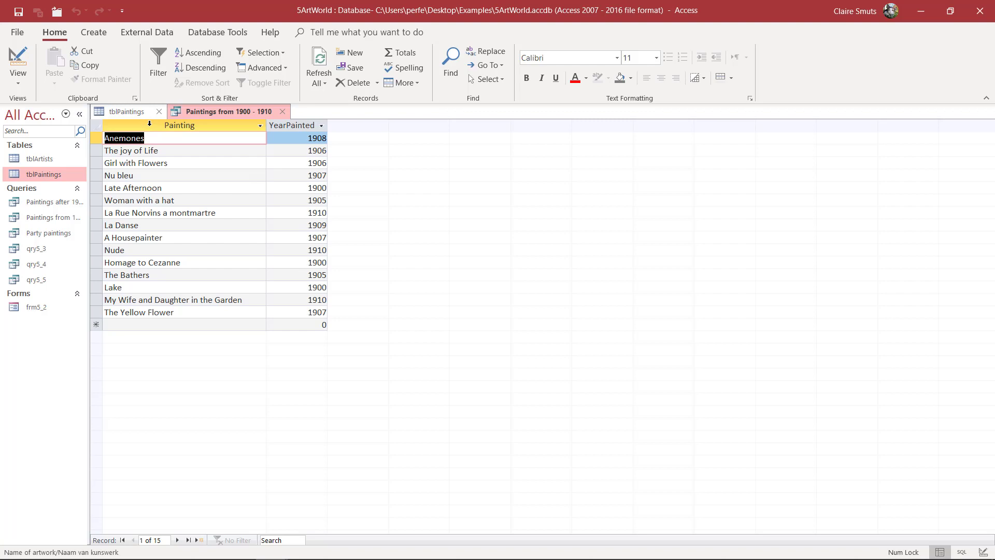
{"action": "mouse_move", "coordinate": [307, 206]}
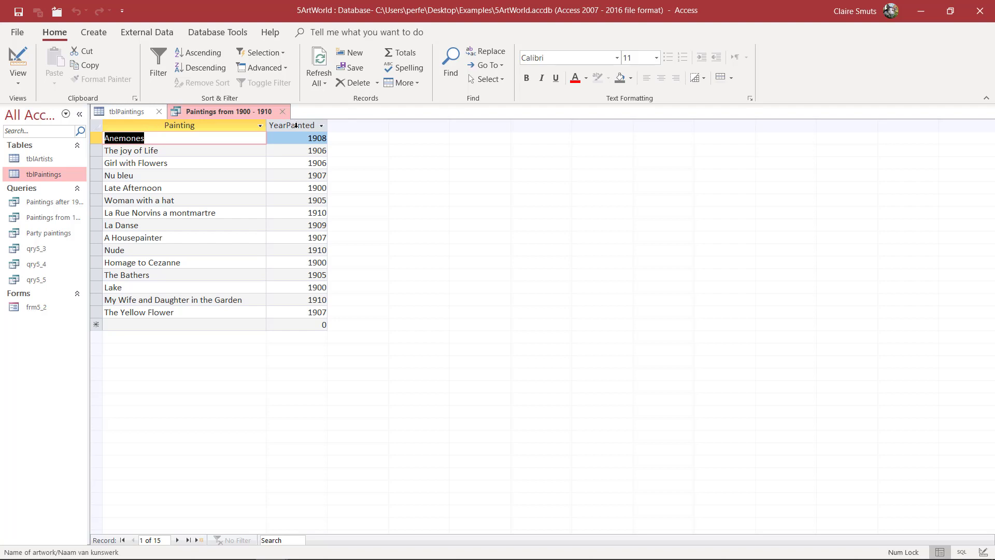
{"action": "mouse_move", "coordinate": [33, 28]}
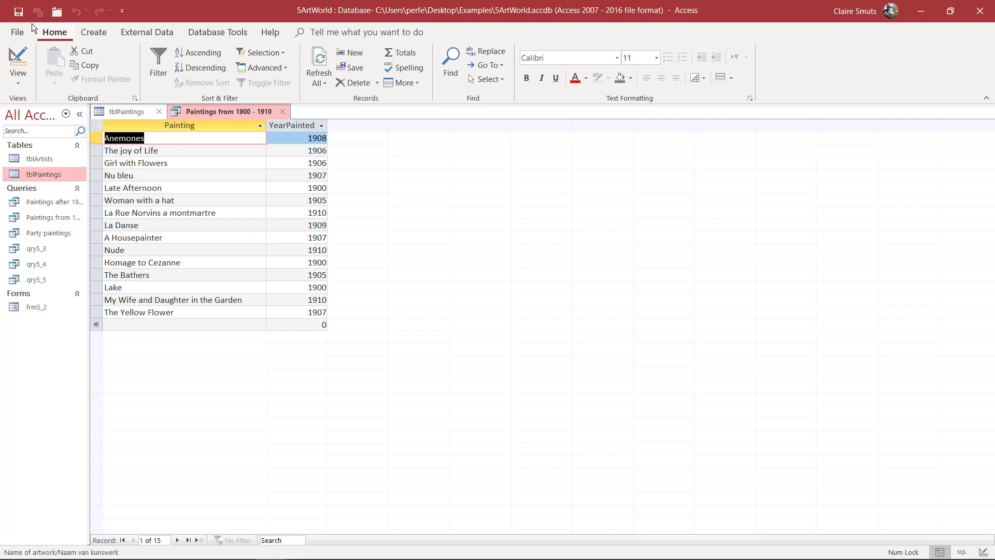
Sort Painting ascending, check the results, then close the query and answer the save prompt.
{"action": "left_click", "coordinate": [17, 62]}
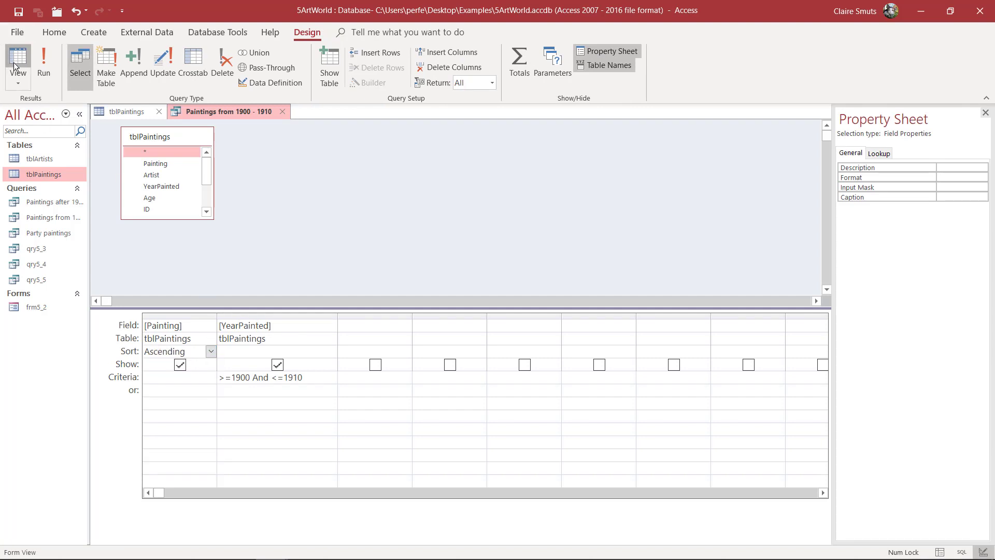
{"action": "left_click", "coordinate": [18, 57]}
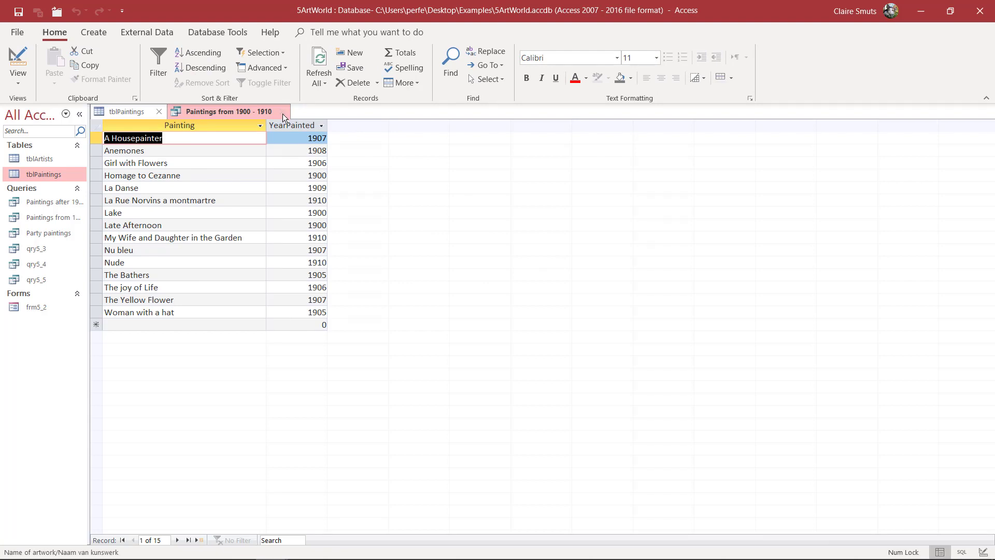
{"action": "left_click", "coordinate": [282, 111]}
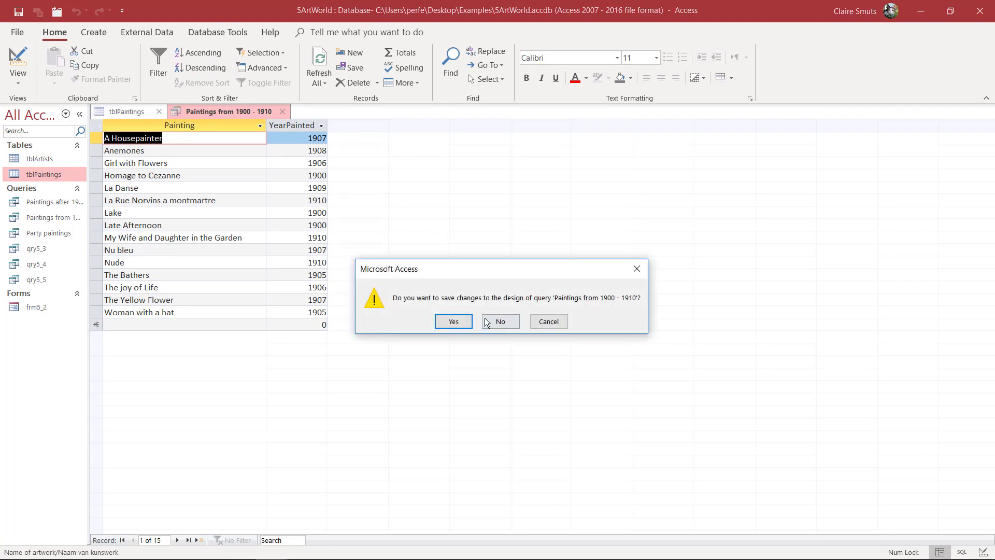
{"action": "left_click", "coordinate": [500, 321]}
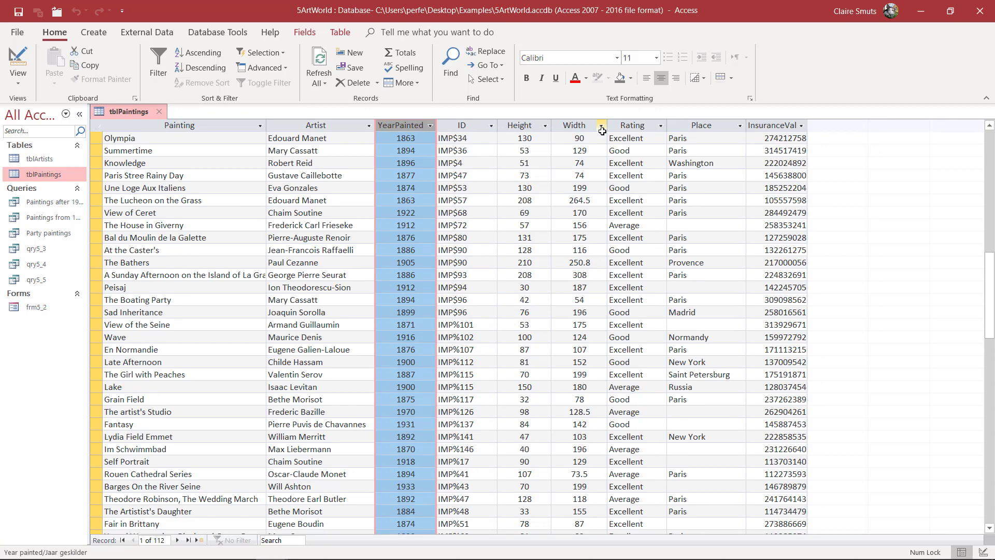
Start the Query Wizard and add Painting, Artist and Rating fields.
{"action": "left_click", "coordinate": [93, 31]}
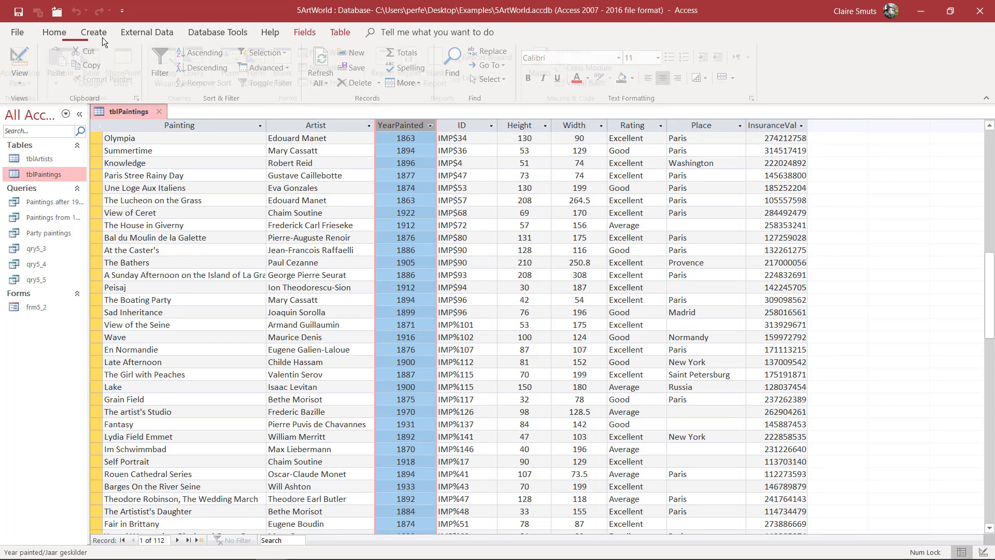
{"action": "left_click", "coordinate": [93, 32]}
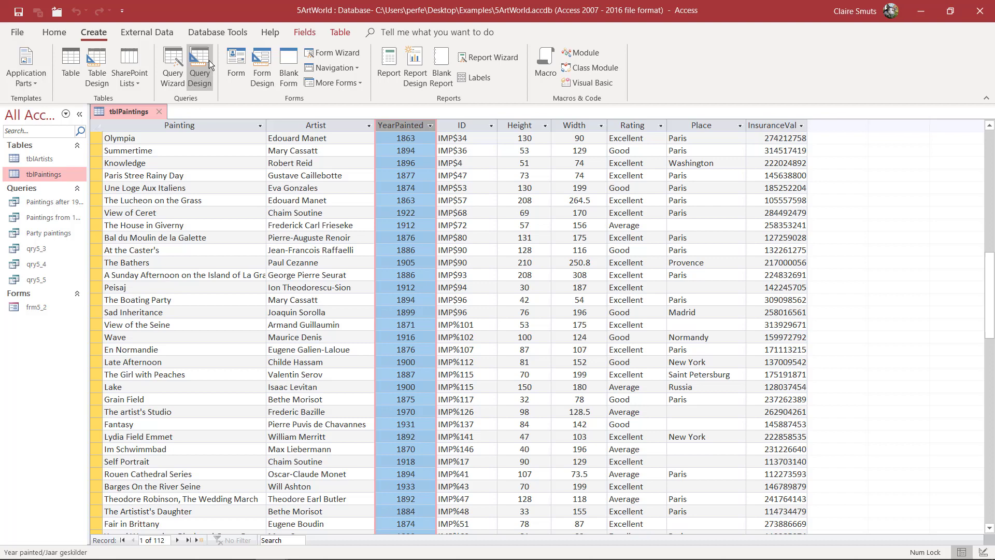
{"action": "left_click", "coordinate": [171, 63]}
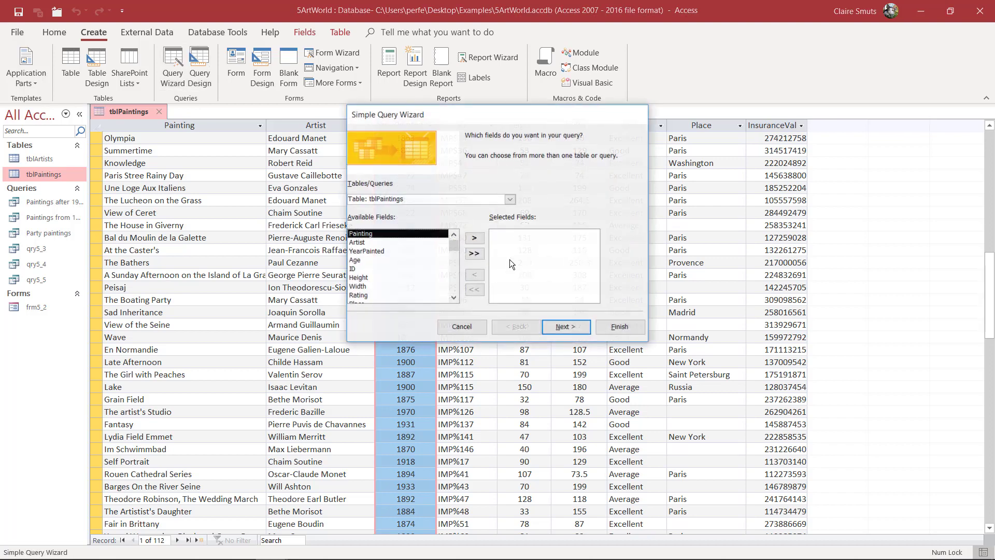
{"action": "left_click", "coordinate": [474, 238]}
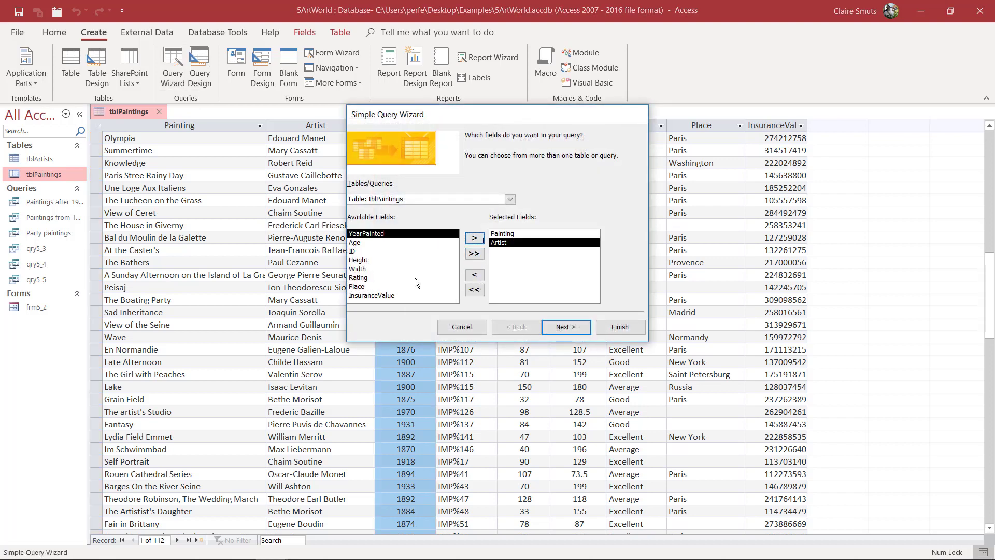
{"action": "left_click", "coordinate": [565, 326]}
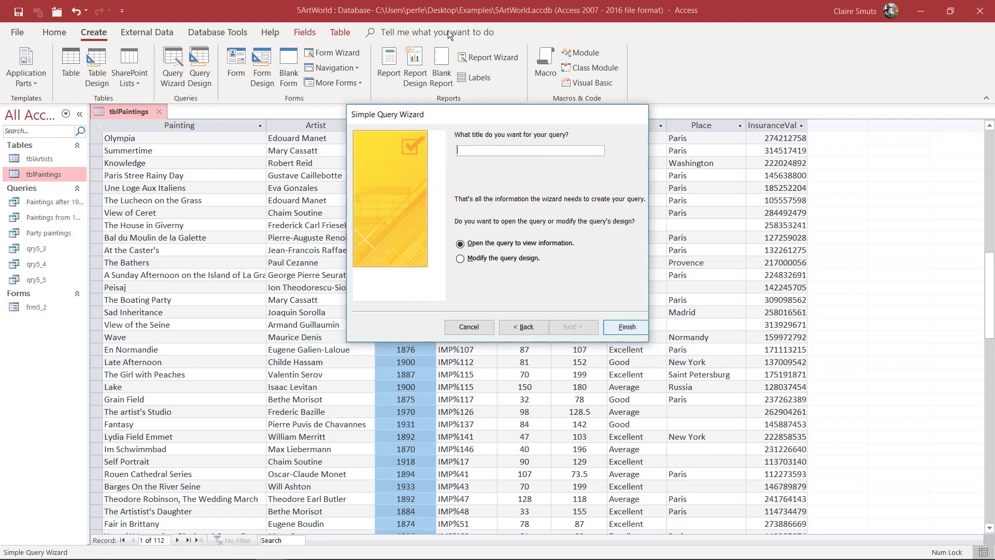
Title the query 'Good or Excellent ratings' and finish the wizard.
{"action": "type", "text": "Good"}
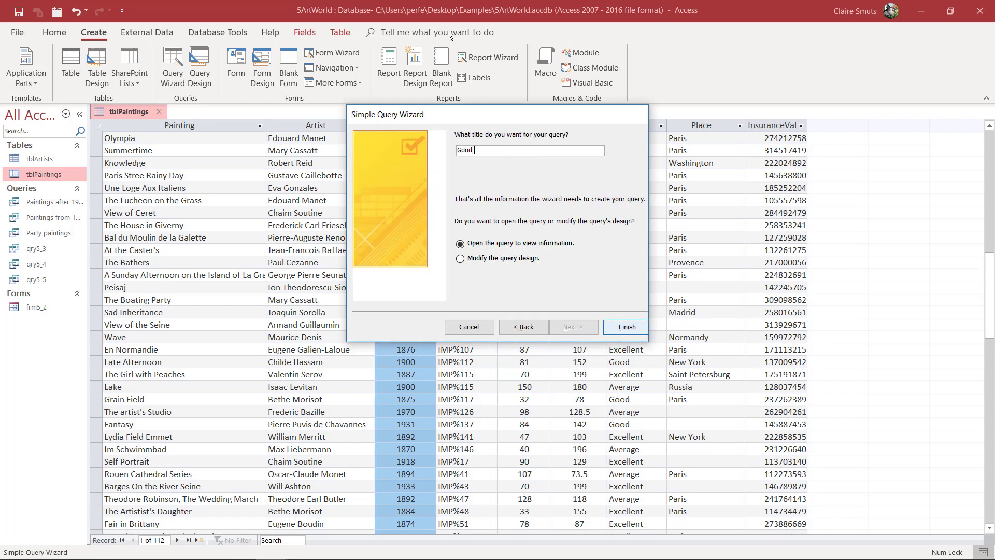
{"action": "type", "text": "or E"}
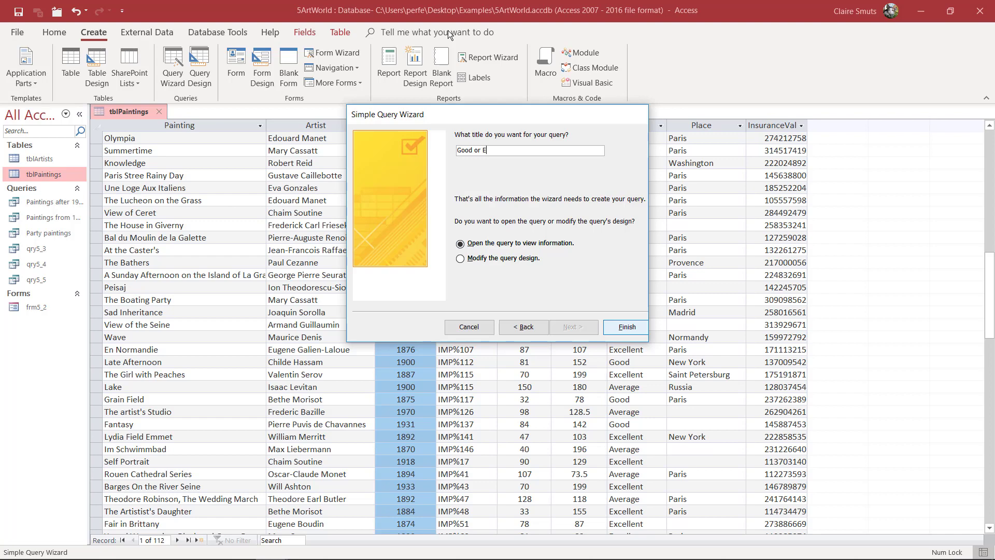
{"action": "type", "text": "xcellent"}
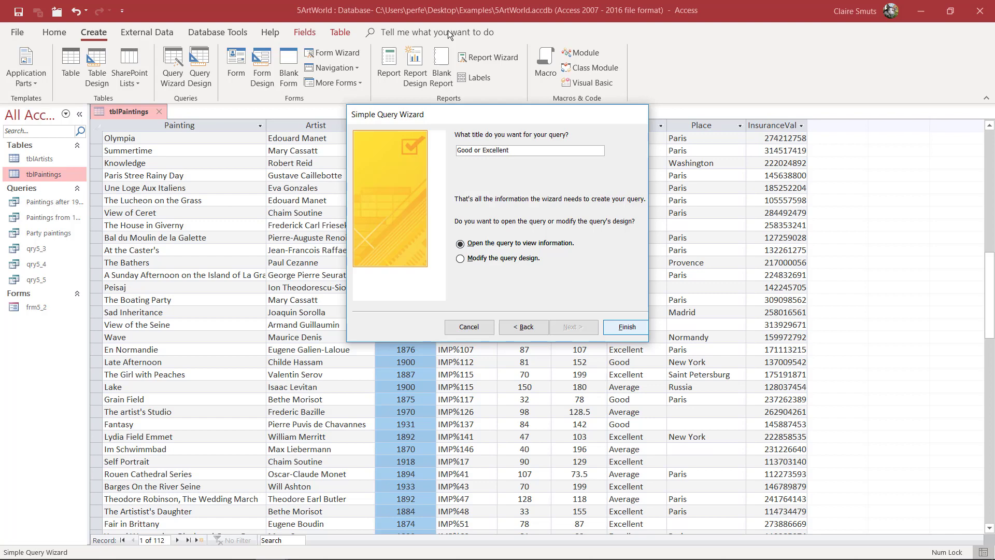
{"action": "type", "text": "ra"}
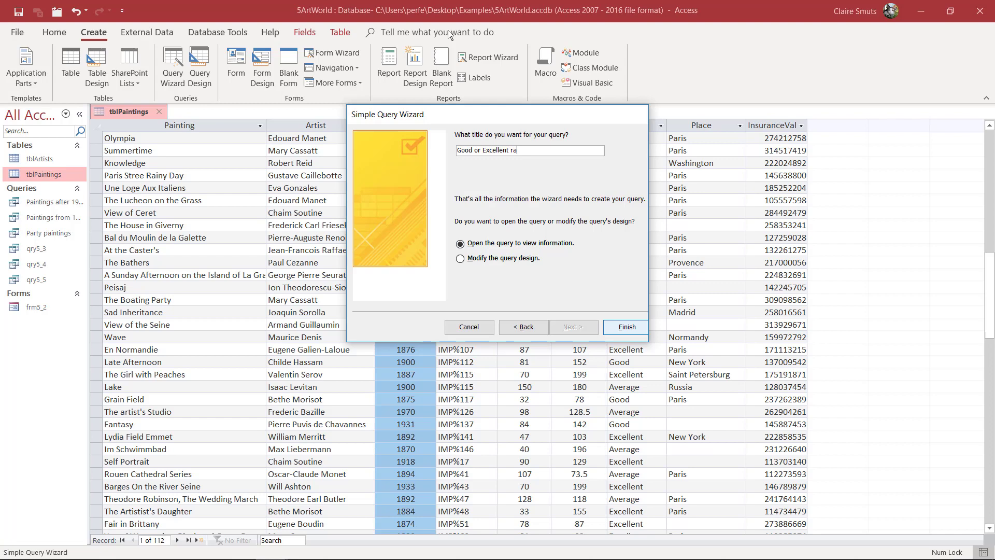
{"action": "left_click", "coordinate": [625, 327]}
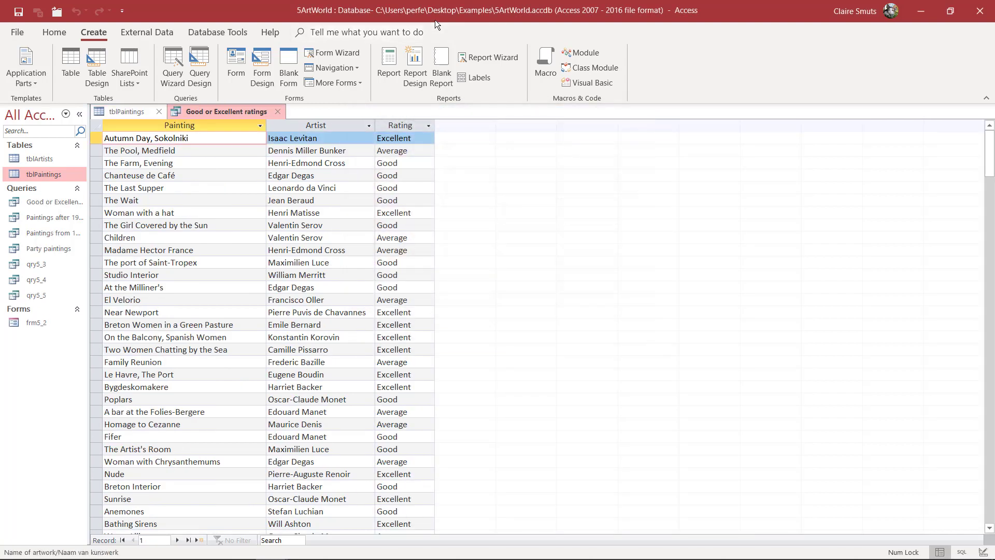
Add "Good" Or "Excellent" Rating criteria, run it, then sort Painting ascending.
{"action": "left_click", "coordinate": [18, 63]}
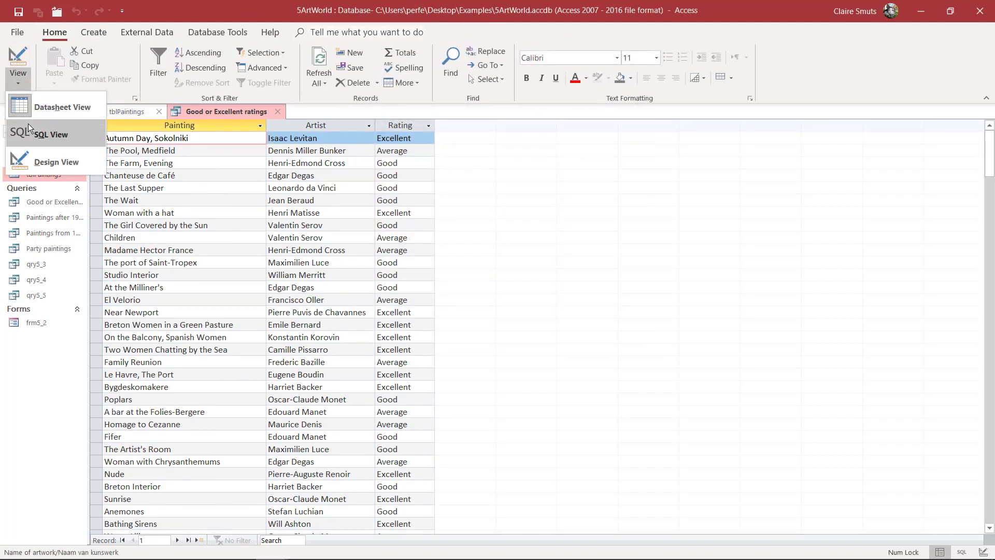
{"action": "left_click", "coordinate": [57, 162]}
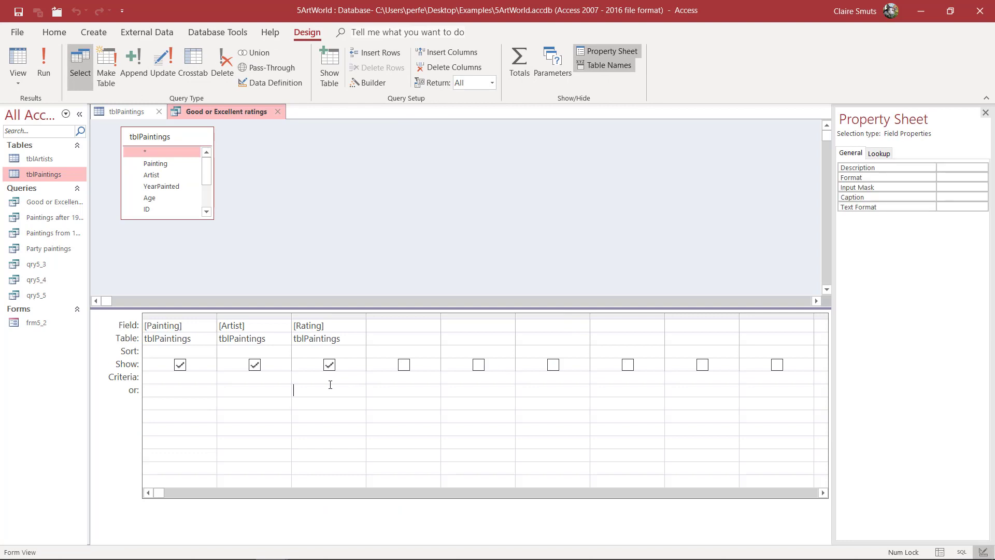
{"action": "type", "text": "Good\" Or \"Excellent\""}
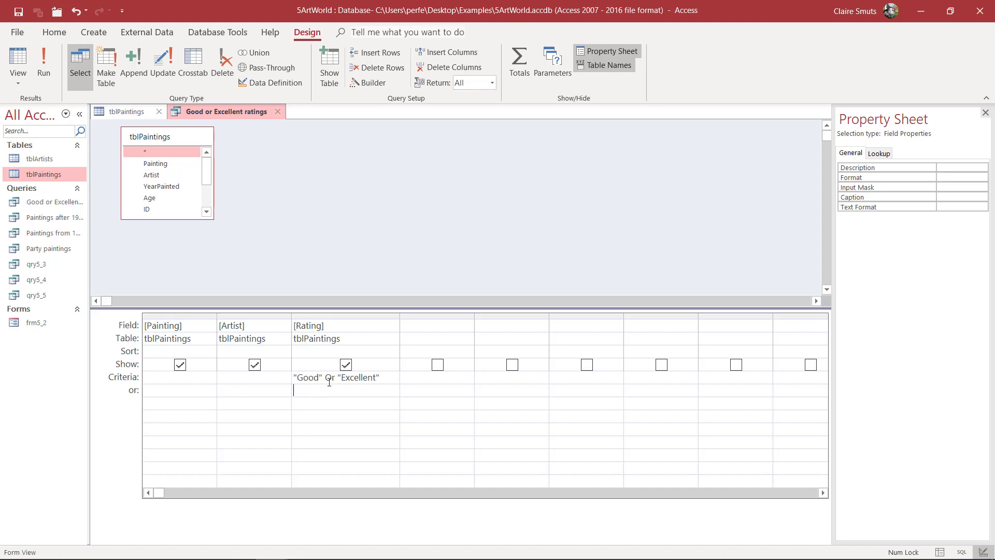
{"action": "mouse_move", "coordinate": [125, 281]}
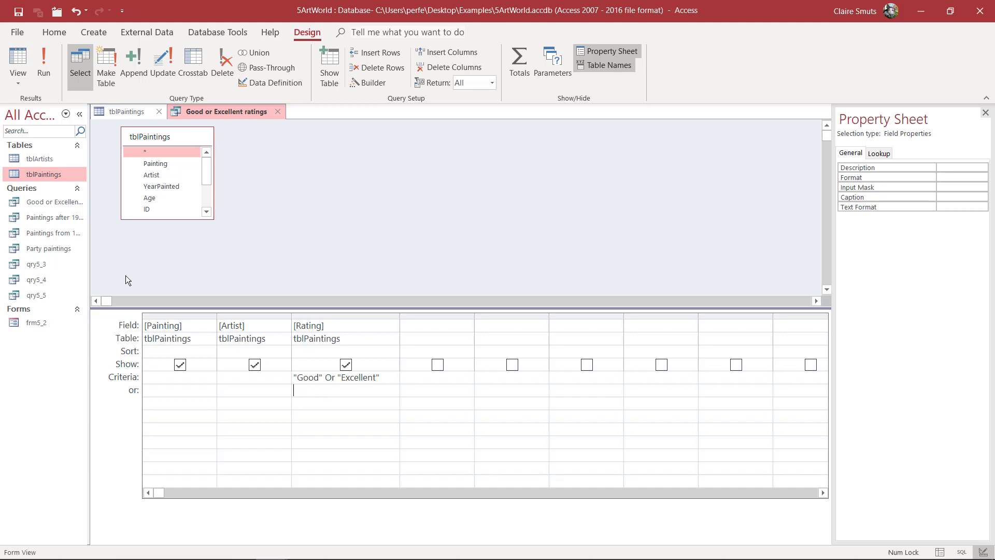
{"action": "left_click", "coordinate": [43, 64]}
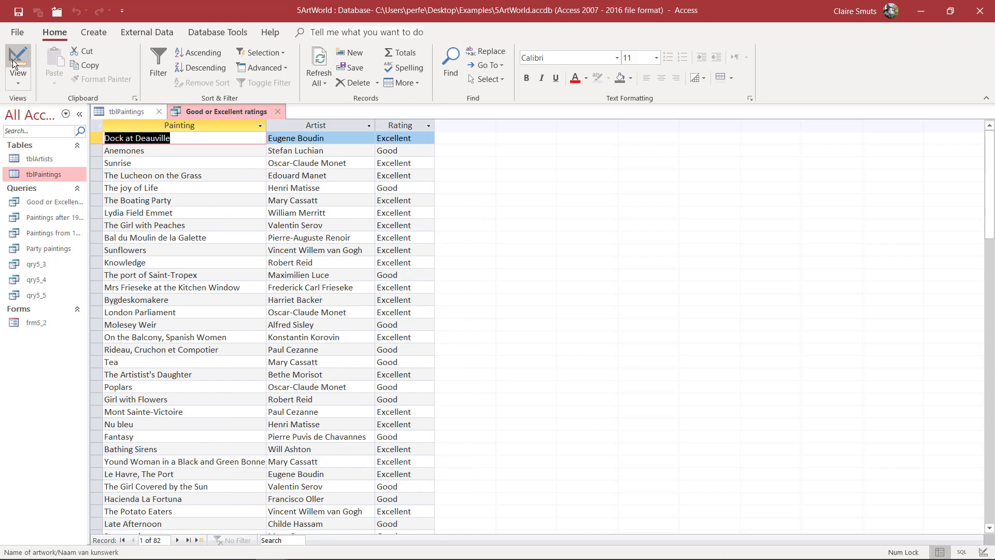
{"action": "left_click", "coordinate": [18, 60]}
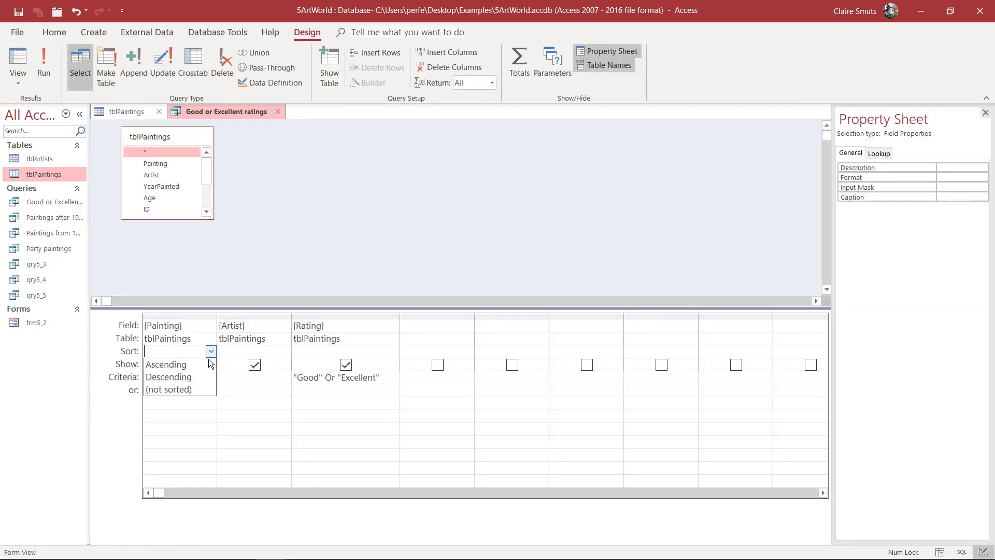
{"action": "left_click", "coordinate": [167, 364]}
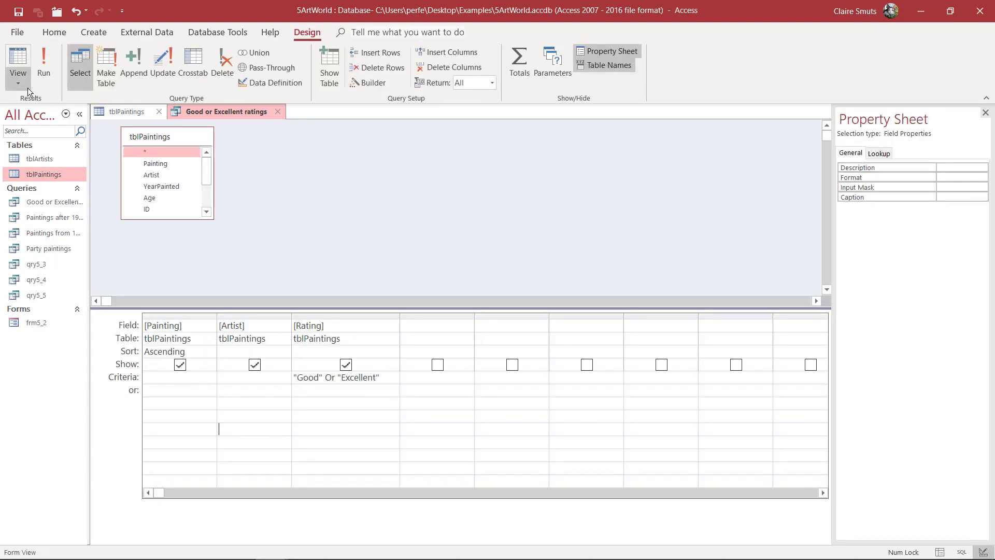